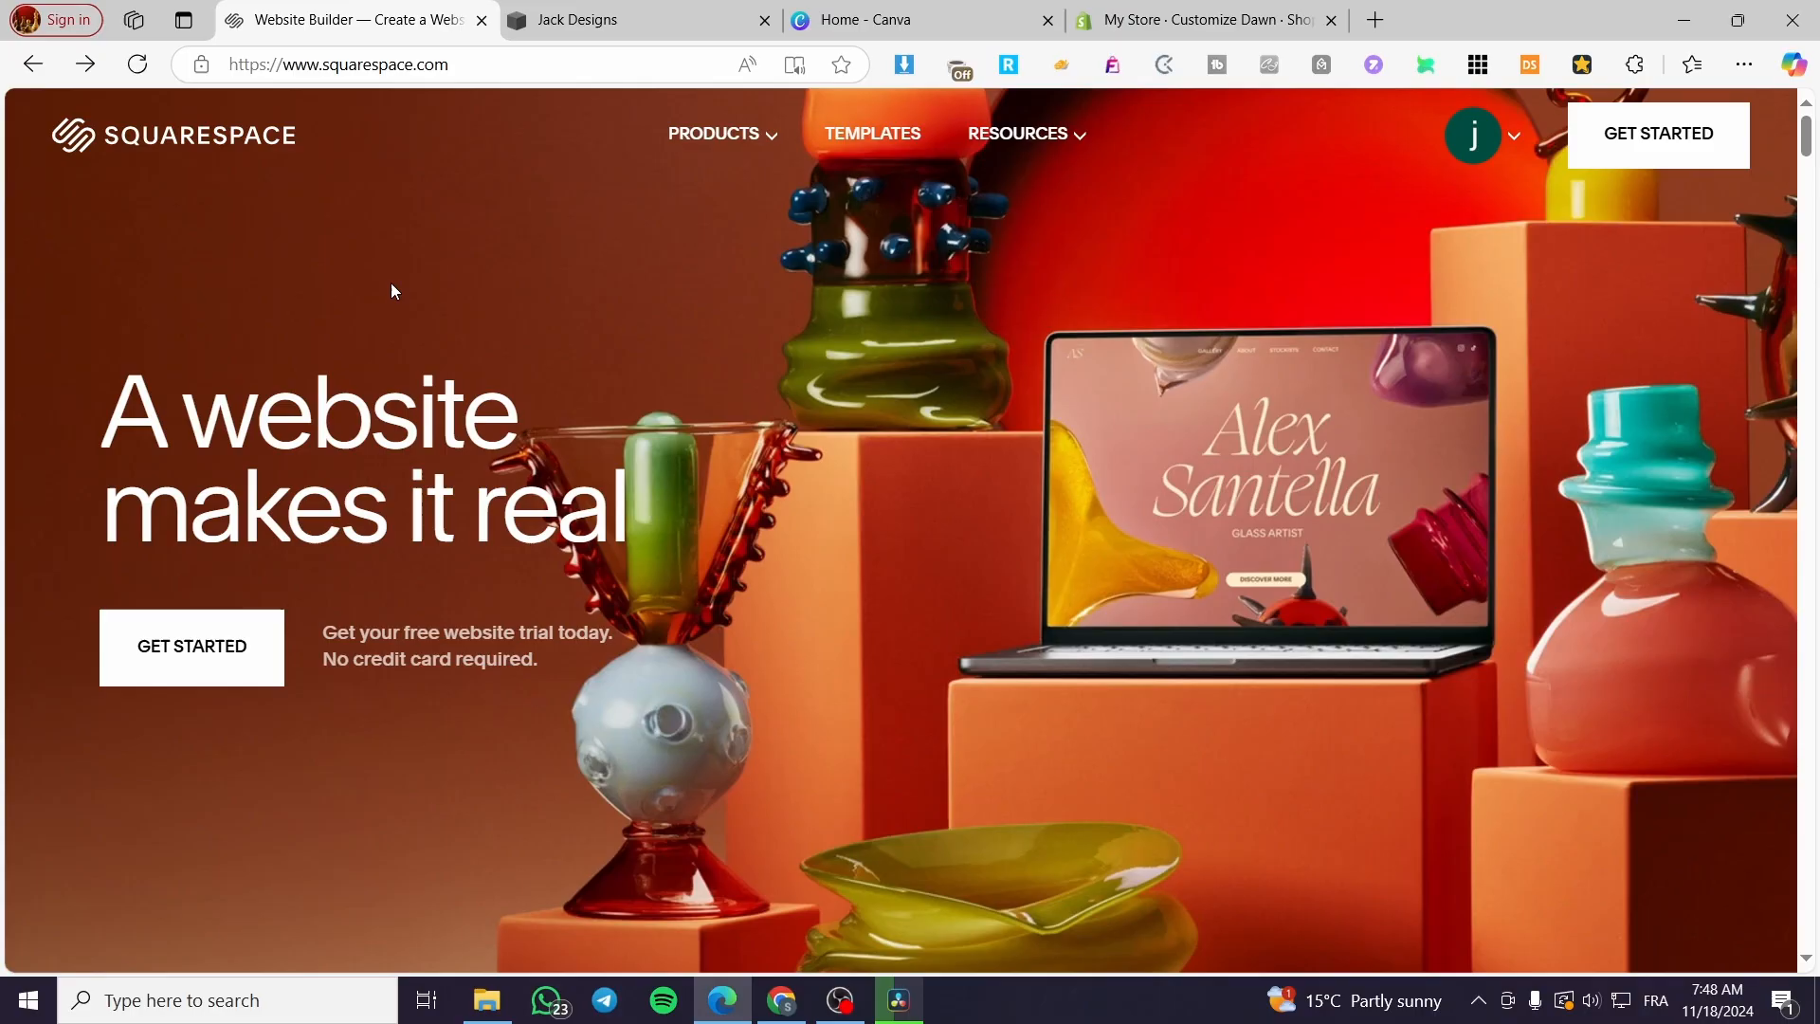
mouse_move(55, 127)
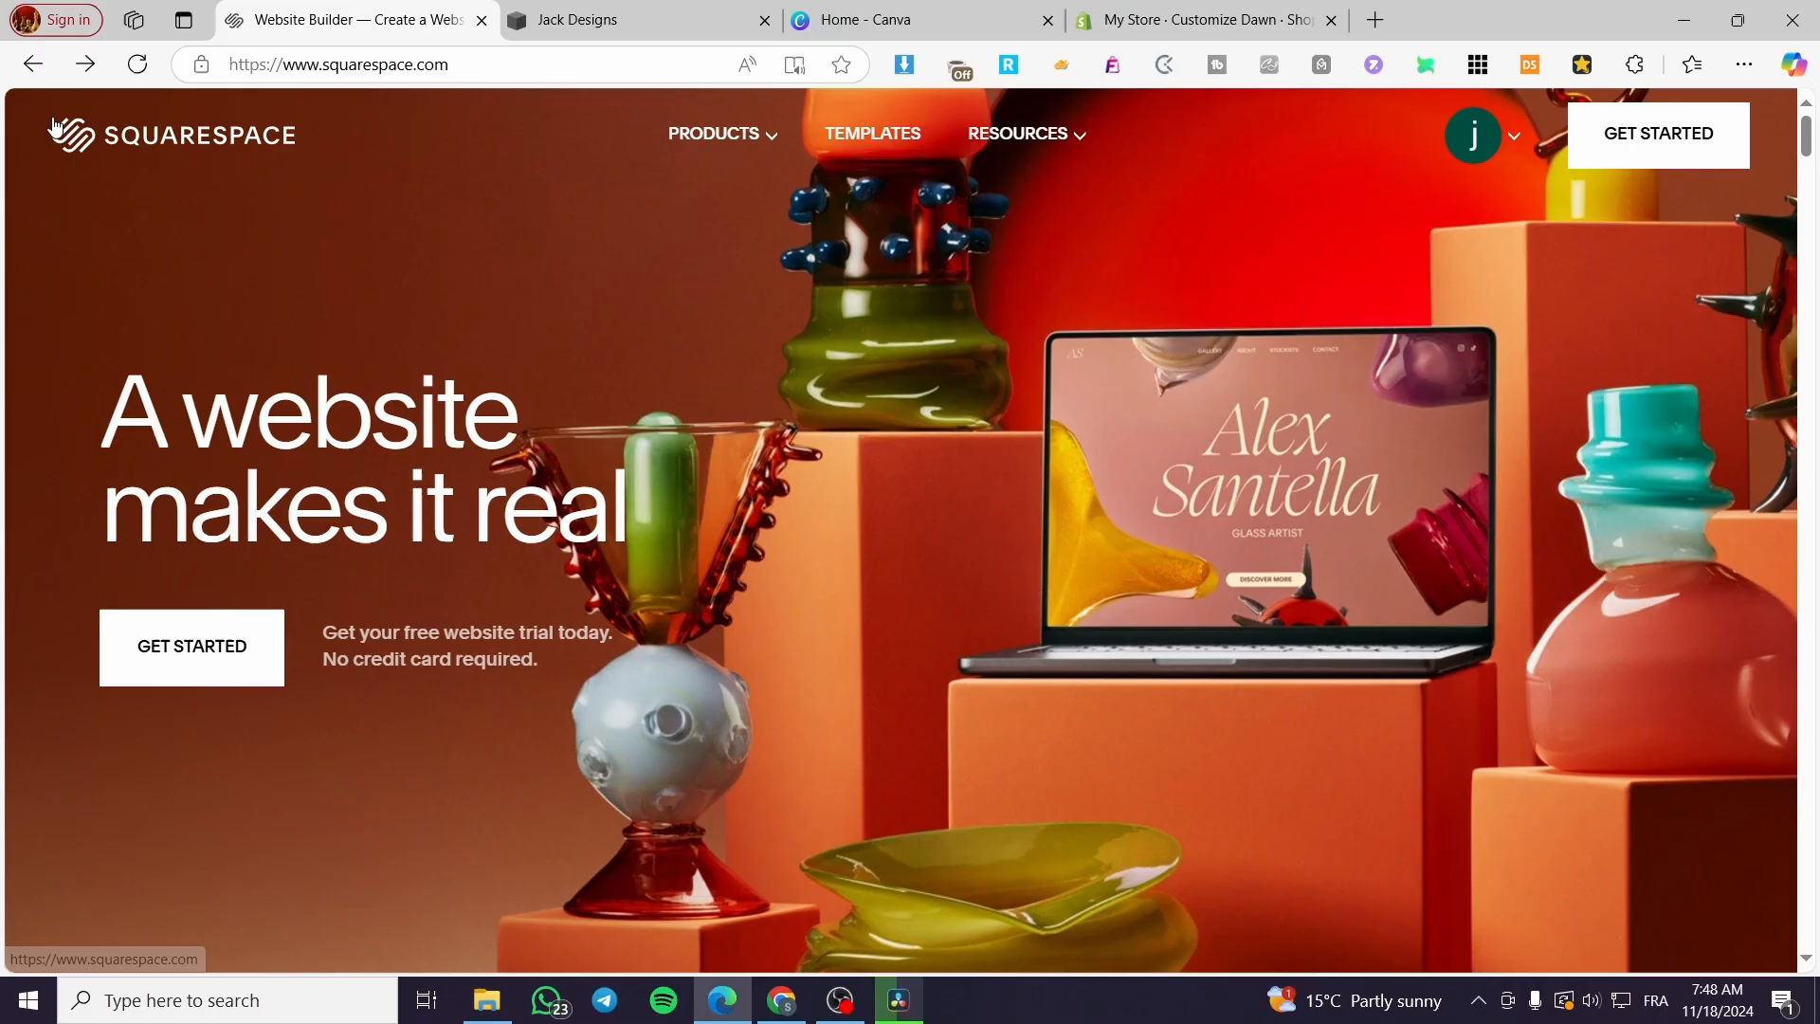
mouse_move(231, 153)
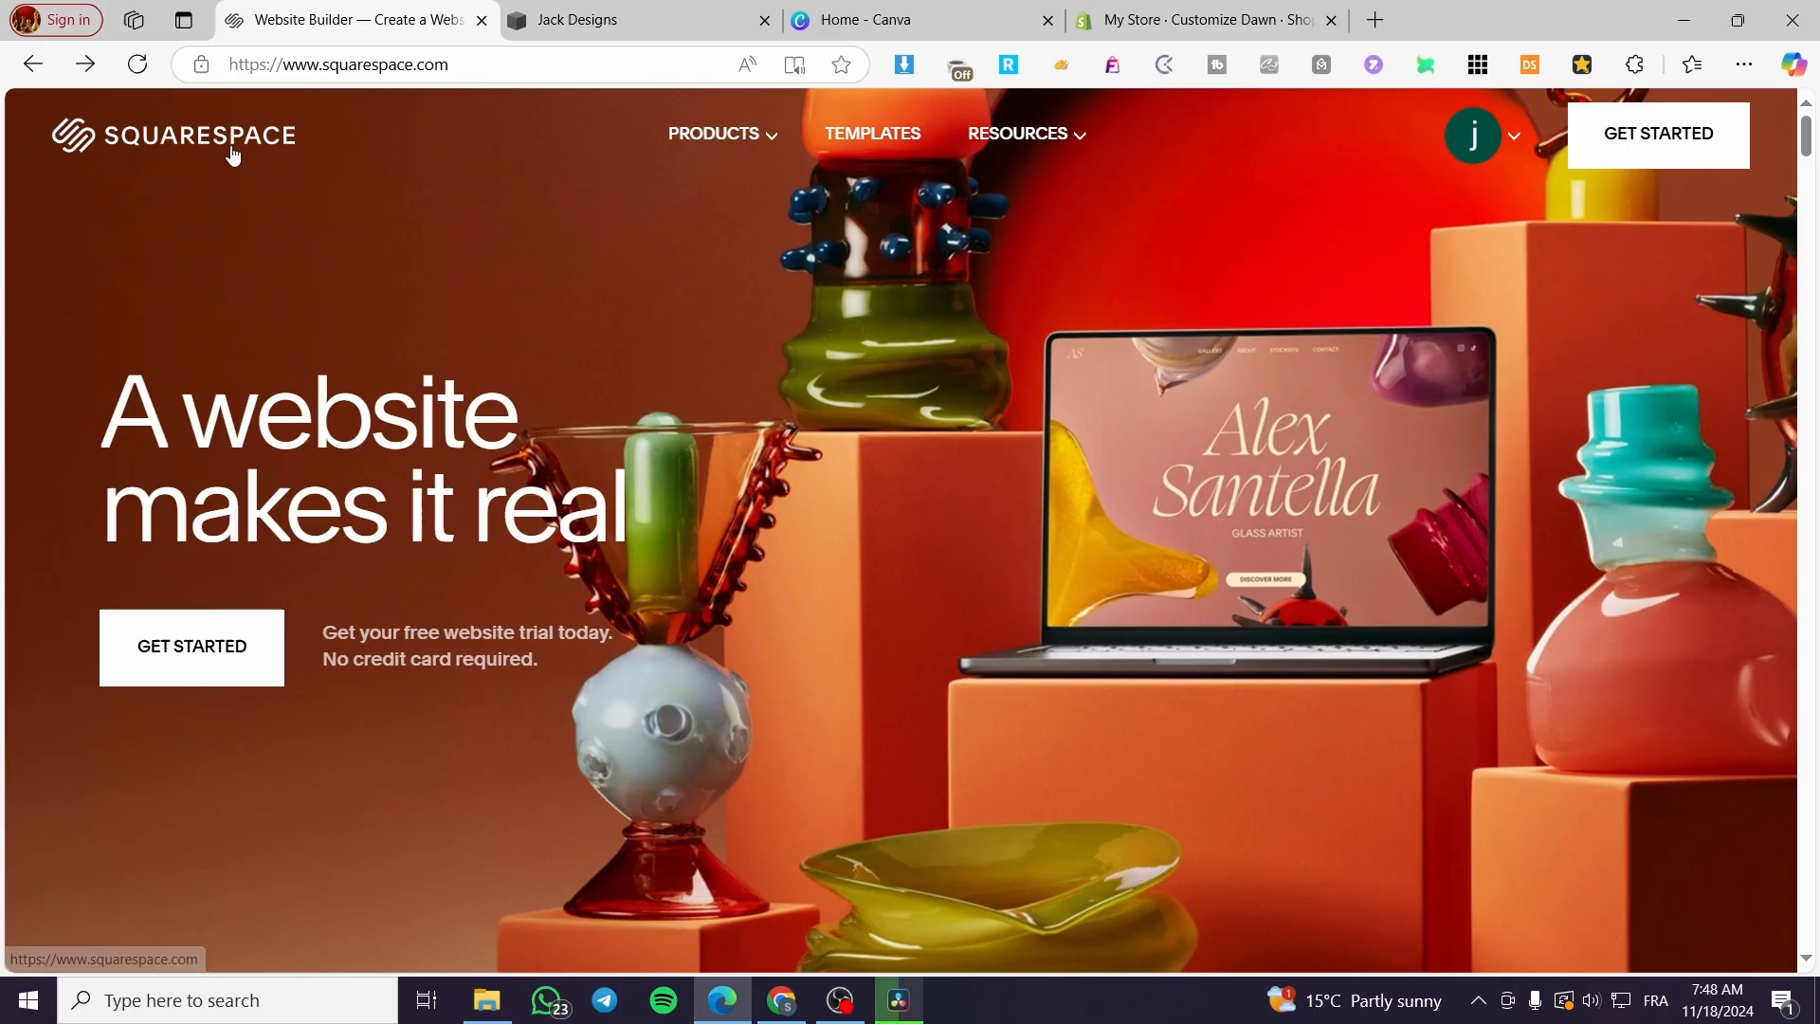
mouse_move(244, 262)
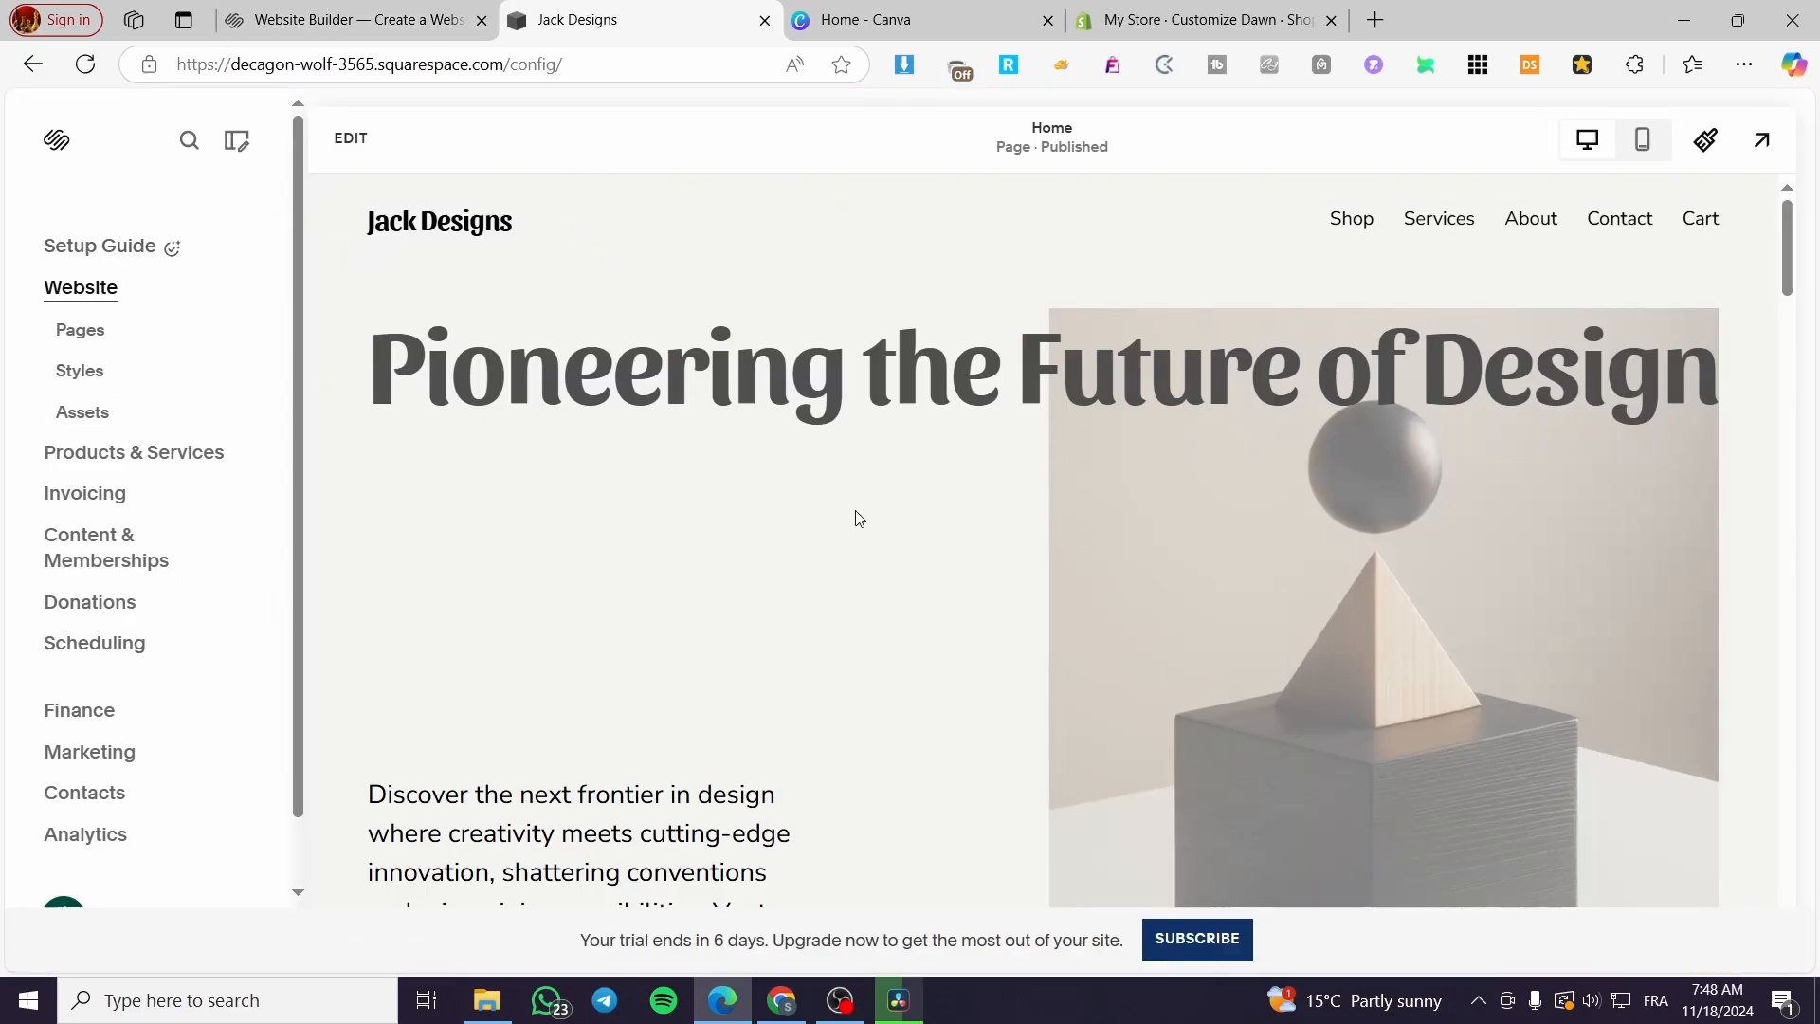
mouse_move(1738, 497)
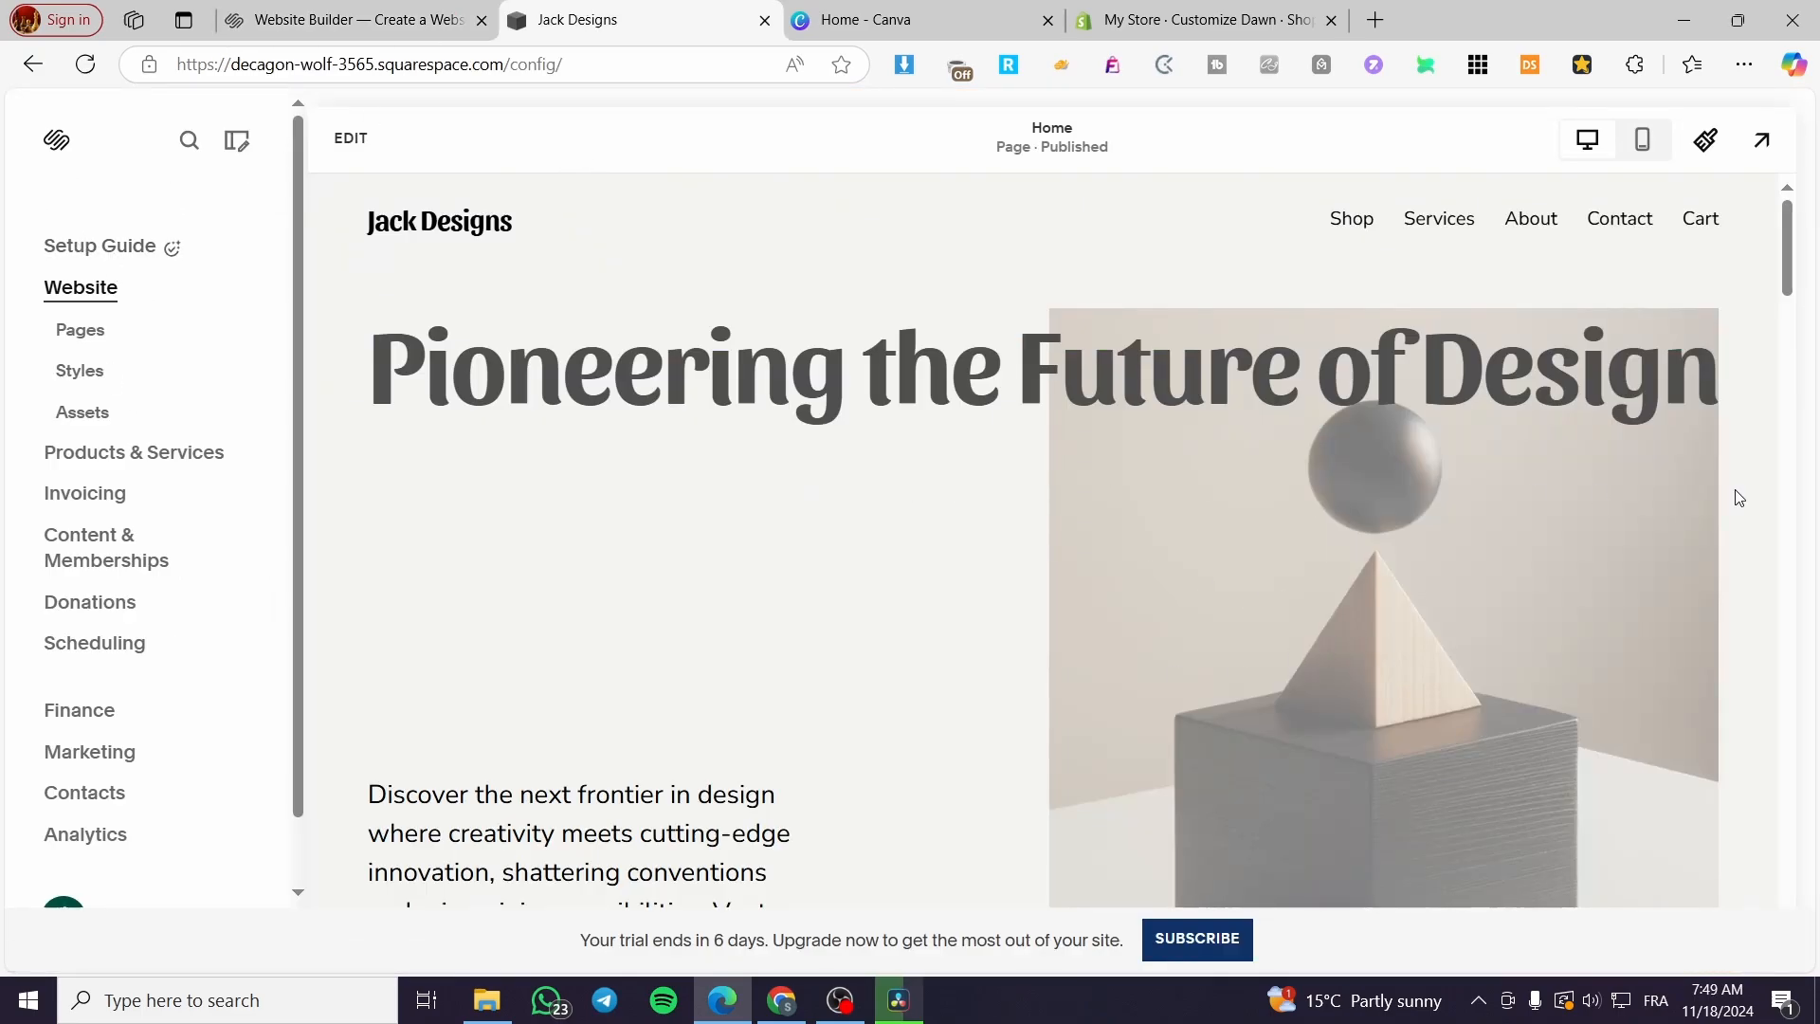
mouse_move(741, 443)
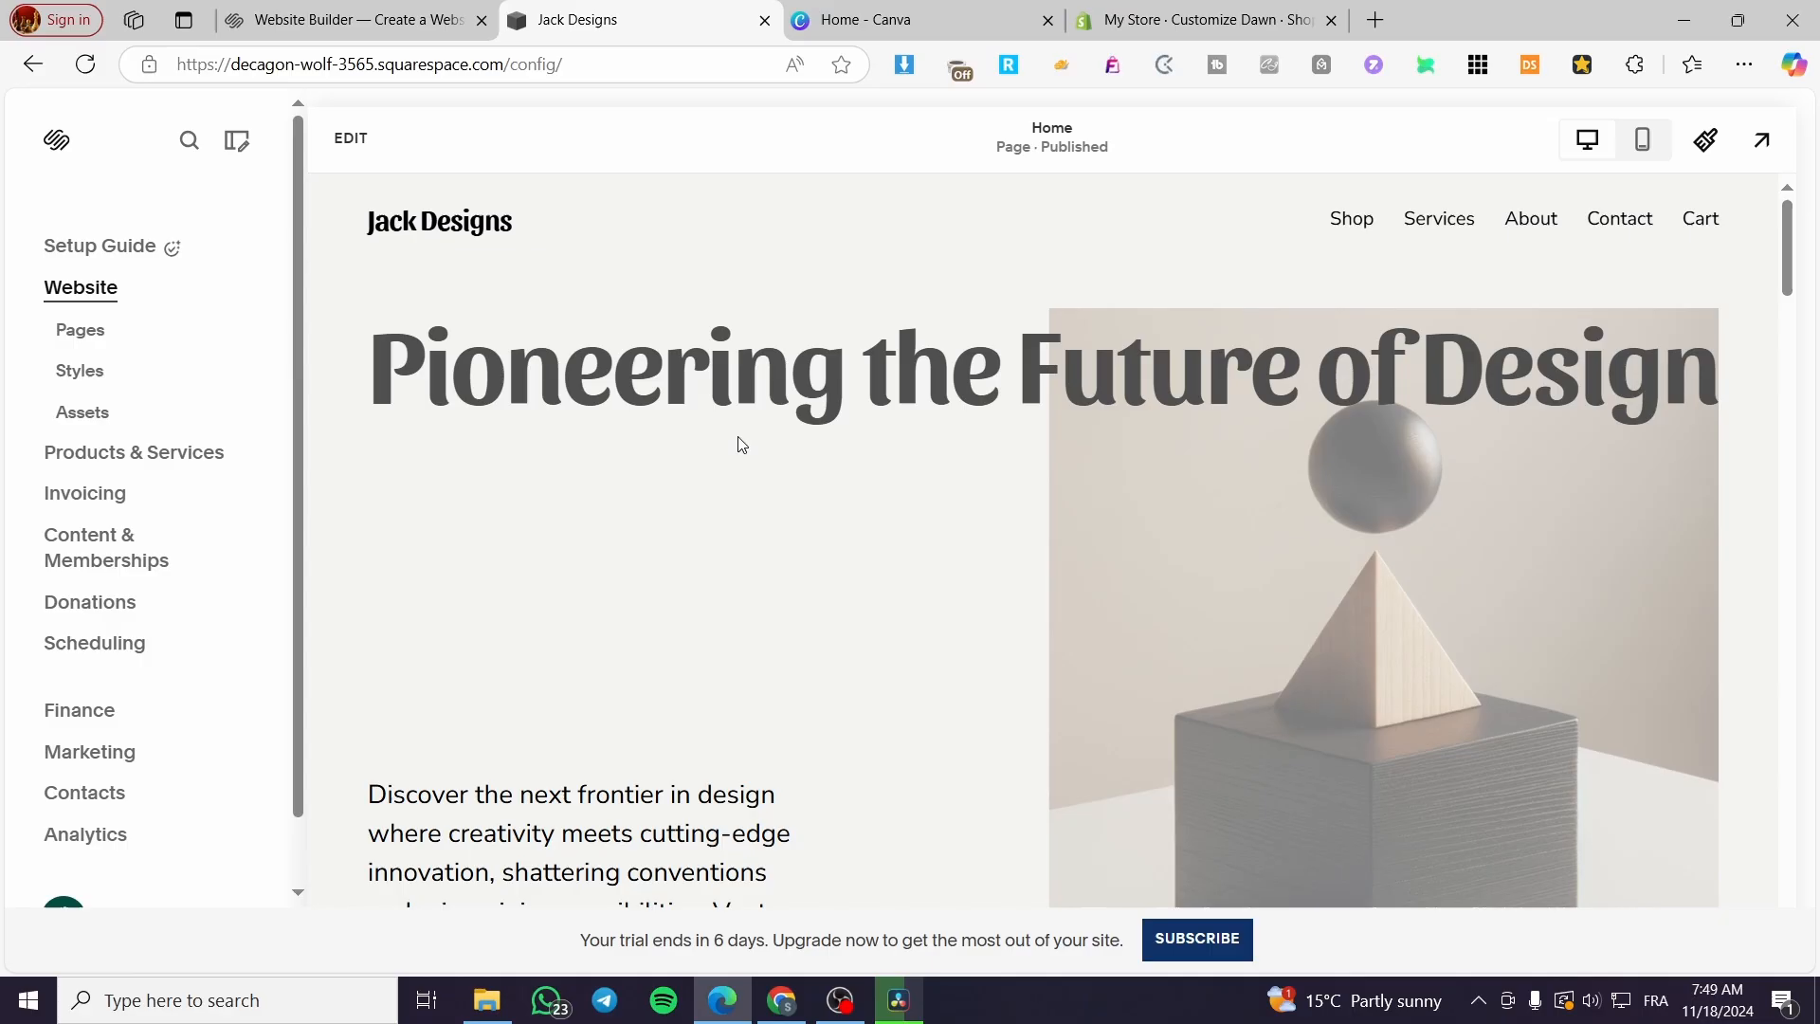
scroll("down", 3)
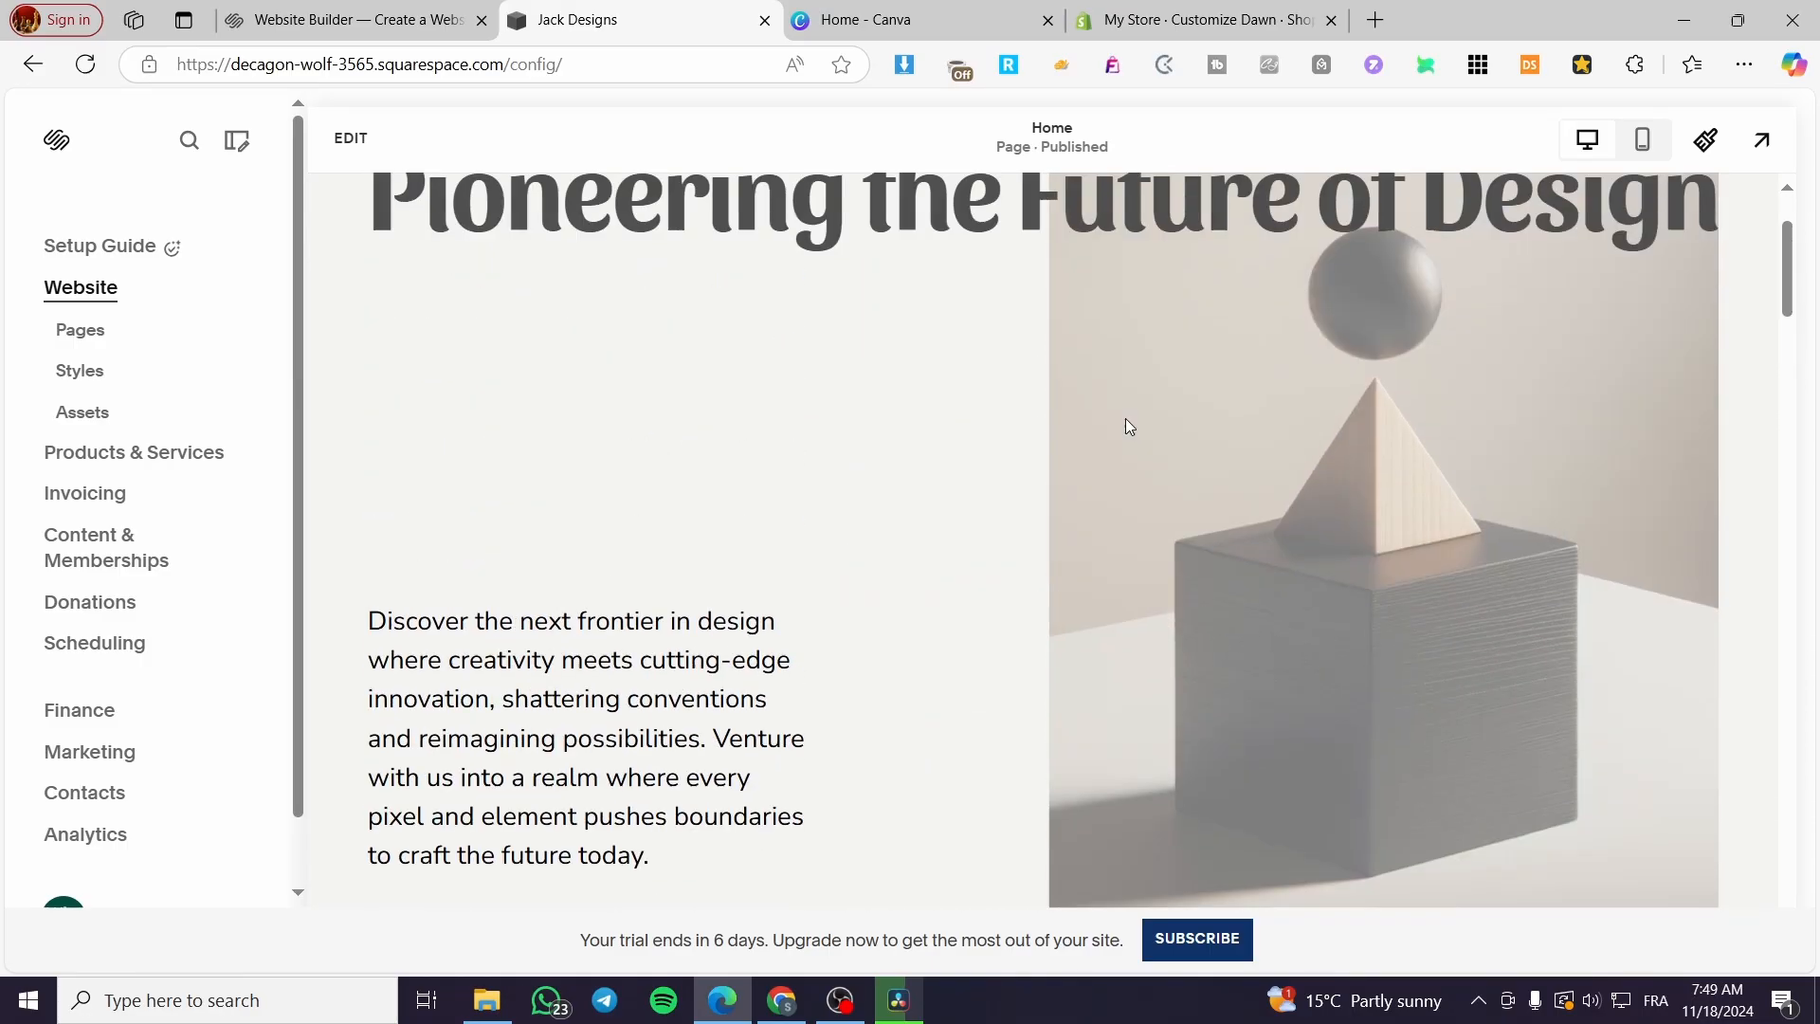
scroll("up", 3)
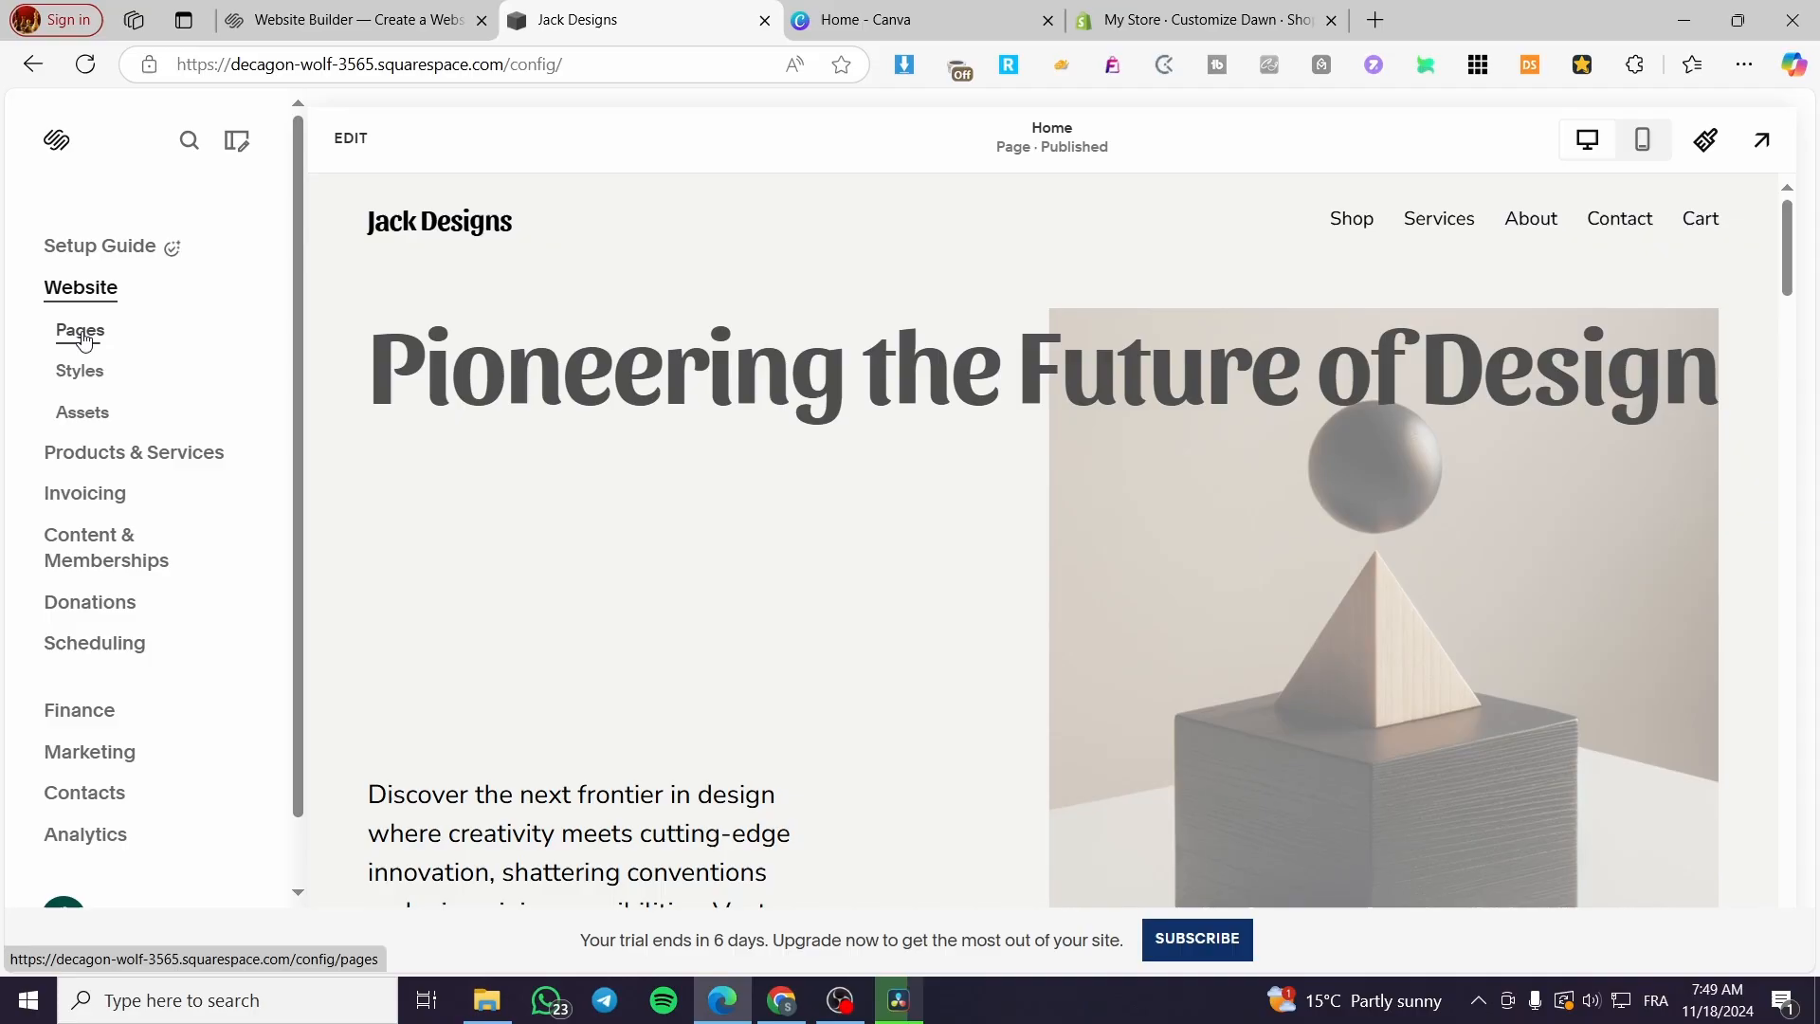
- Add a blank page to Main Navigation and rename it 'Test'
left_click(79, 330)
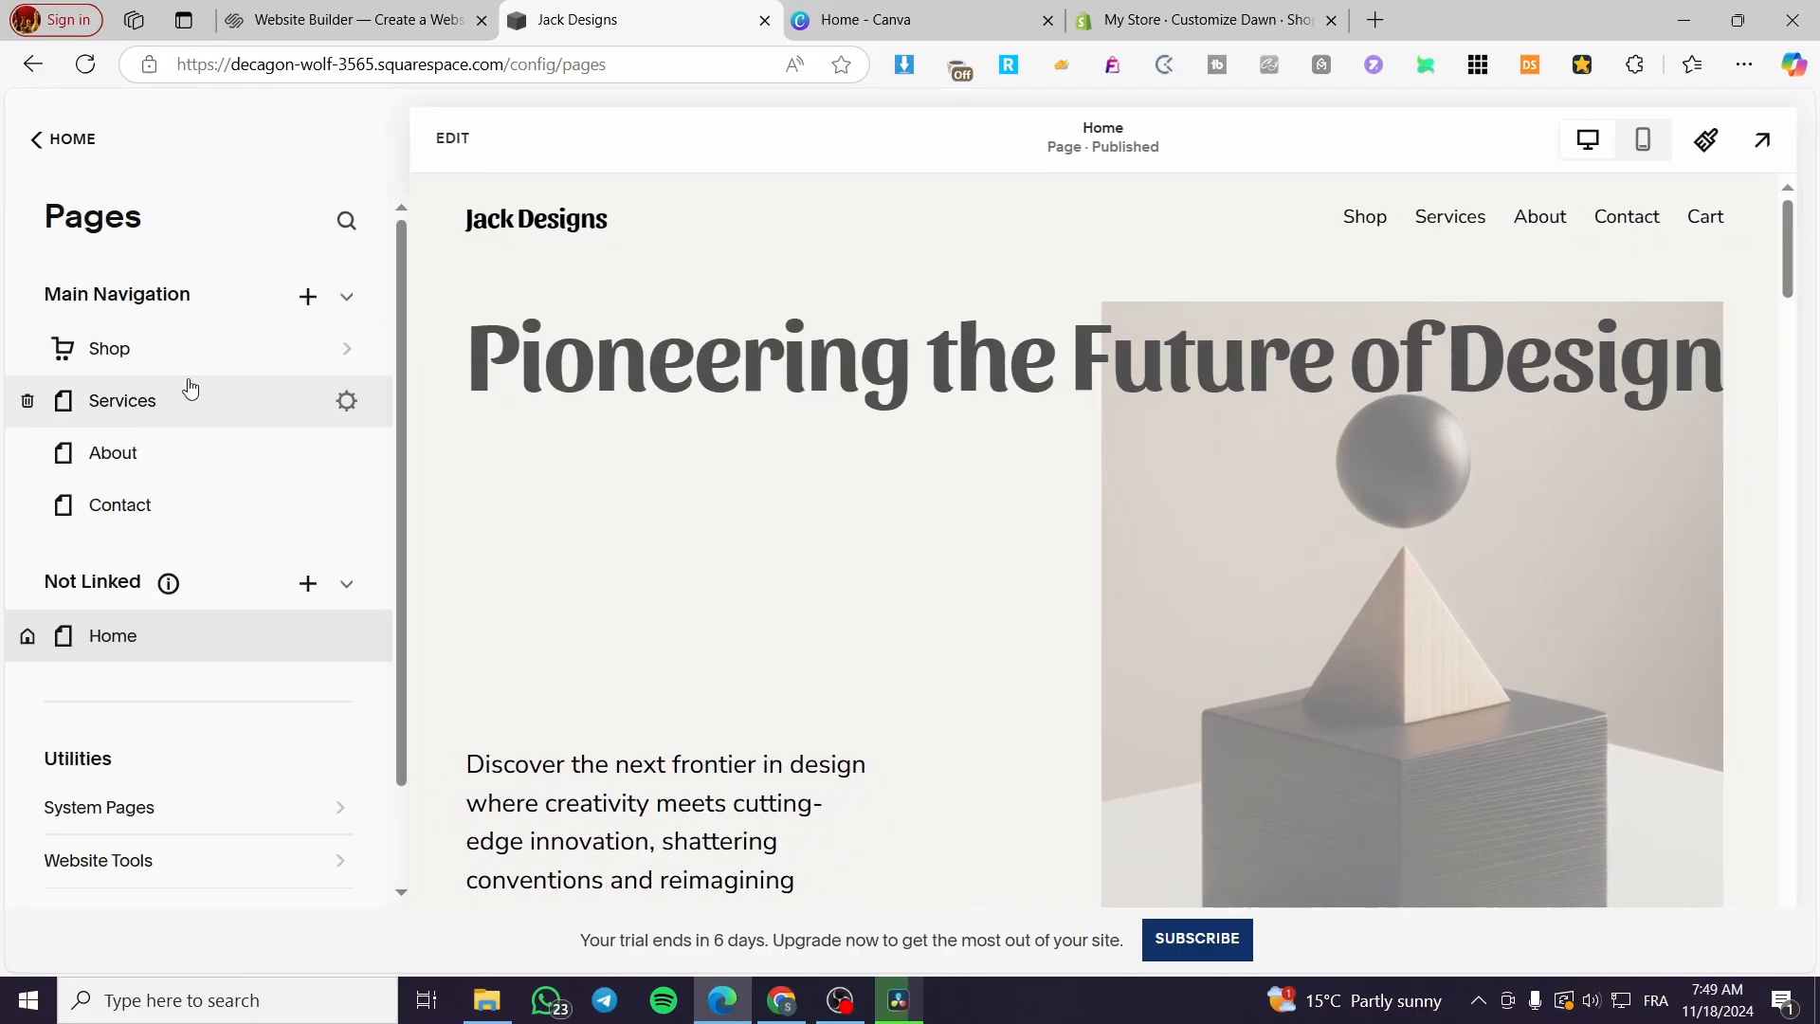
mouse_move(262, 453)
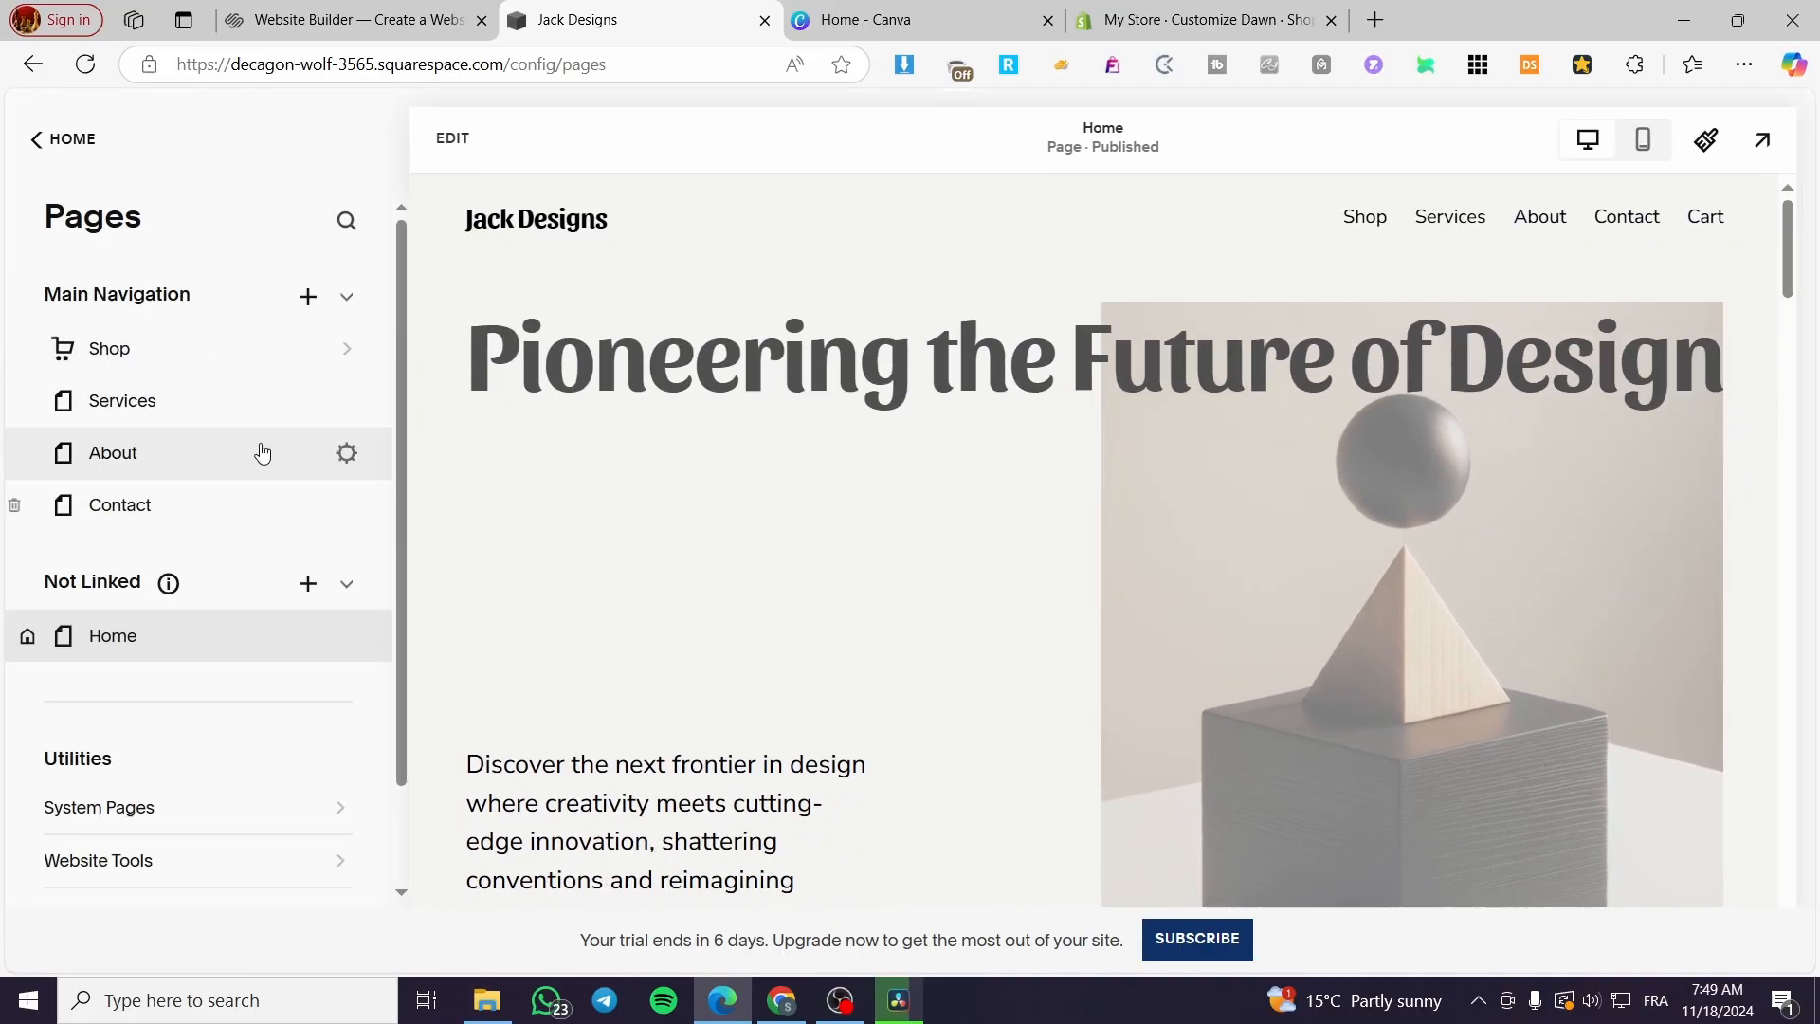
left_click(307, 295)
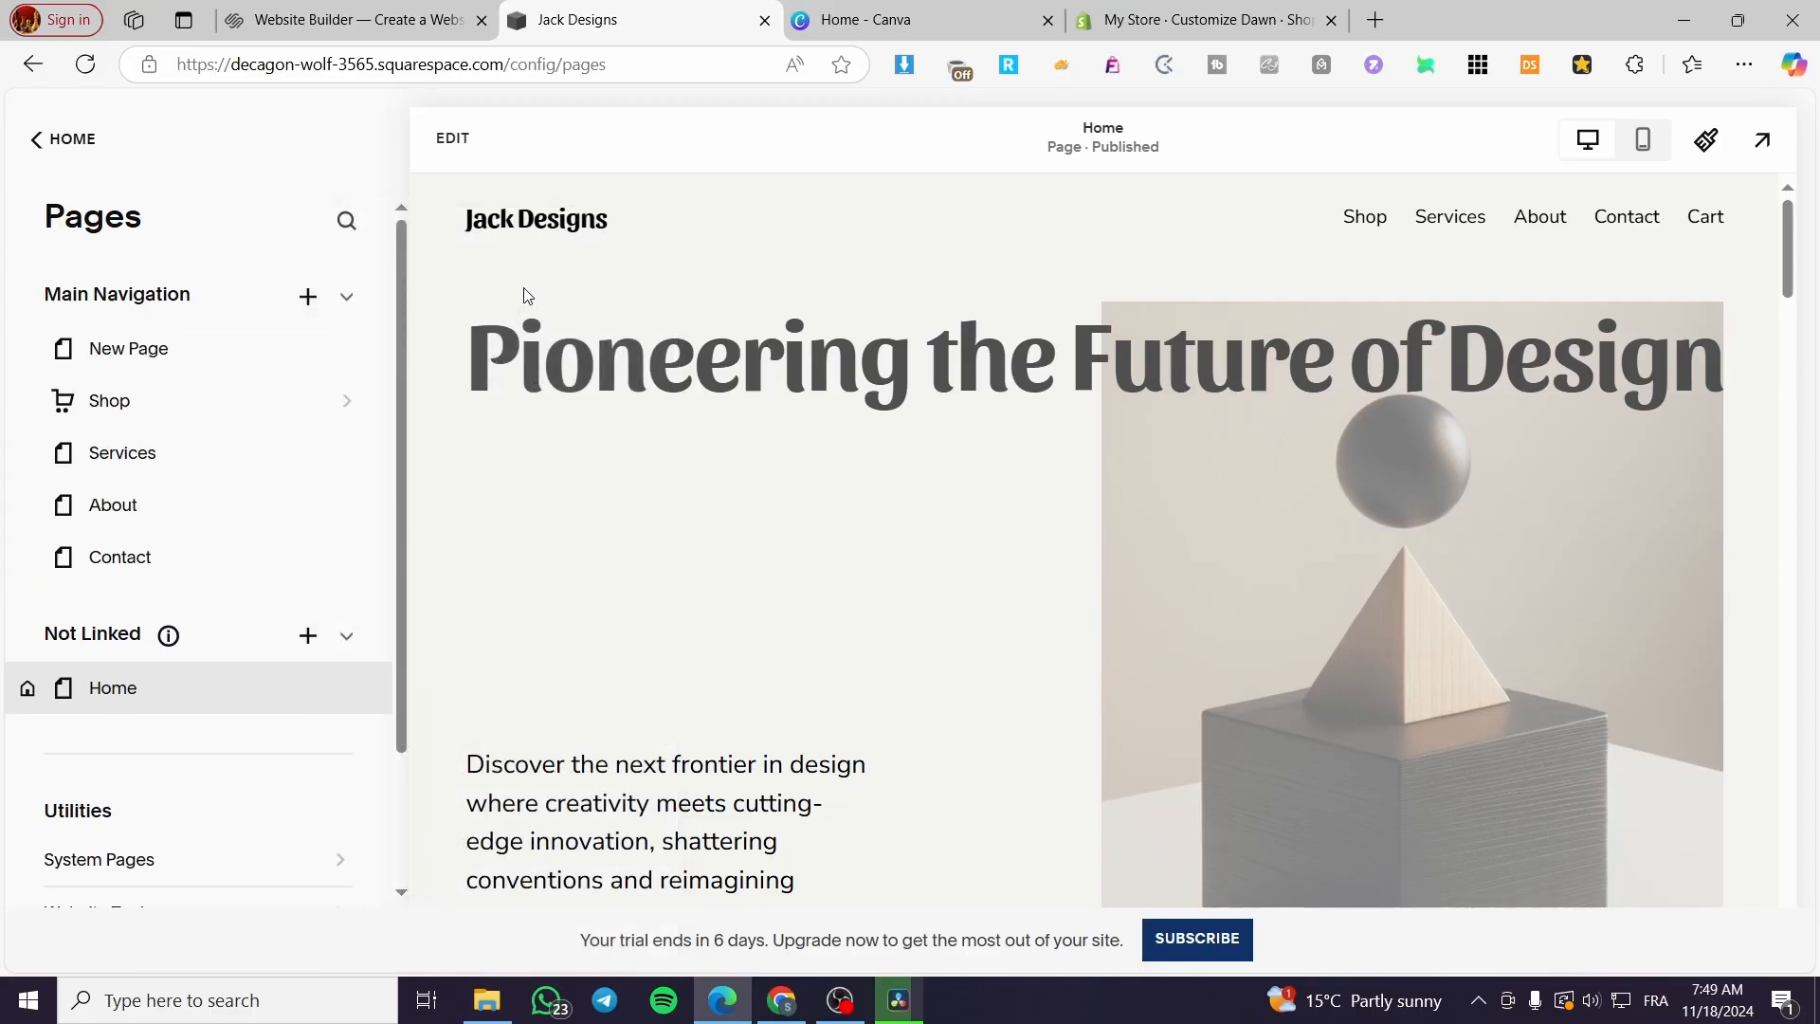
double_click(129, 349)
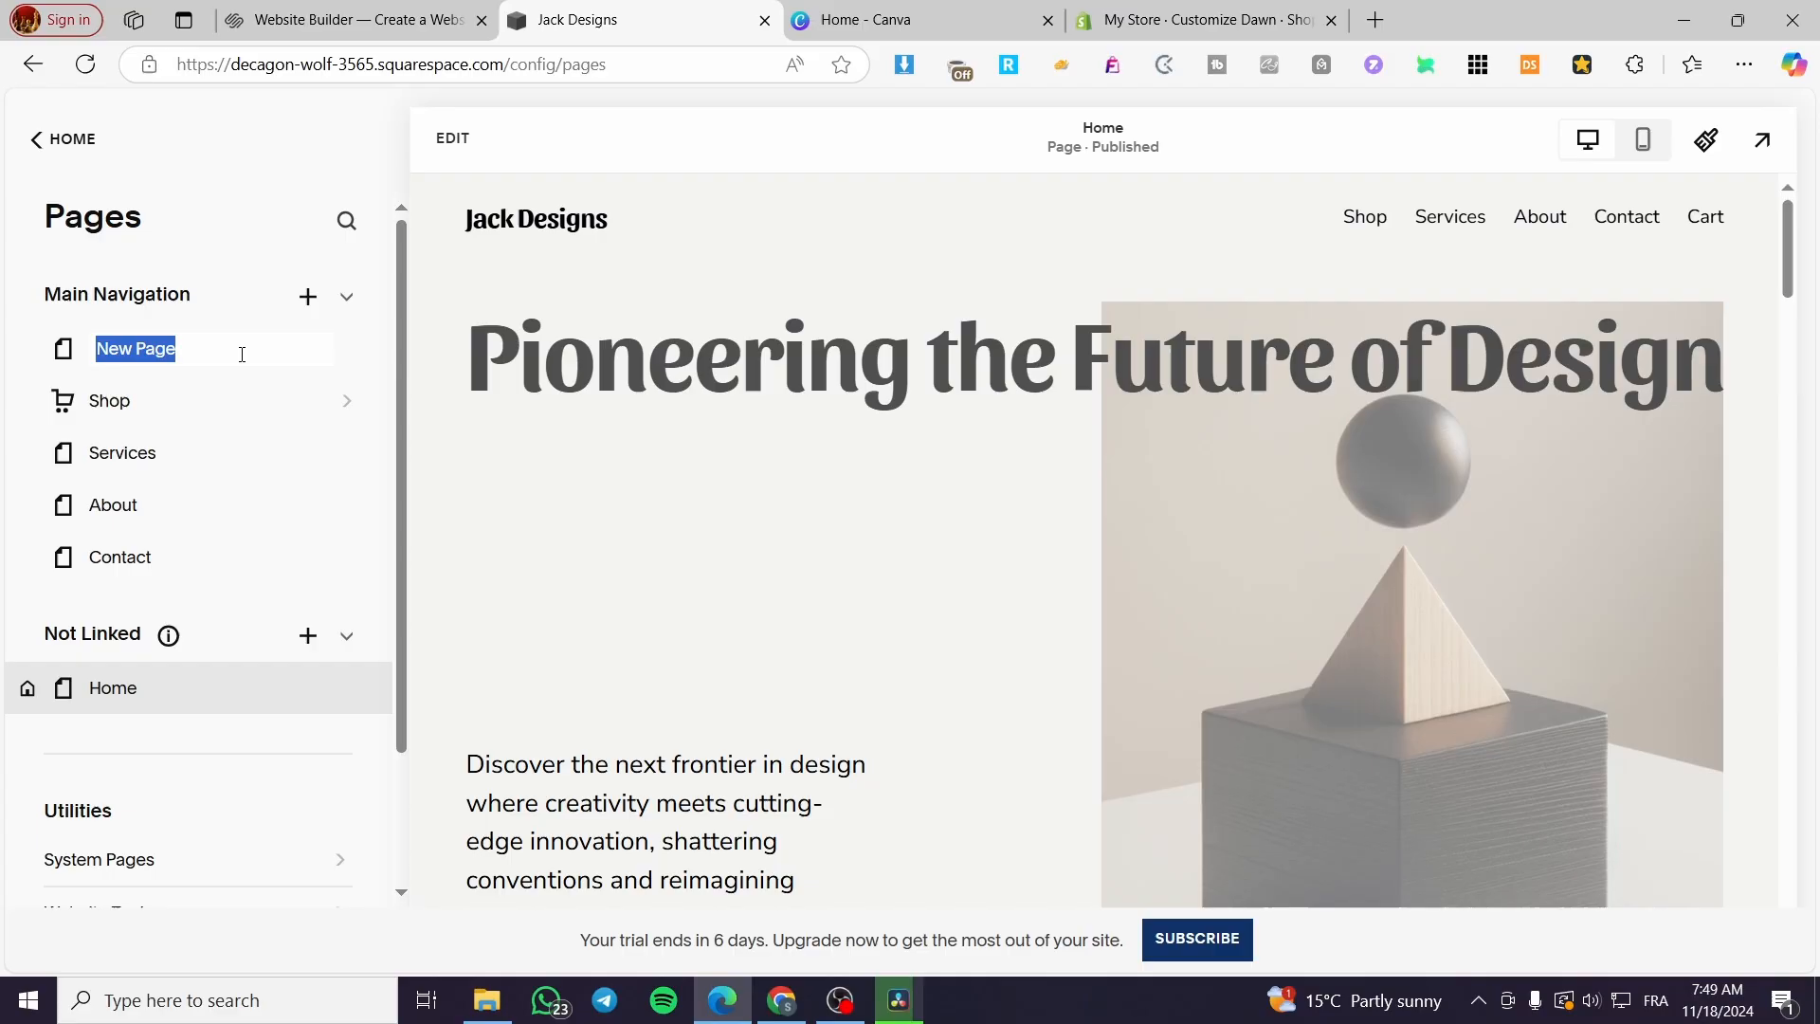
type("Test")
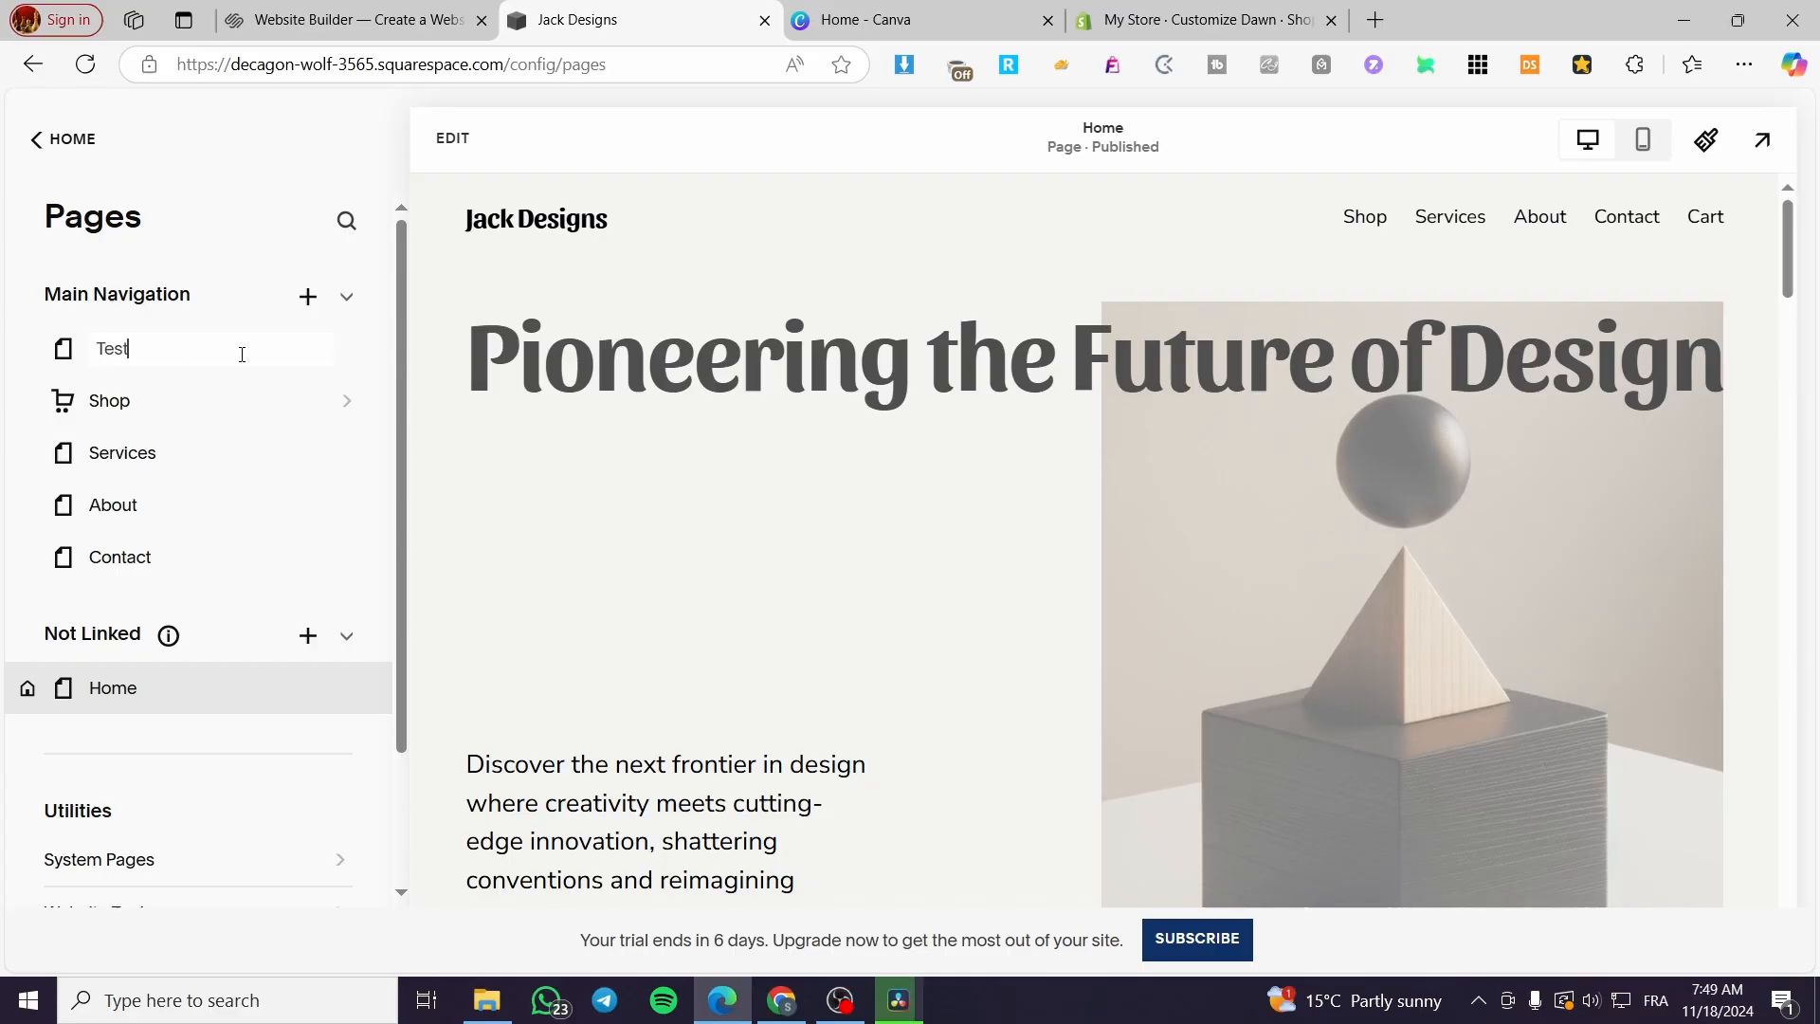
left_click(307, 296)
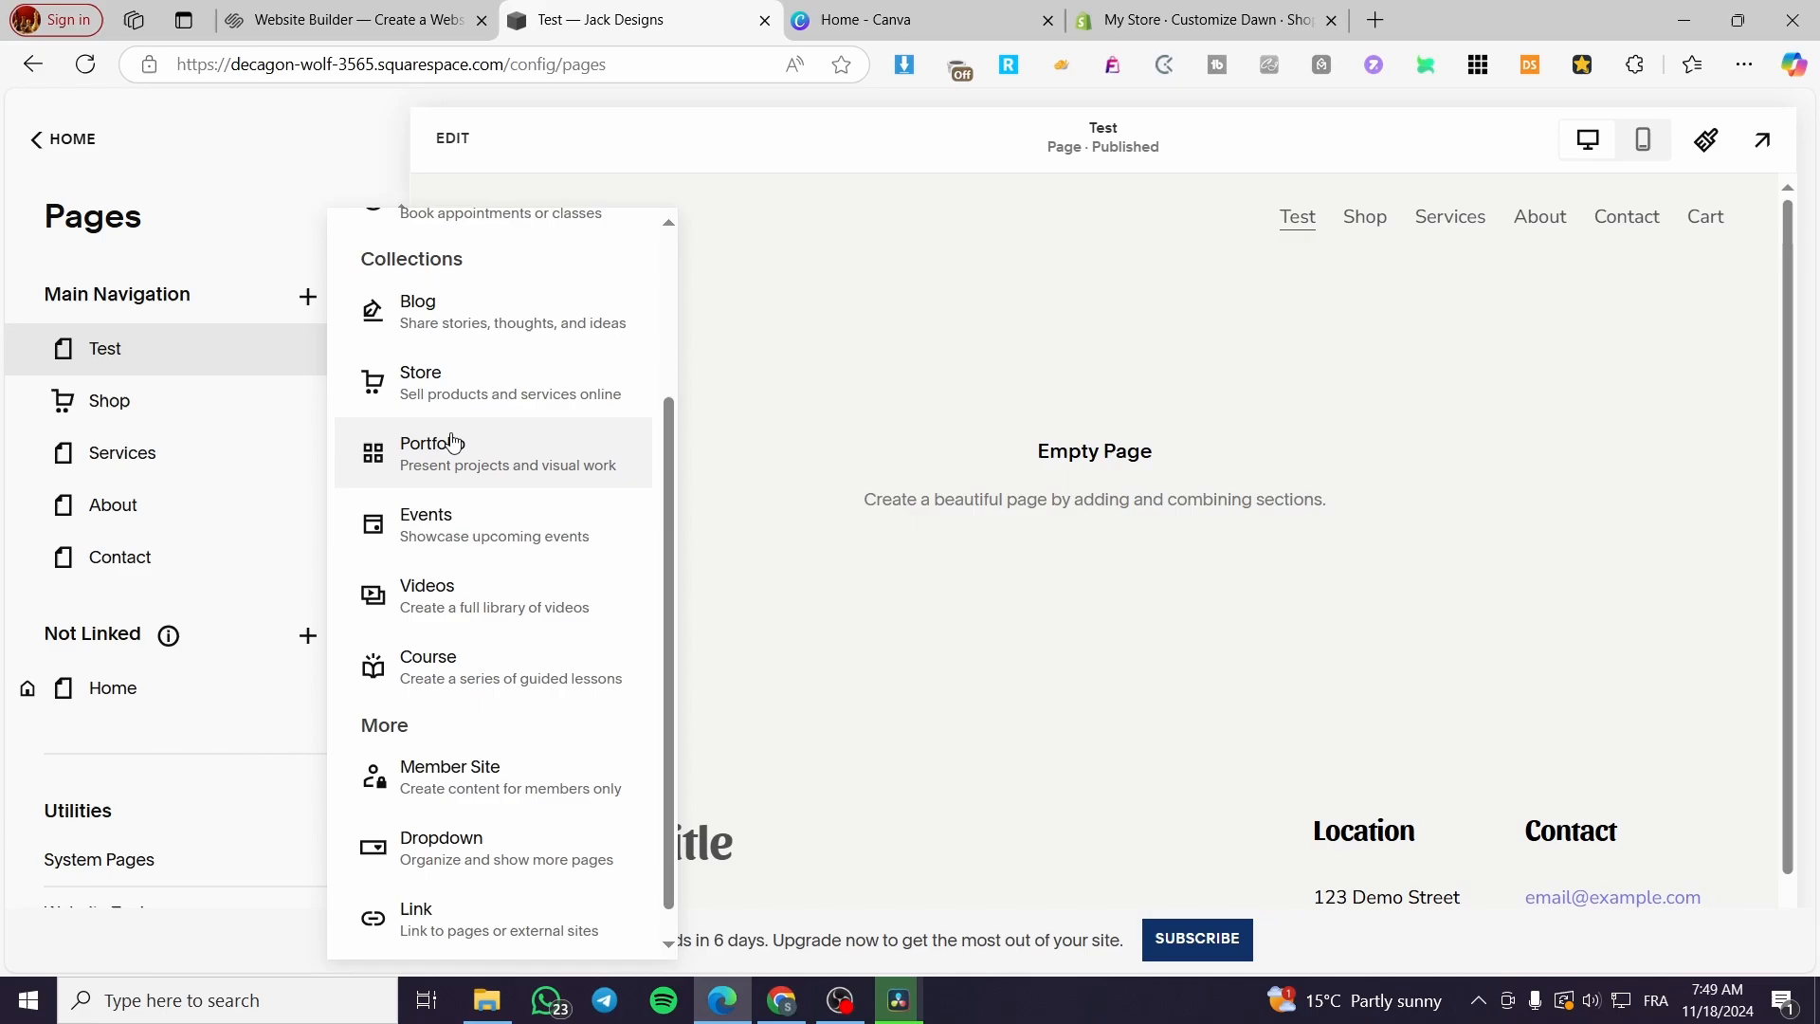
mouse_move(487, 303)
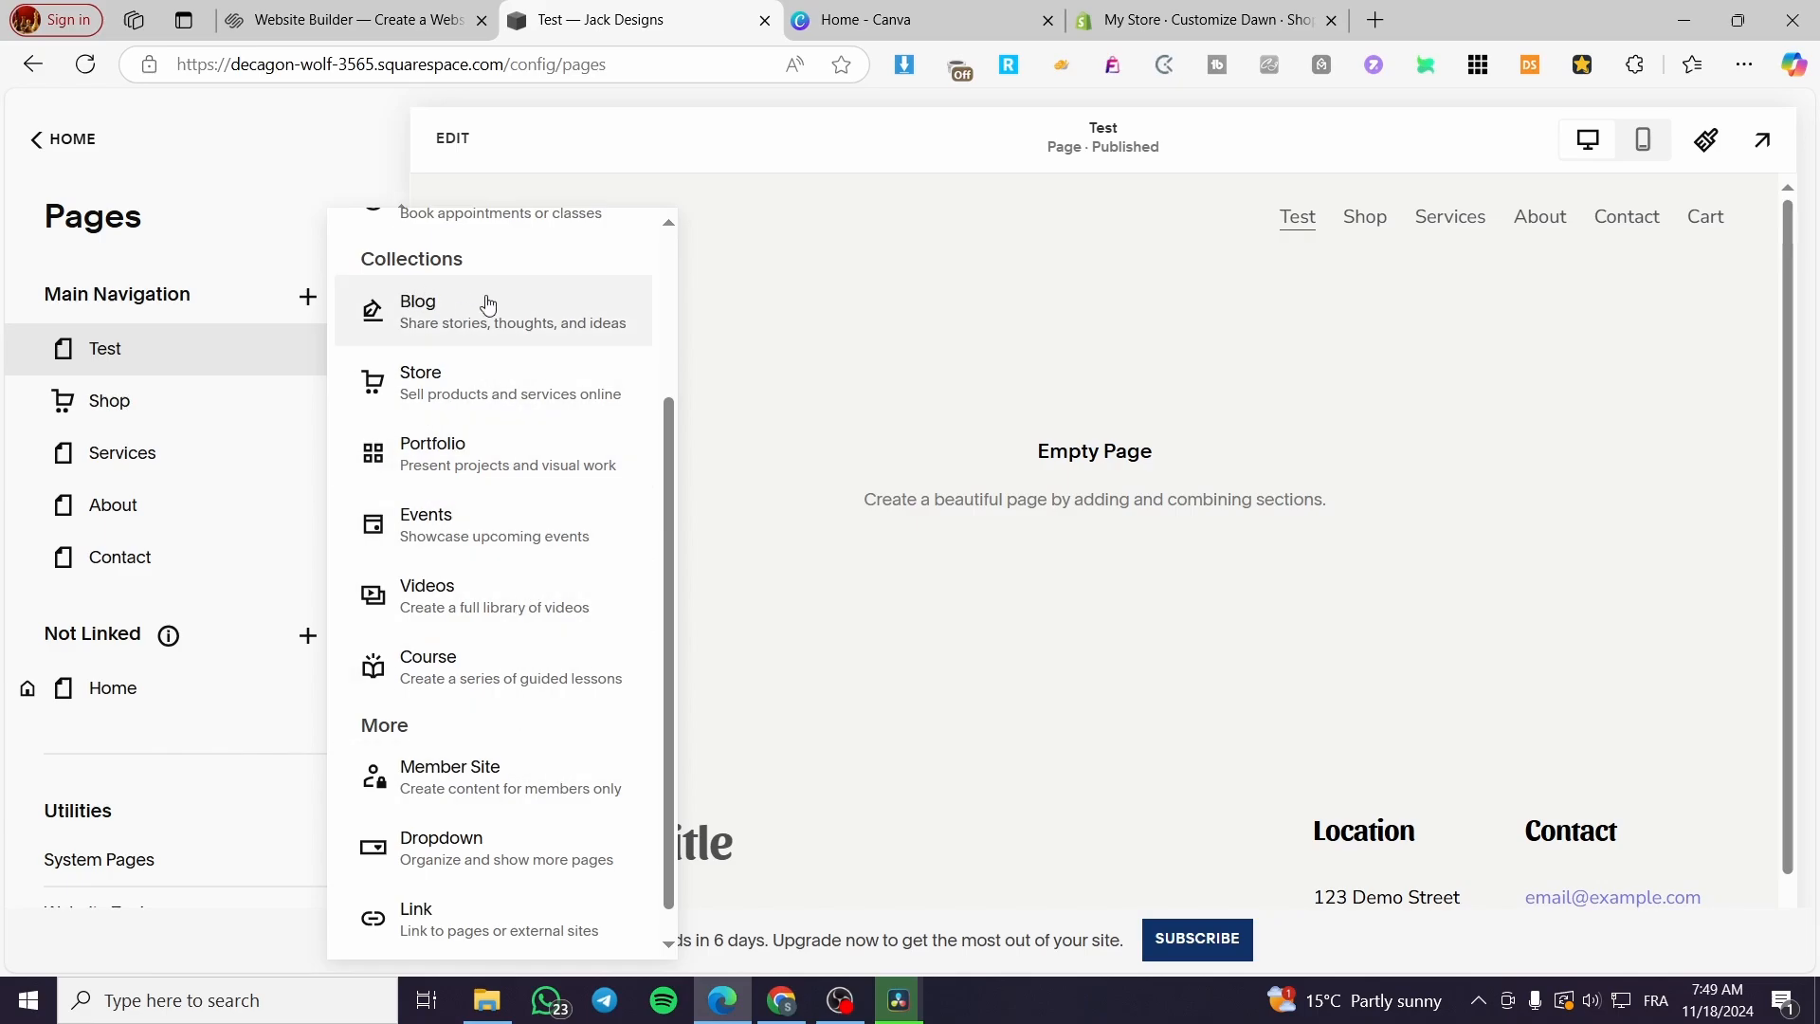
mouse_move(400, 278)
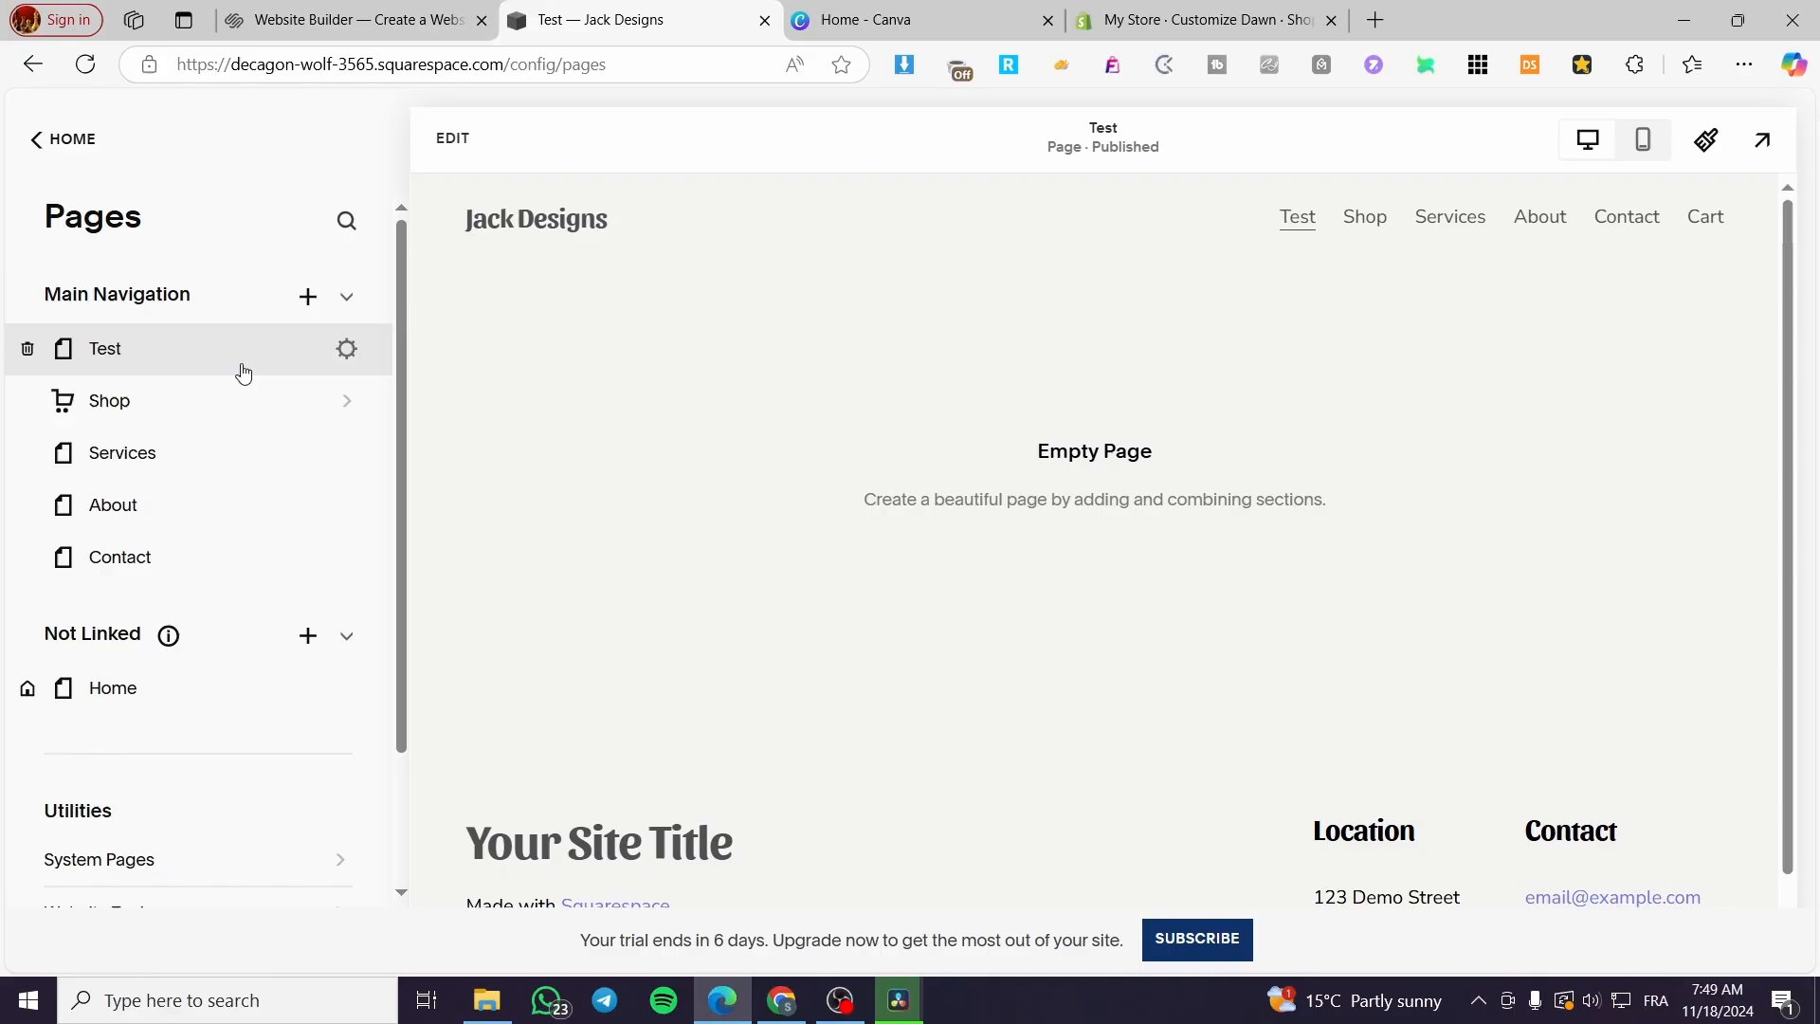
mouse_move(451, 138)
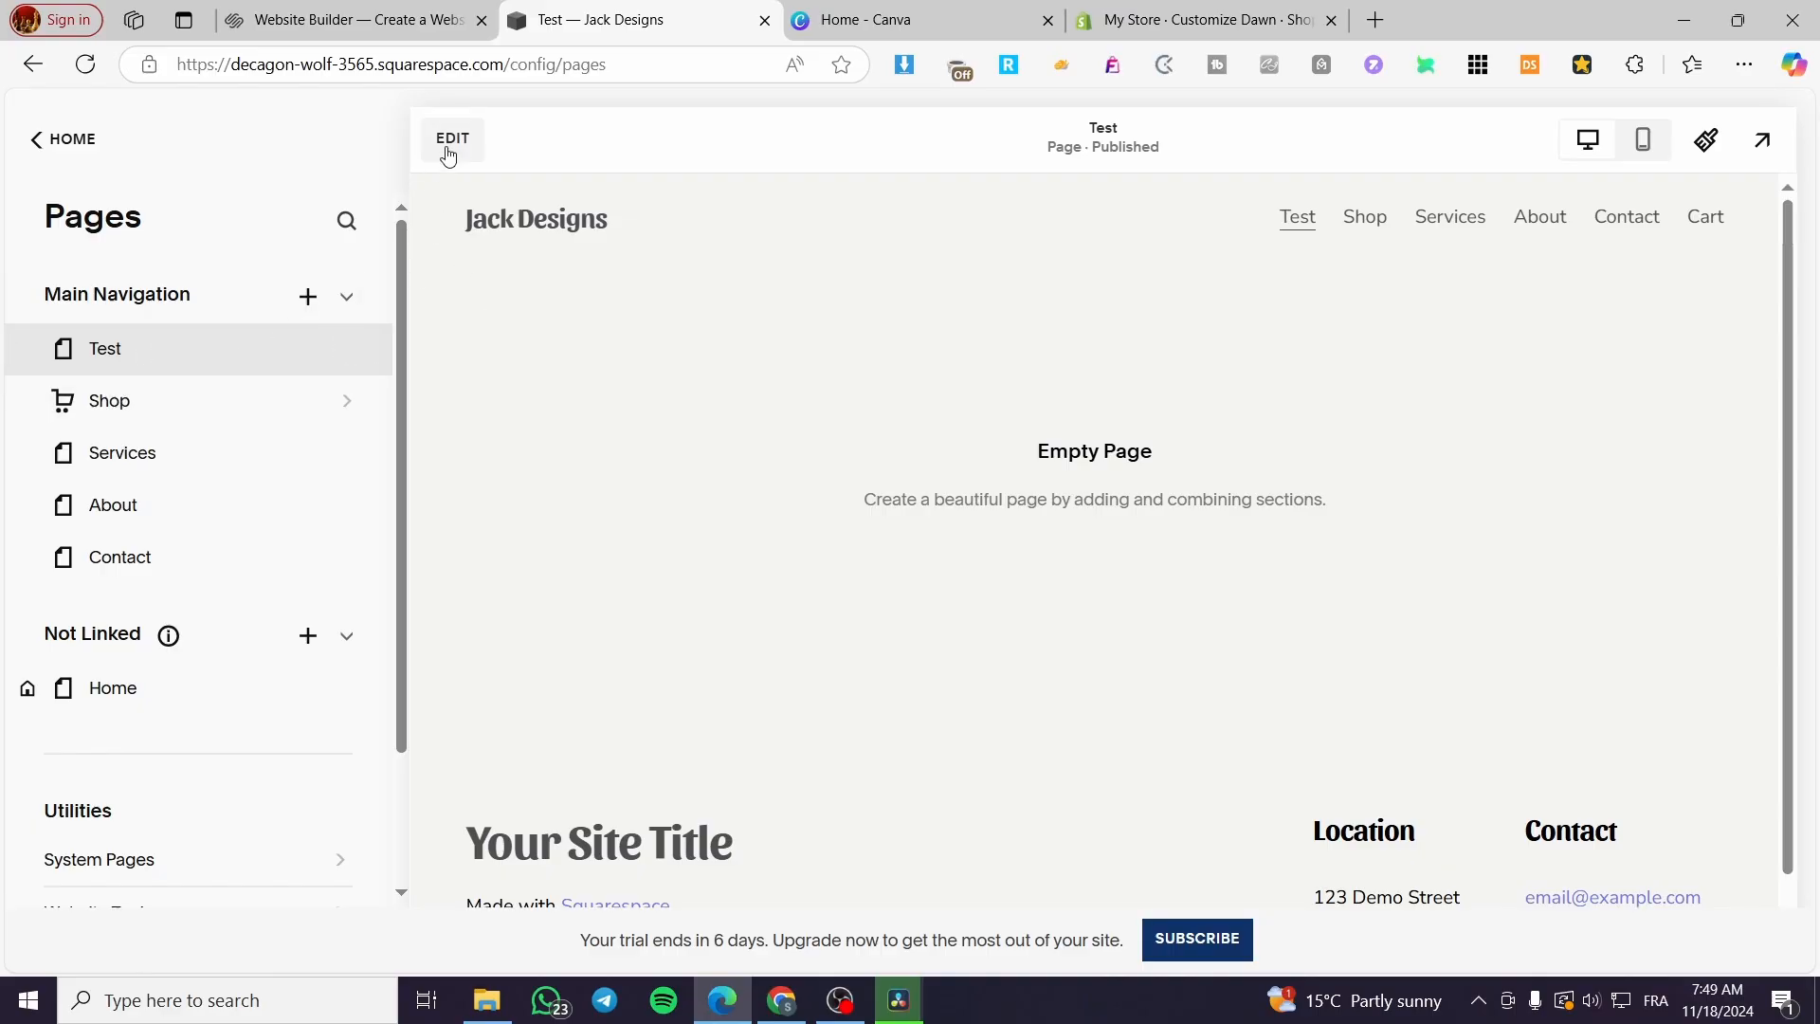
- Edit the Test page and start adding its first section
left_click(451, 138)
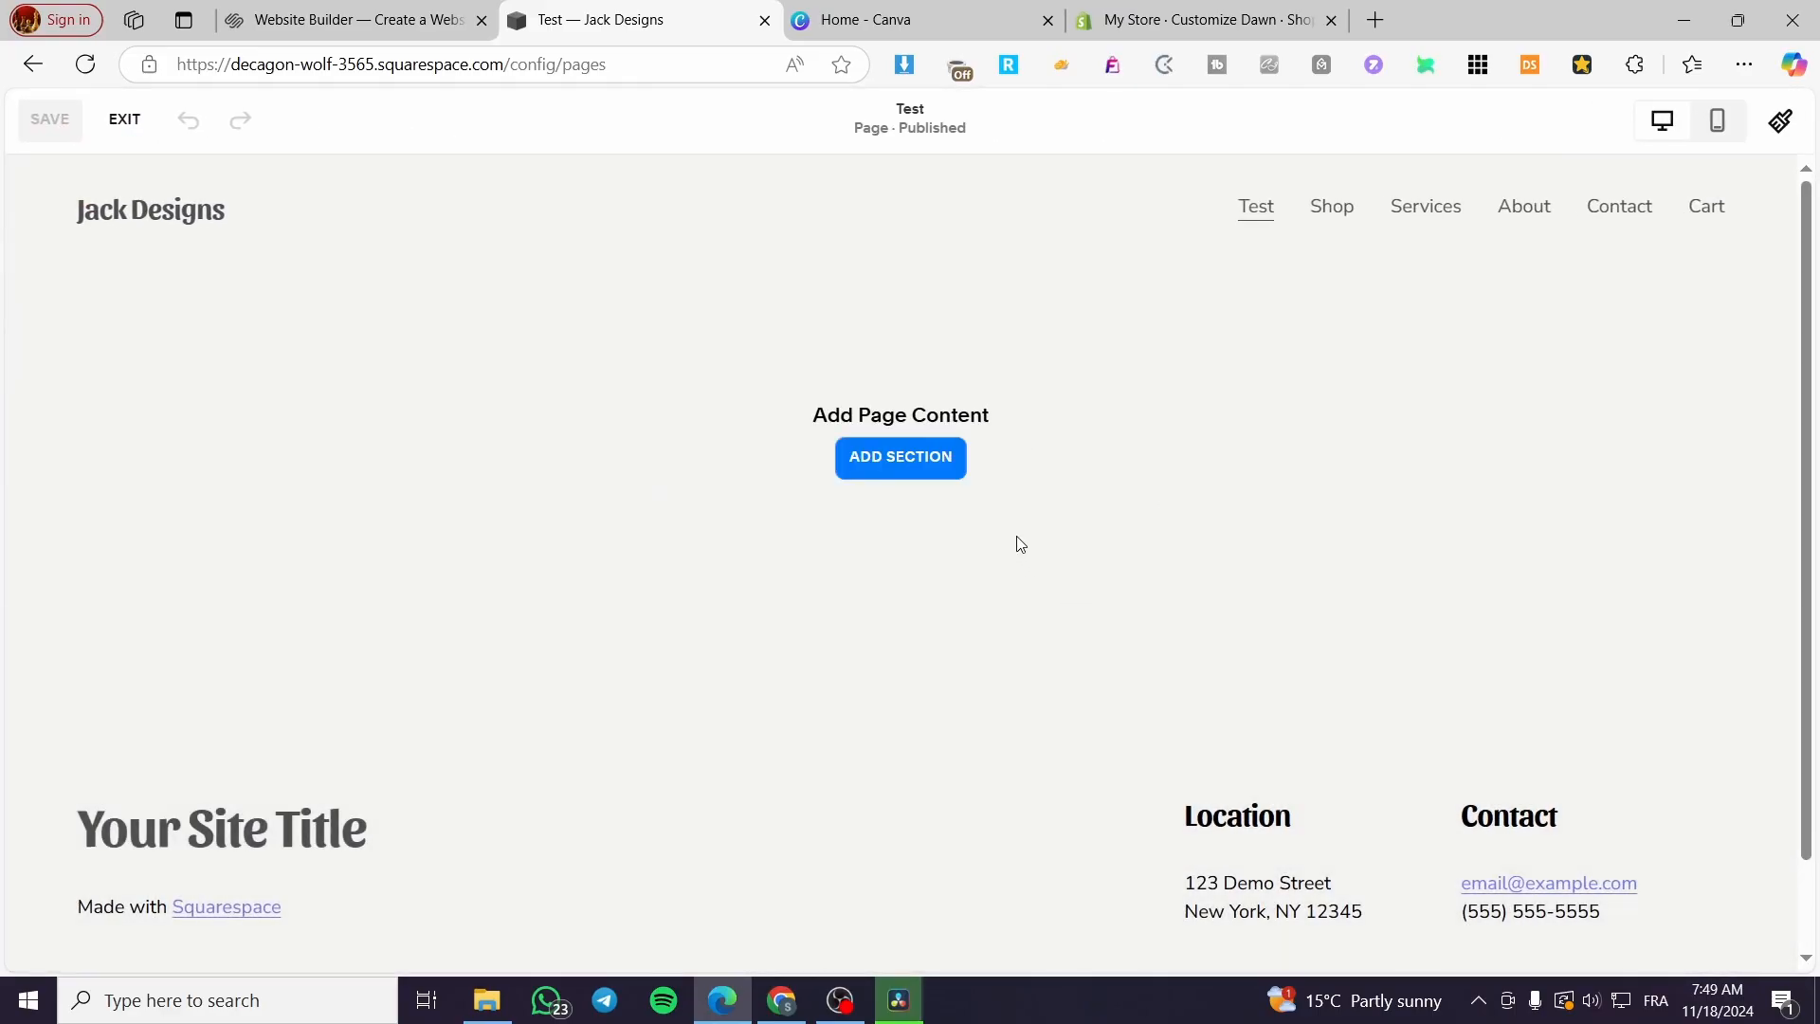
left_click(898, 457)
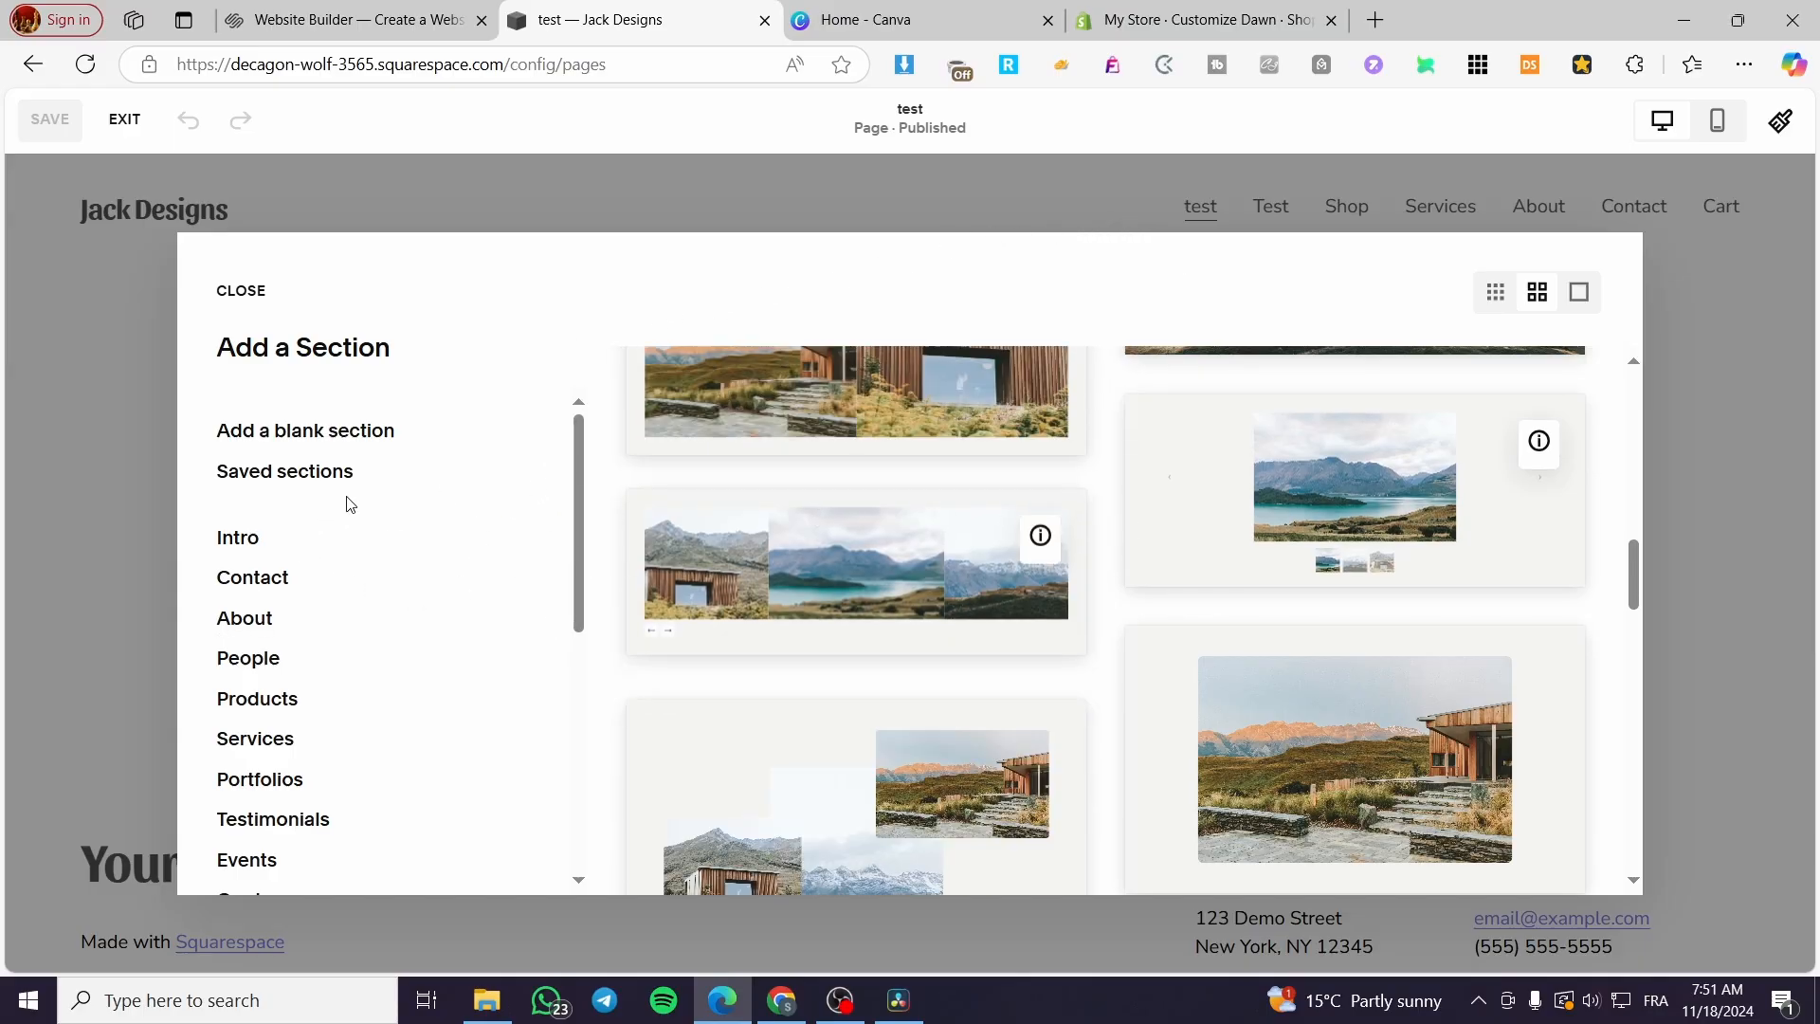
- Browse the section categories and choose Images
scroll("down", 3)
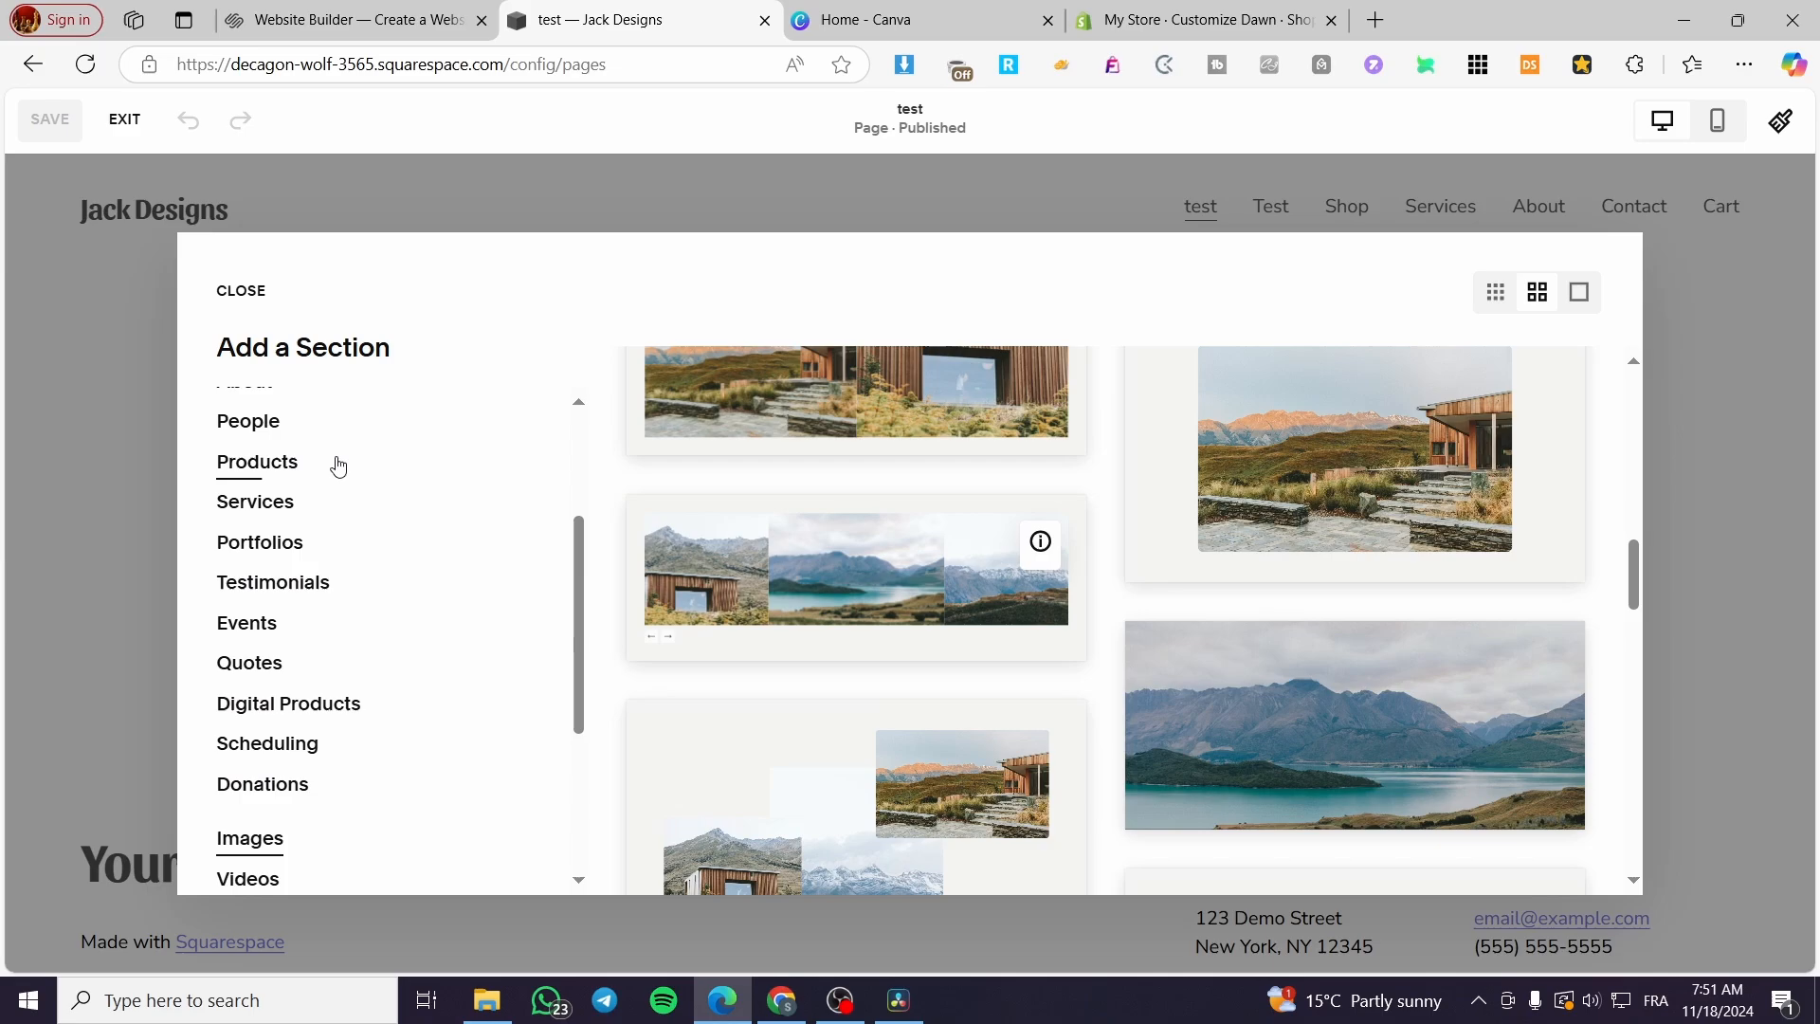
scroll("up", 3)
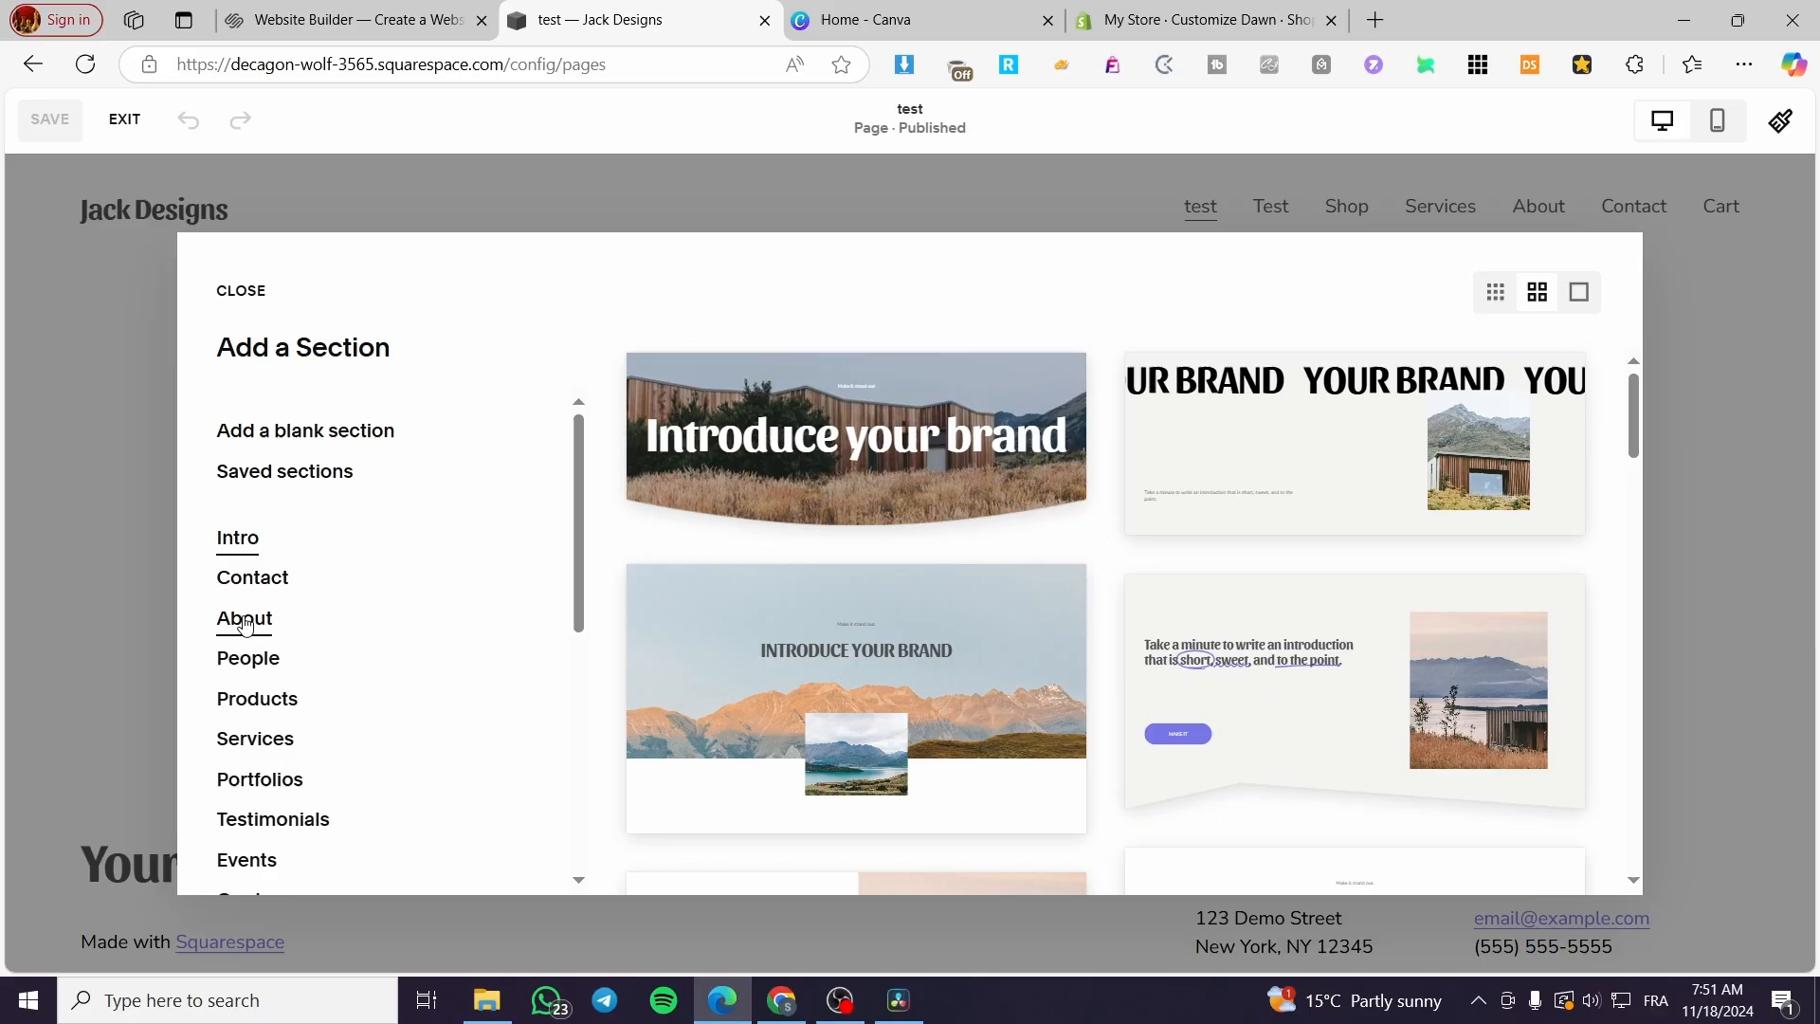
scroll("down", 3)
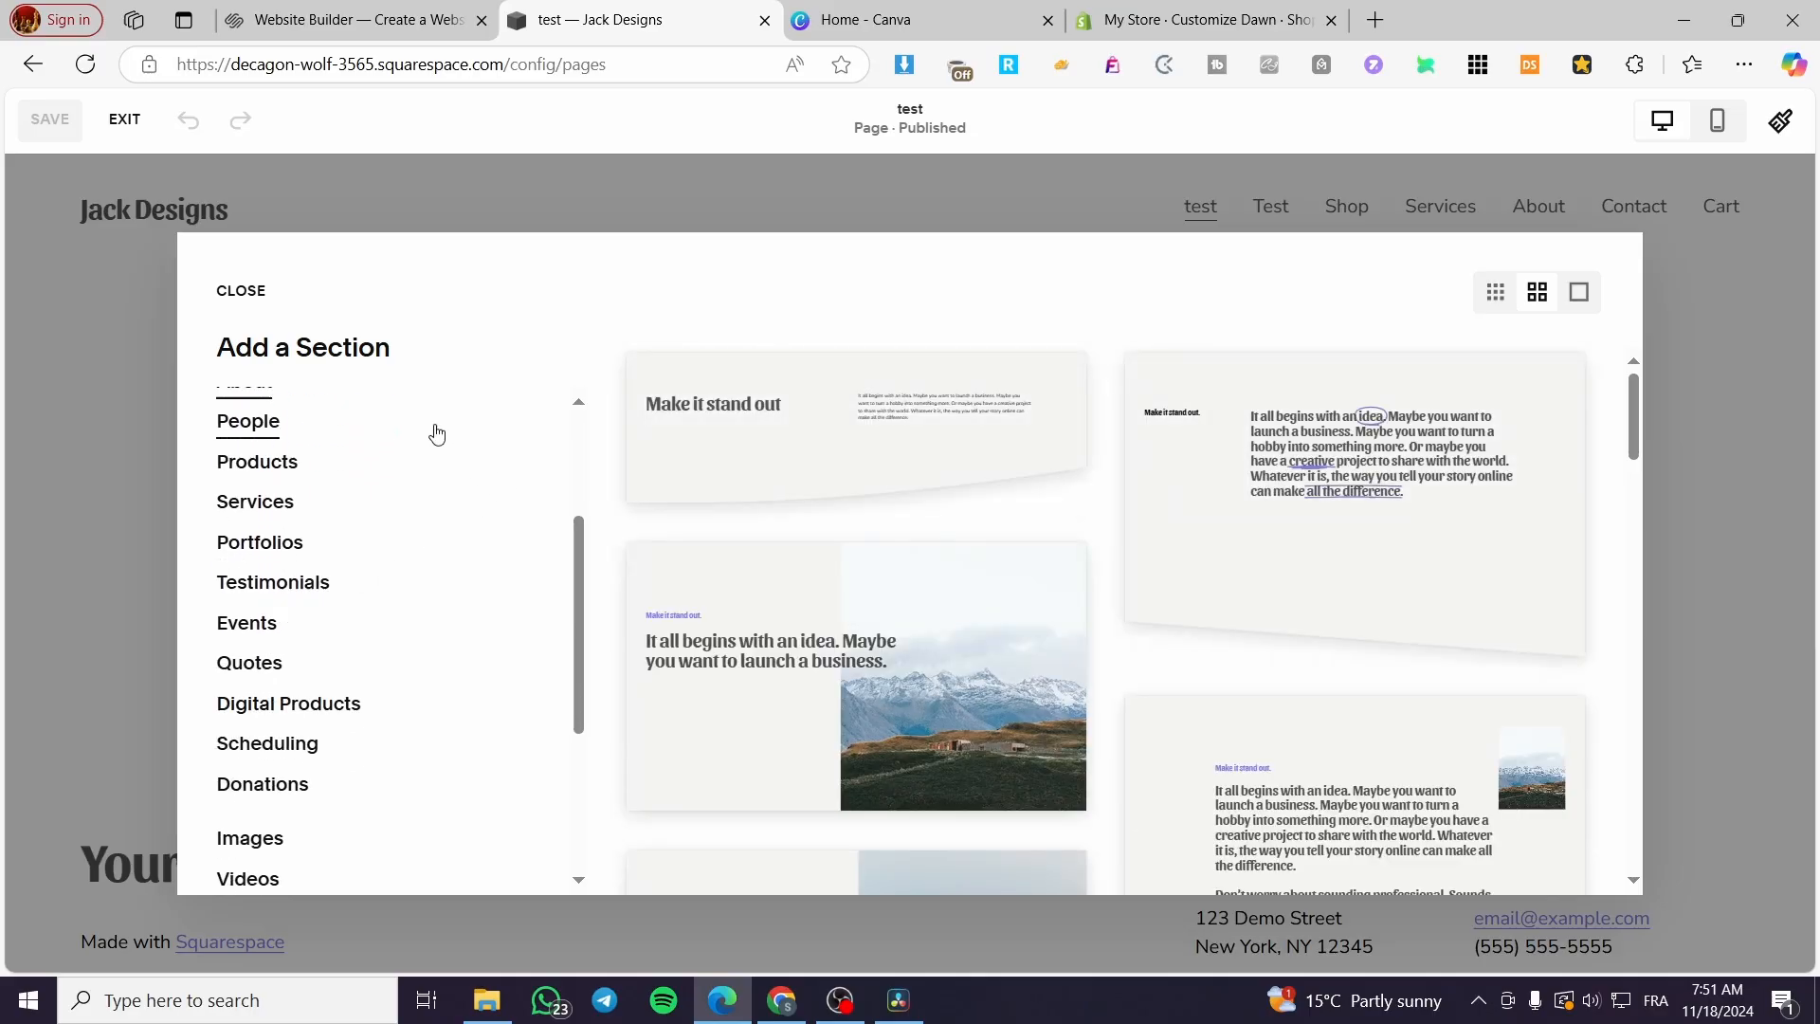
scroll("down", 3)
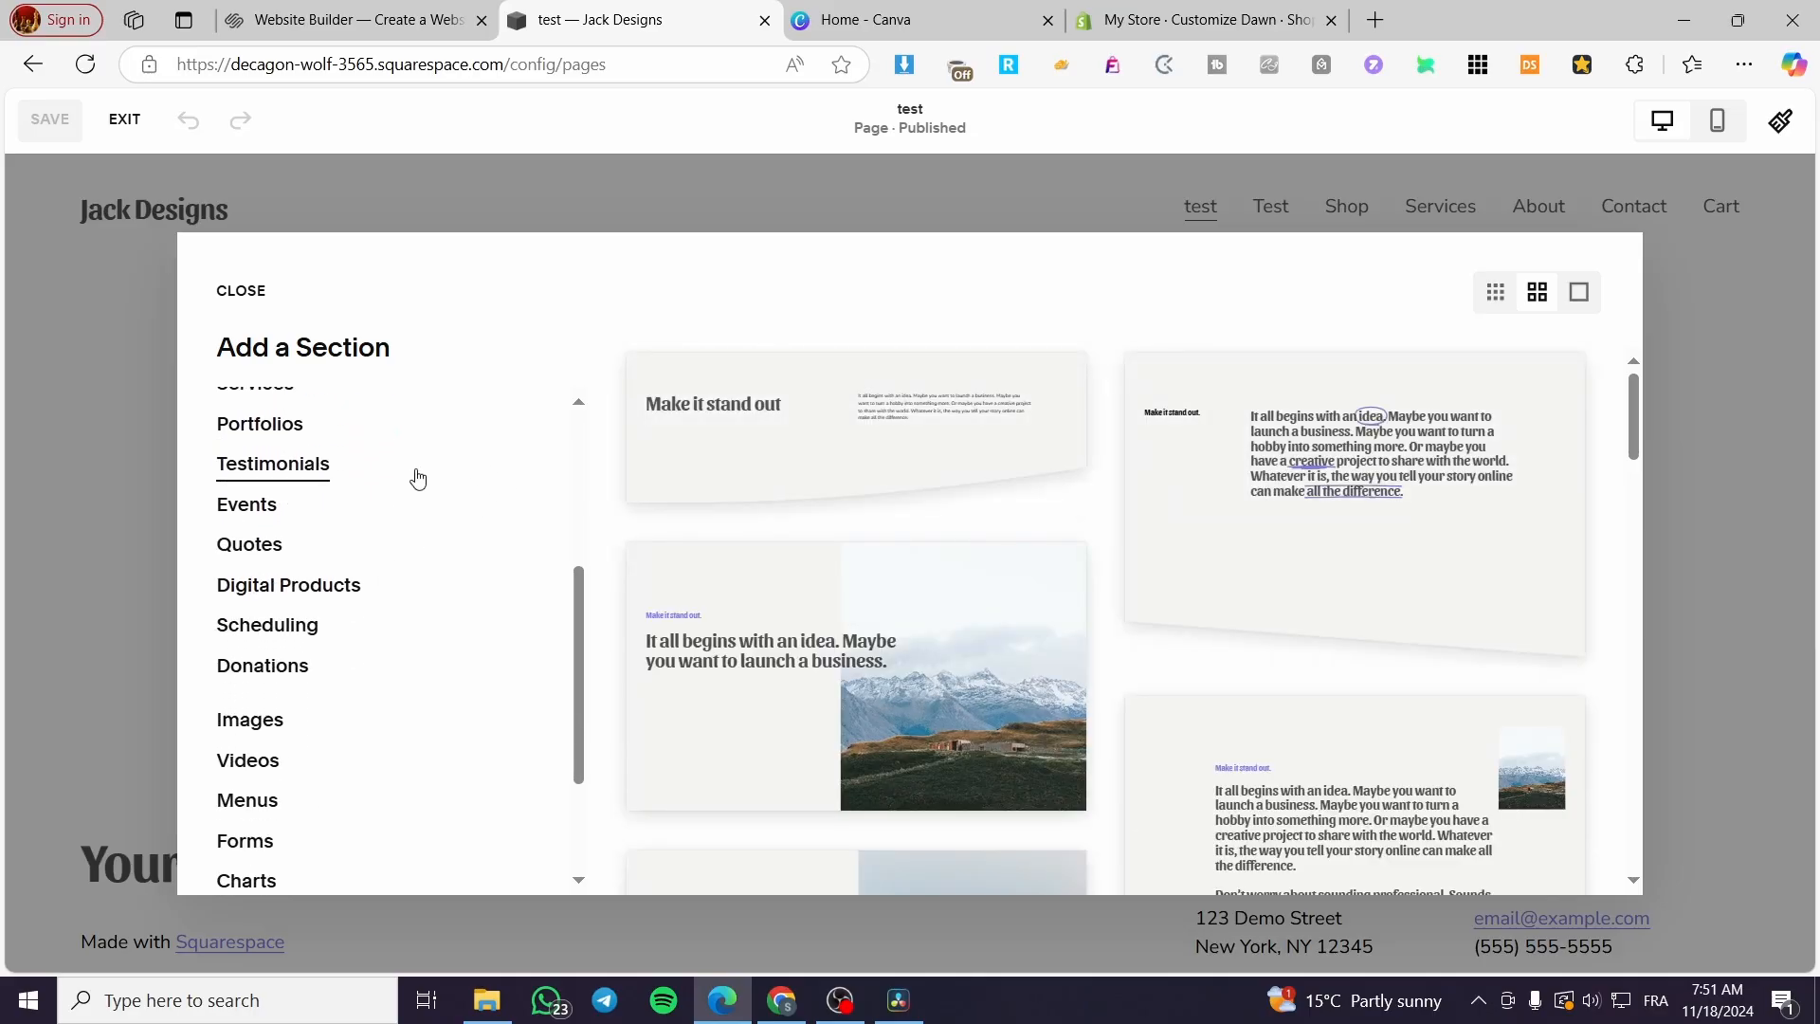
scroll("down", 3)
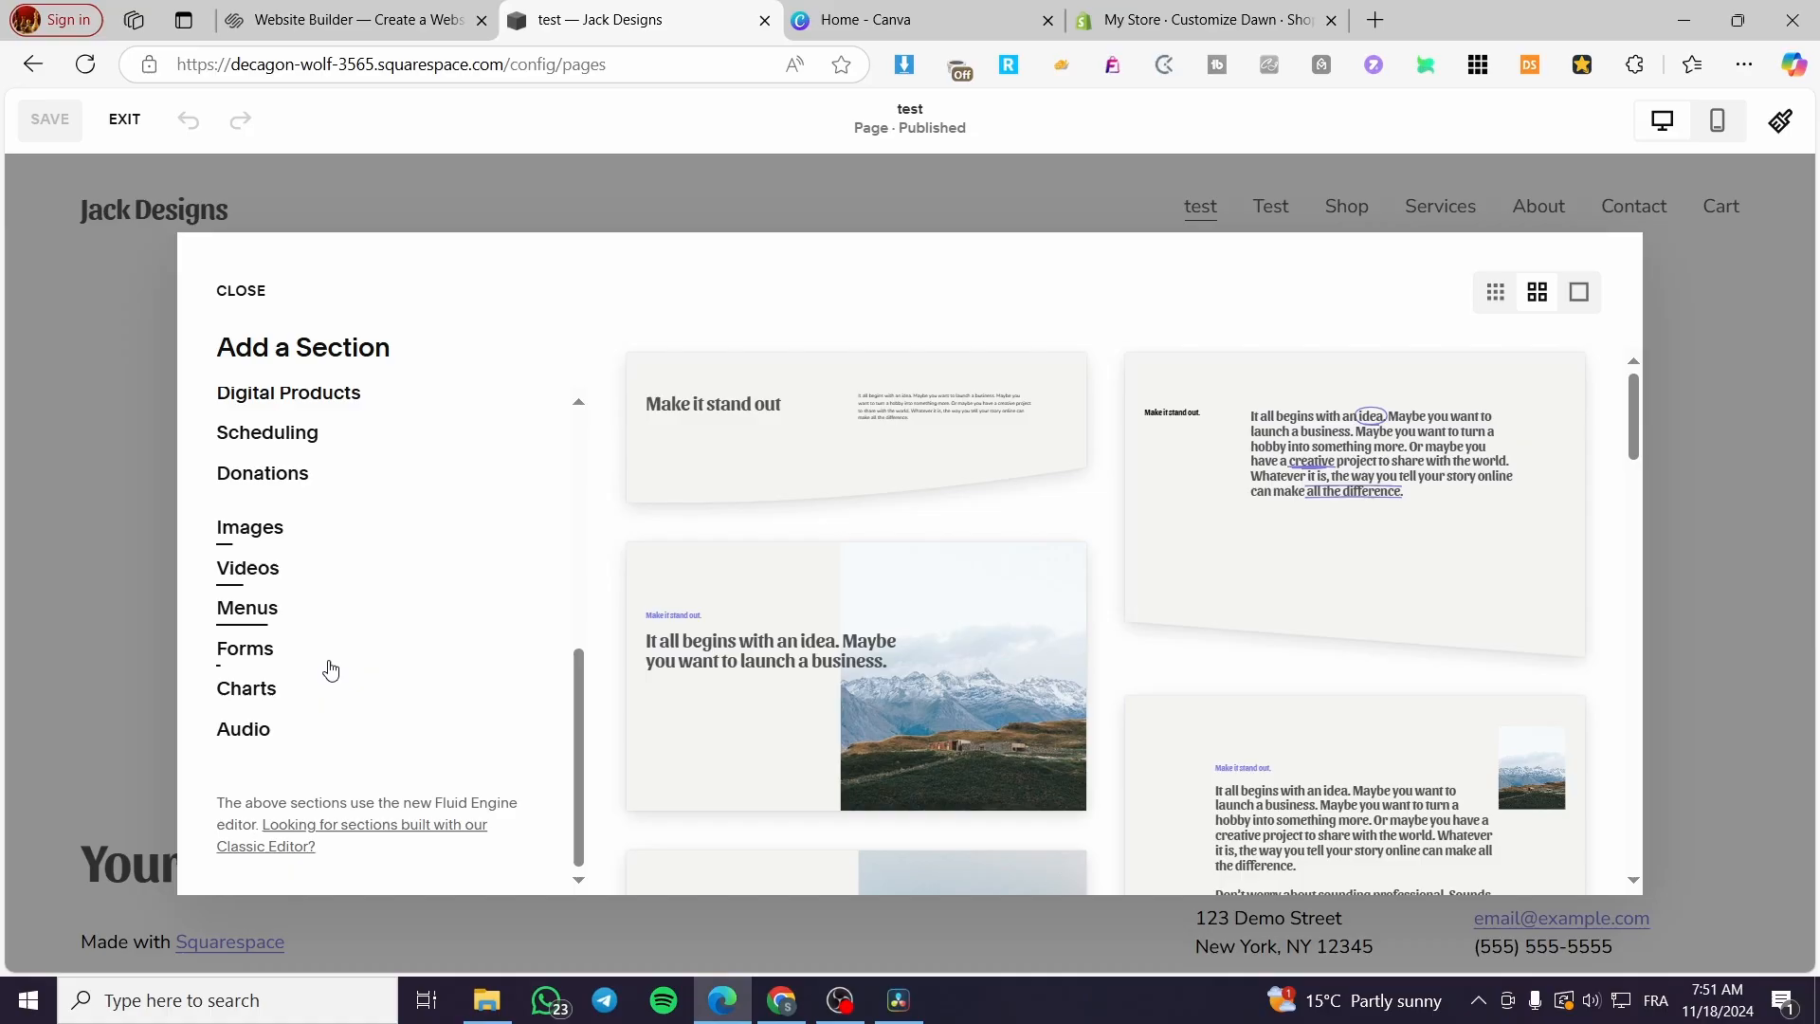
left_click(251, 527)
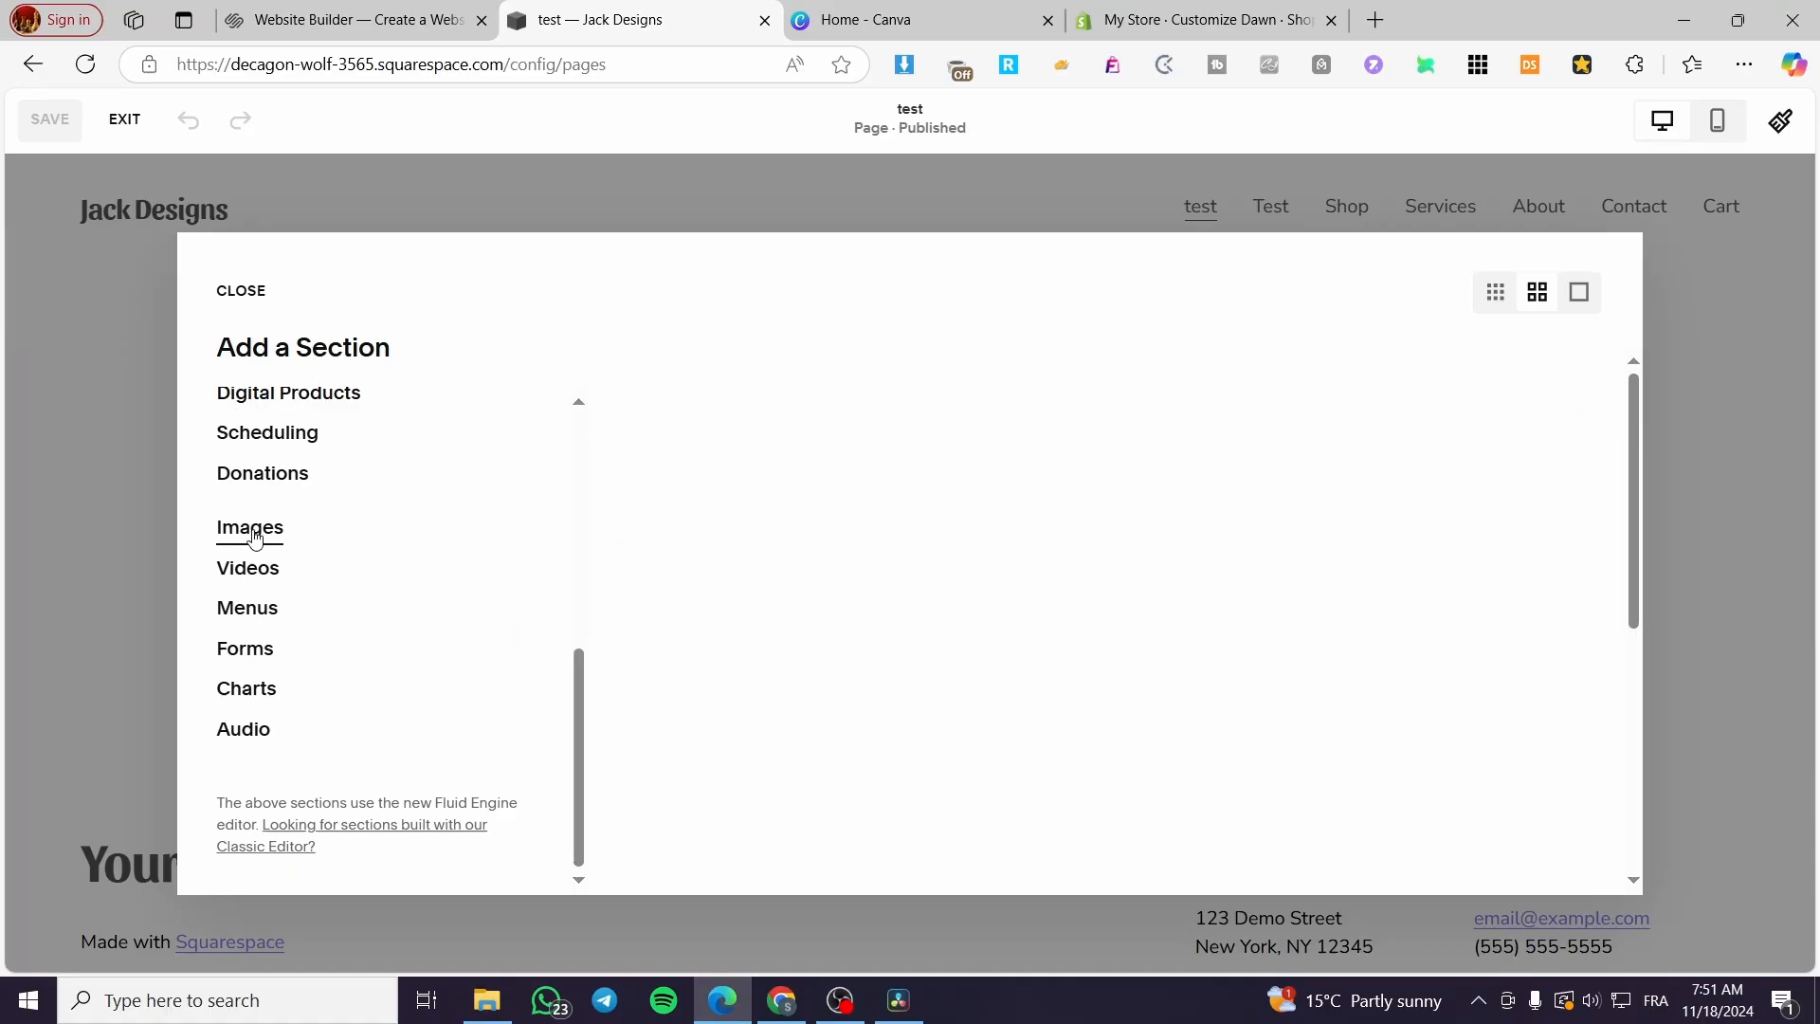
- Add the single large cabin-and-mountain image layout to the page
left_click(248, 527)
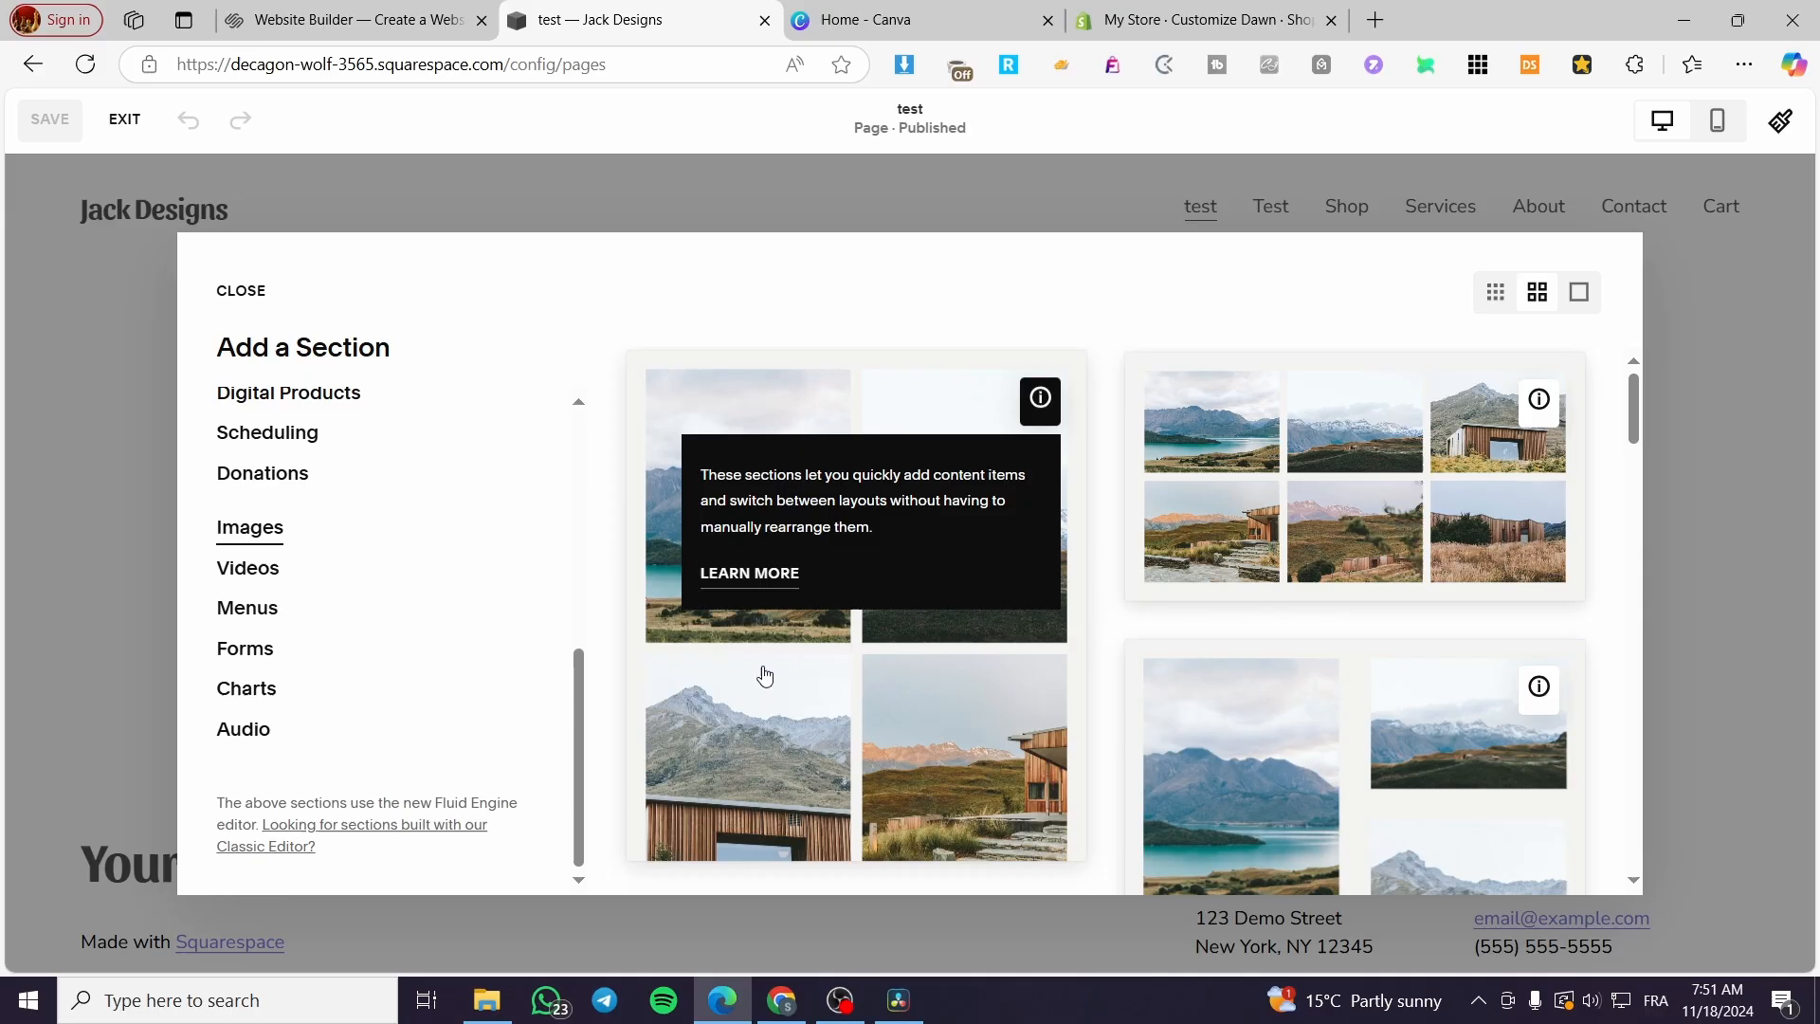
scroll("down", 3)
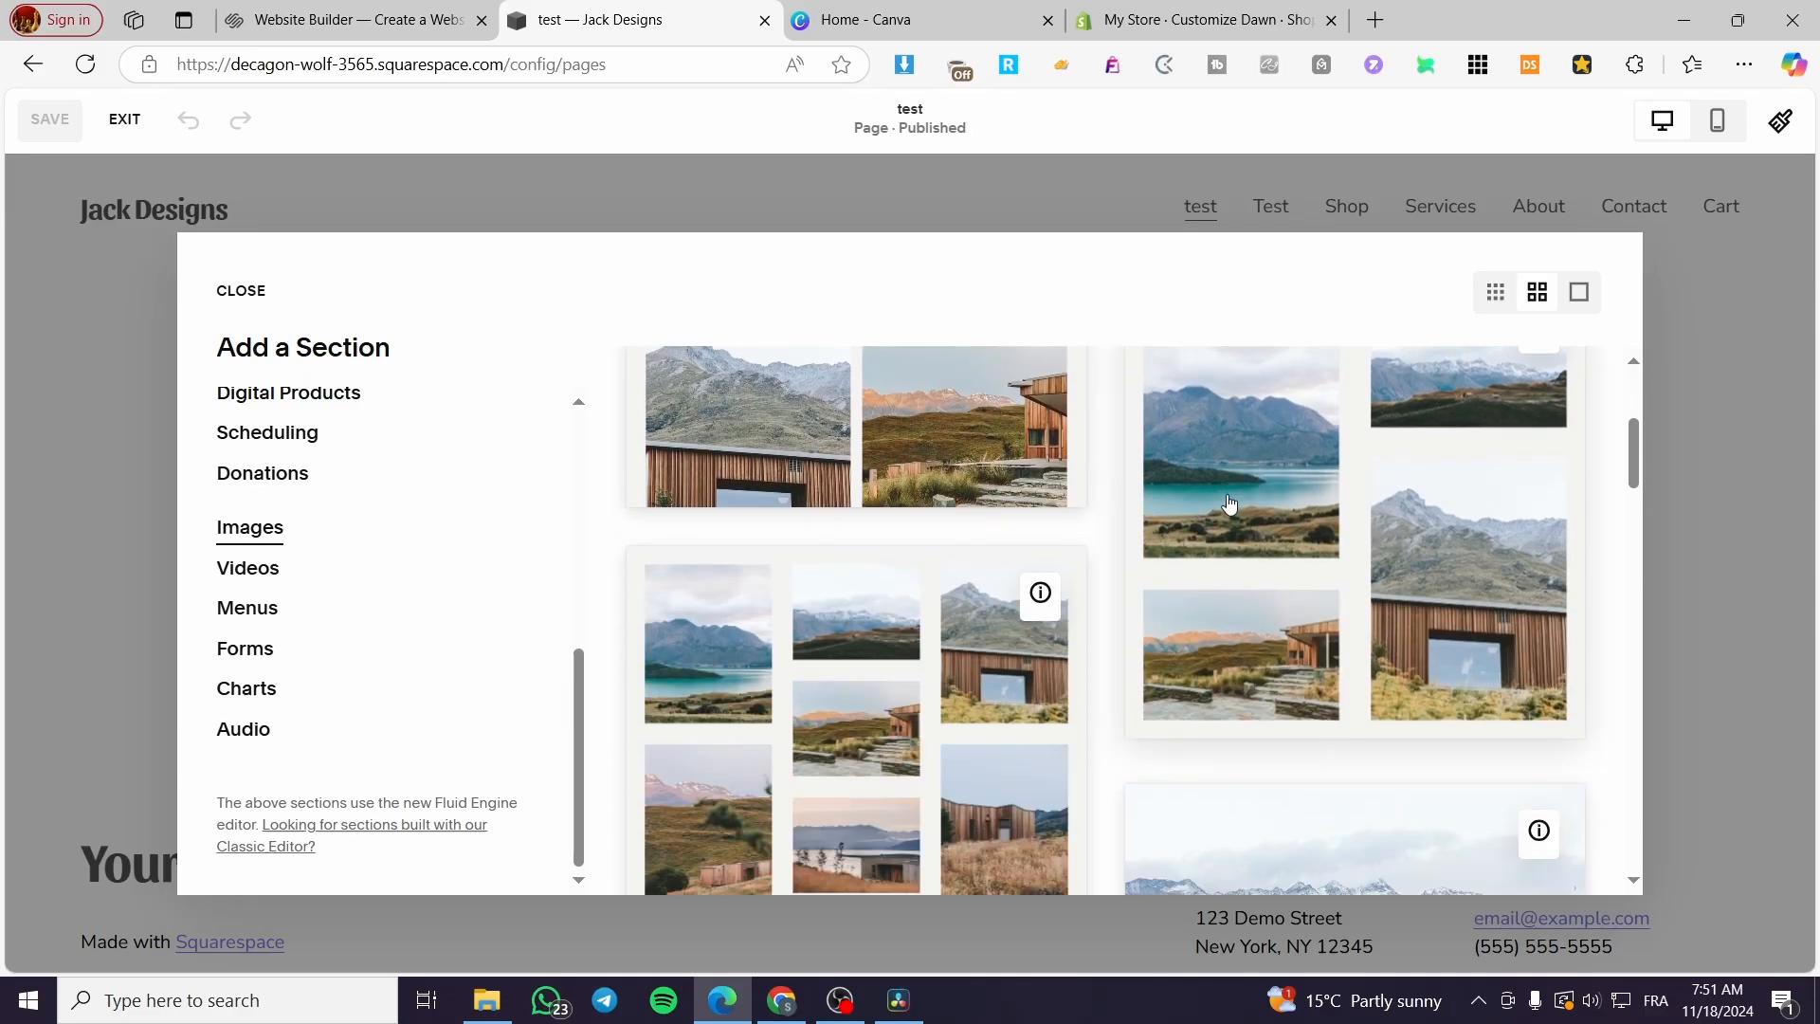
scroll("down", 3)
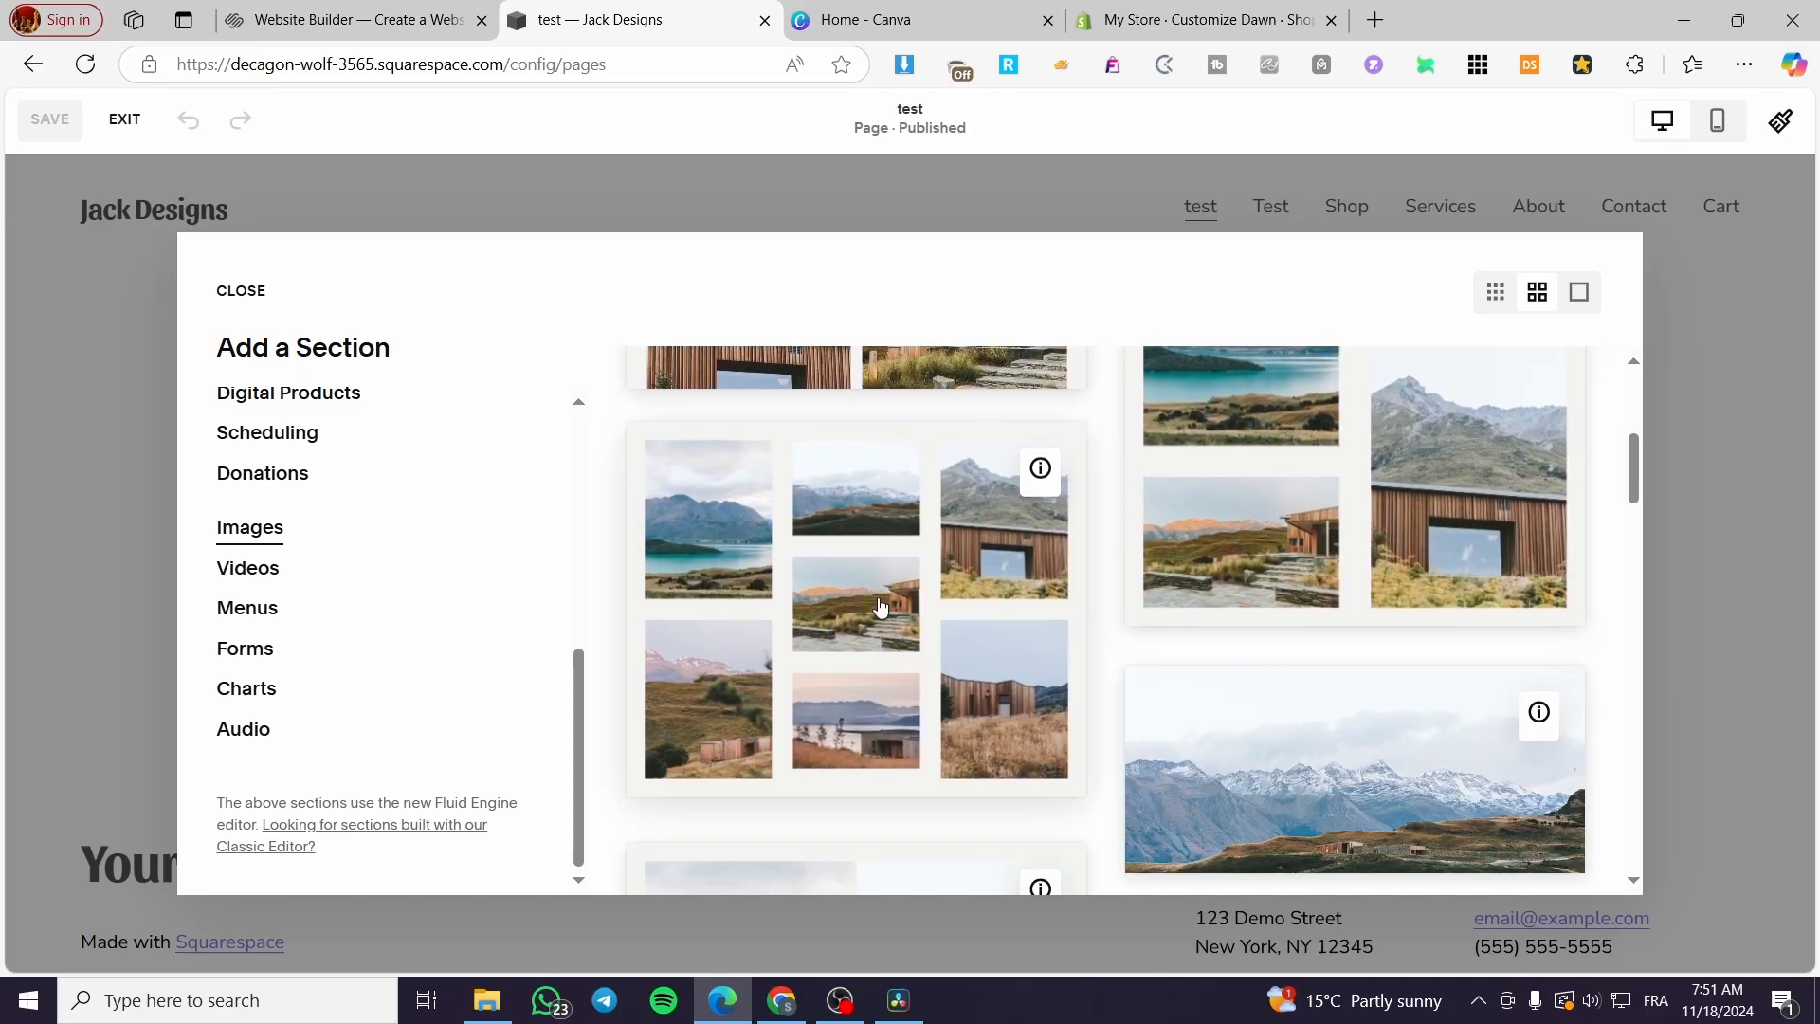
scroll("down", 3)
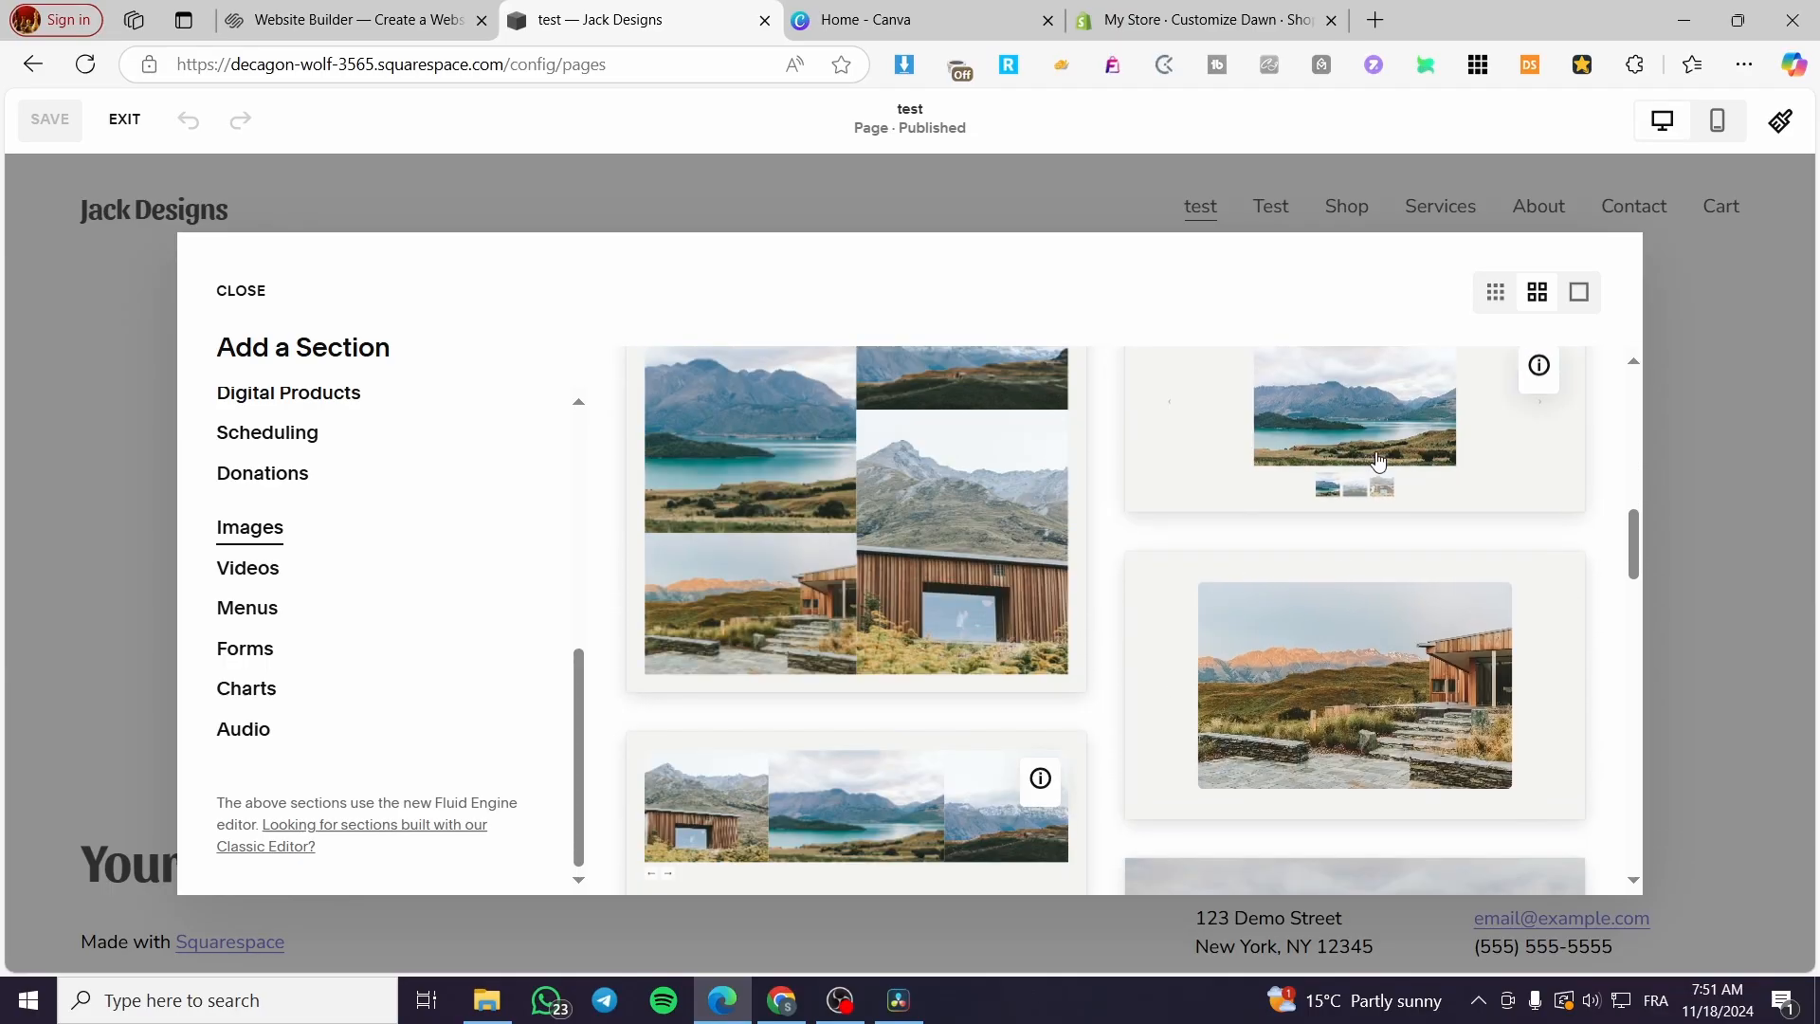
scroll("down", 3)
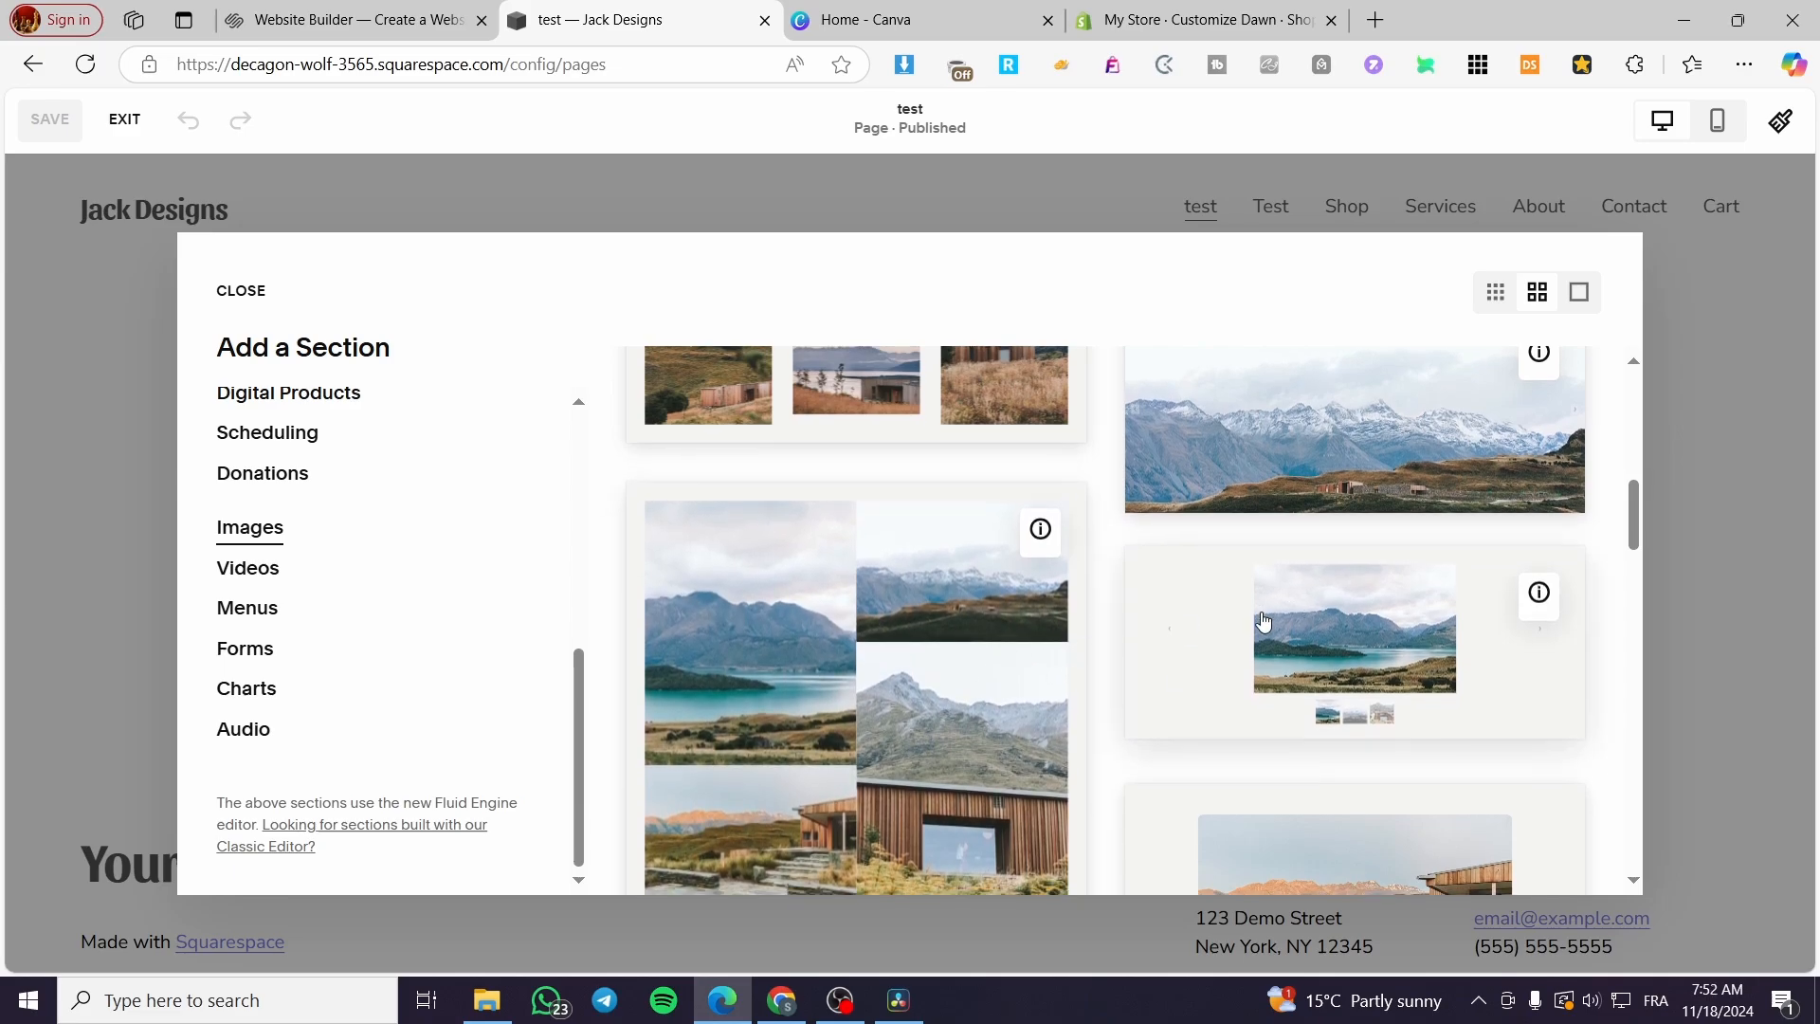
scroll("down", 3)
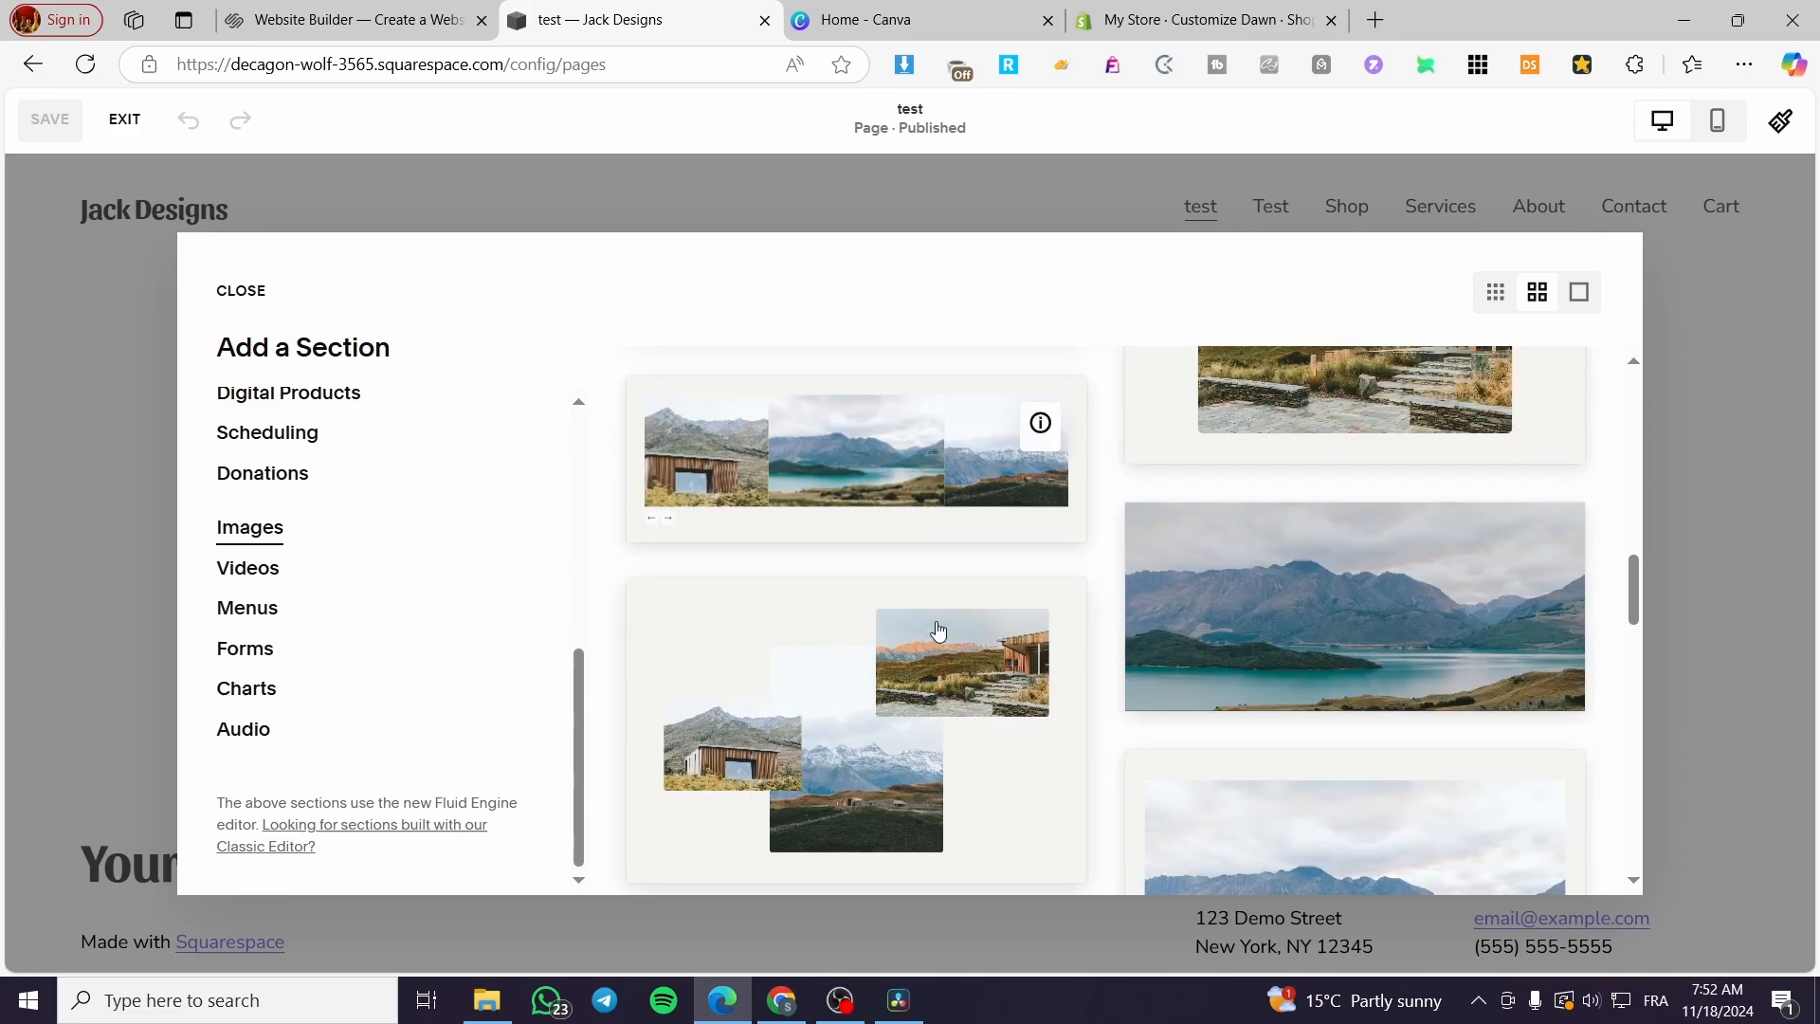
scroll("down", 3)
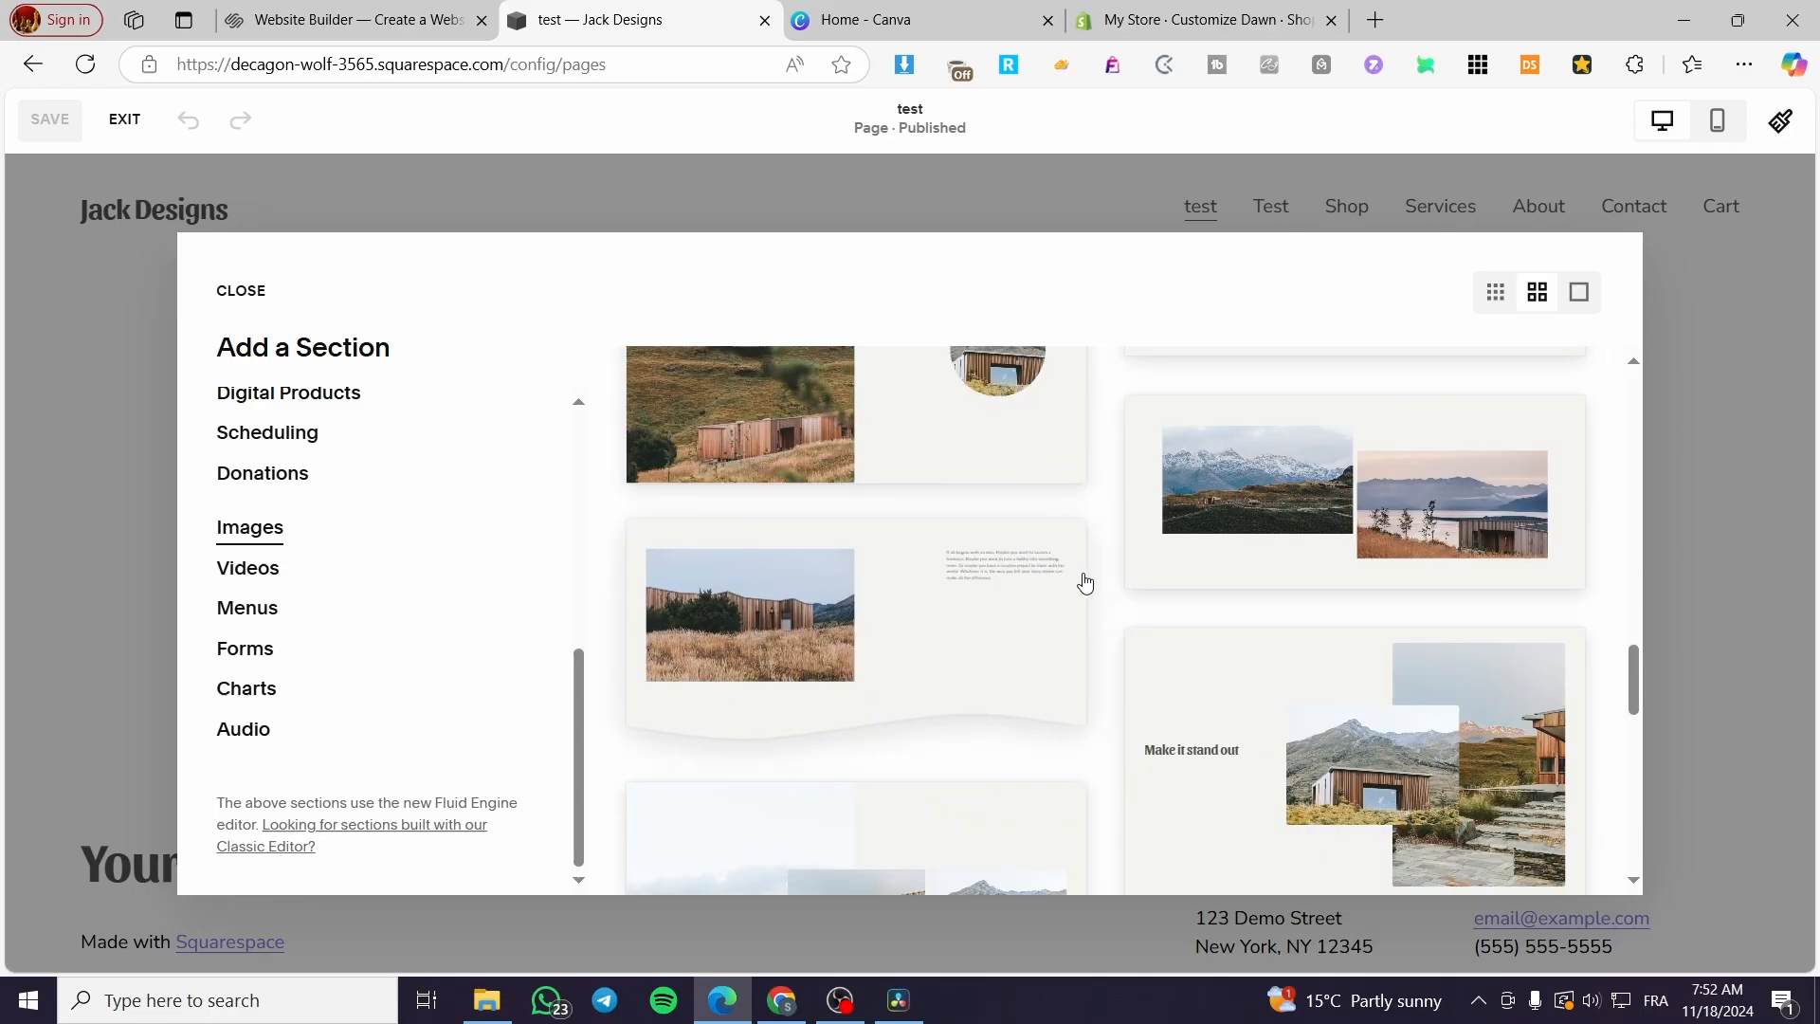
scroll("down", 3)
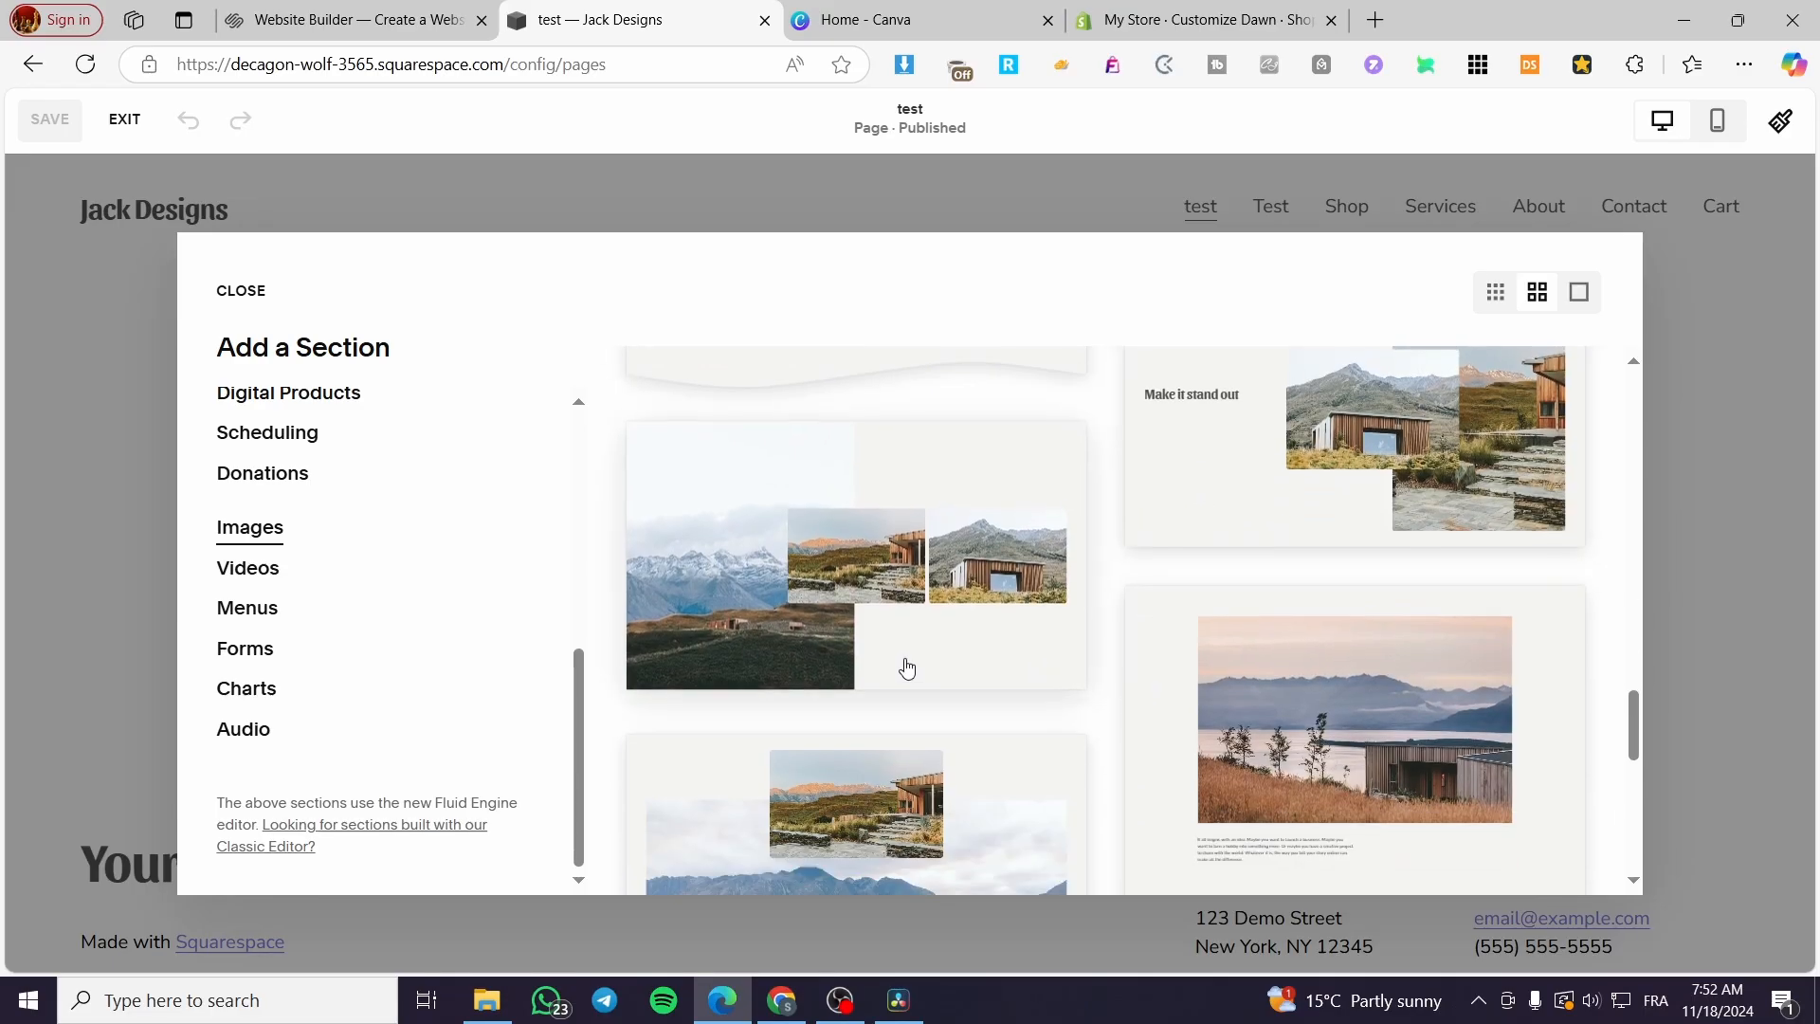
scroll("down", 3)
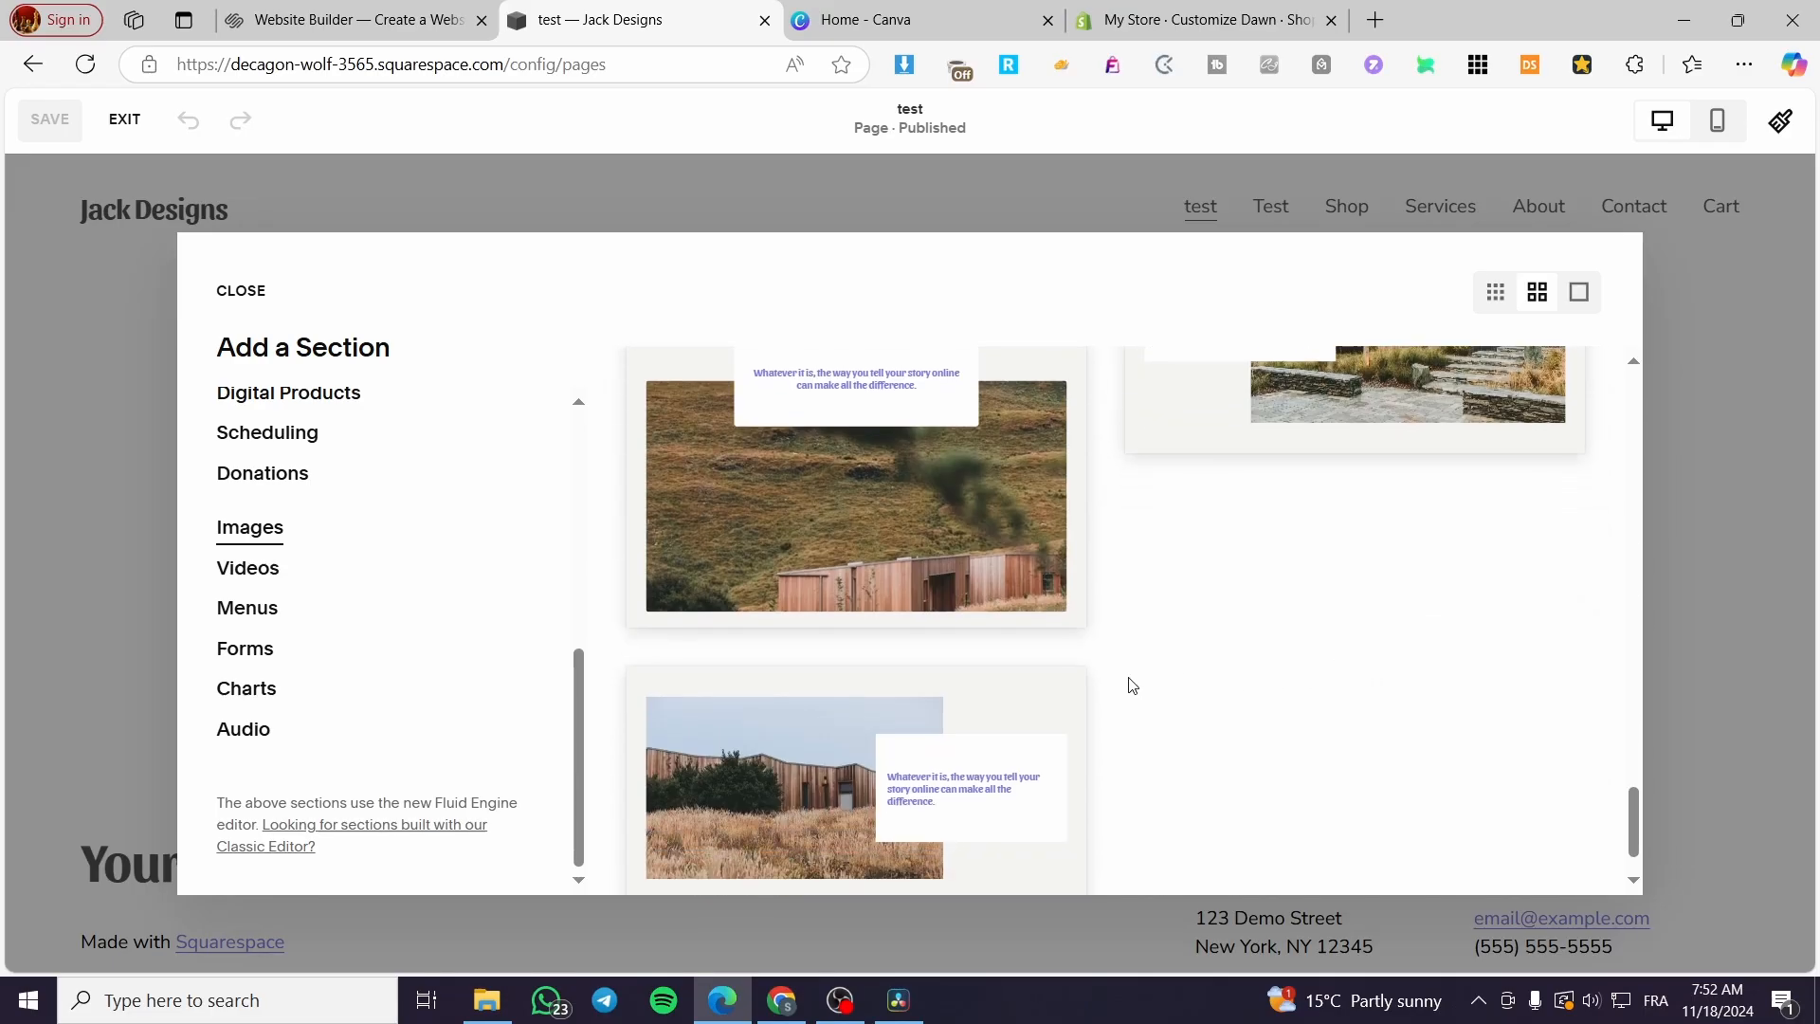
scroll("down", 3)
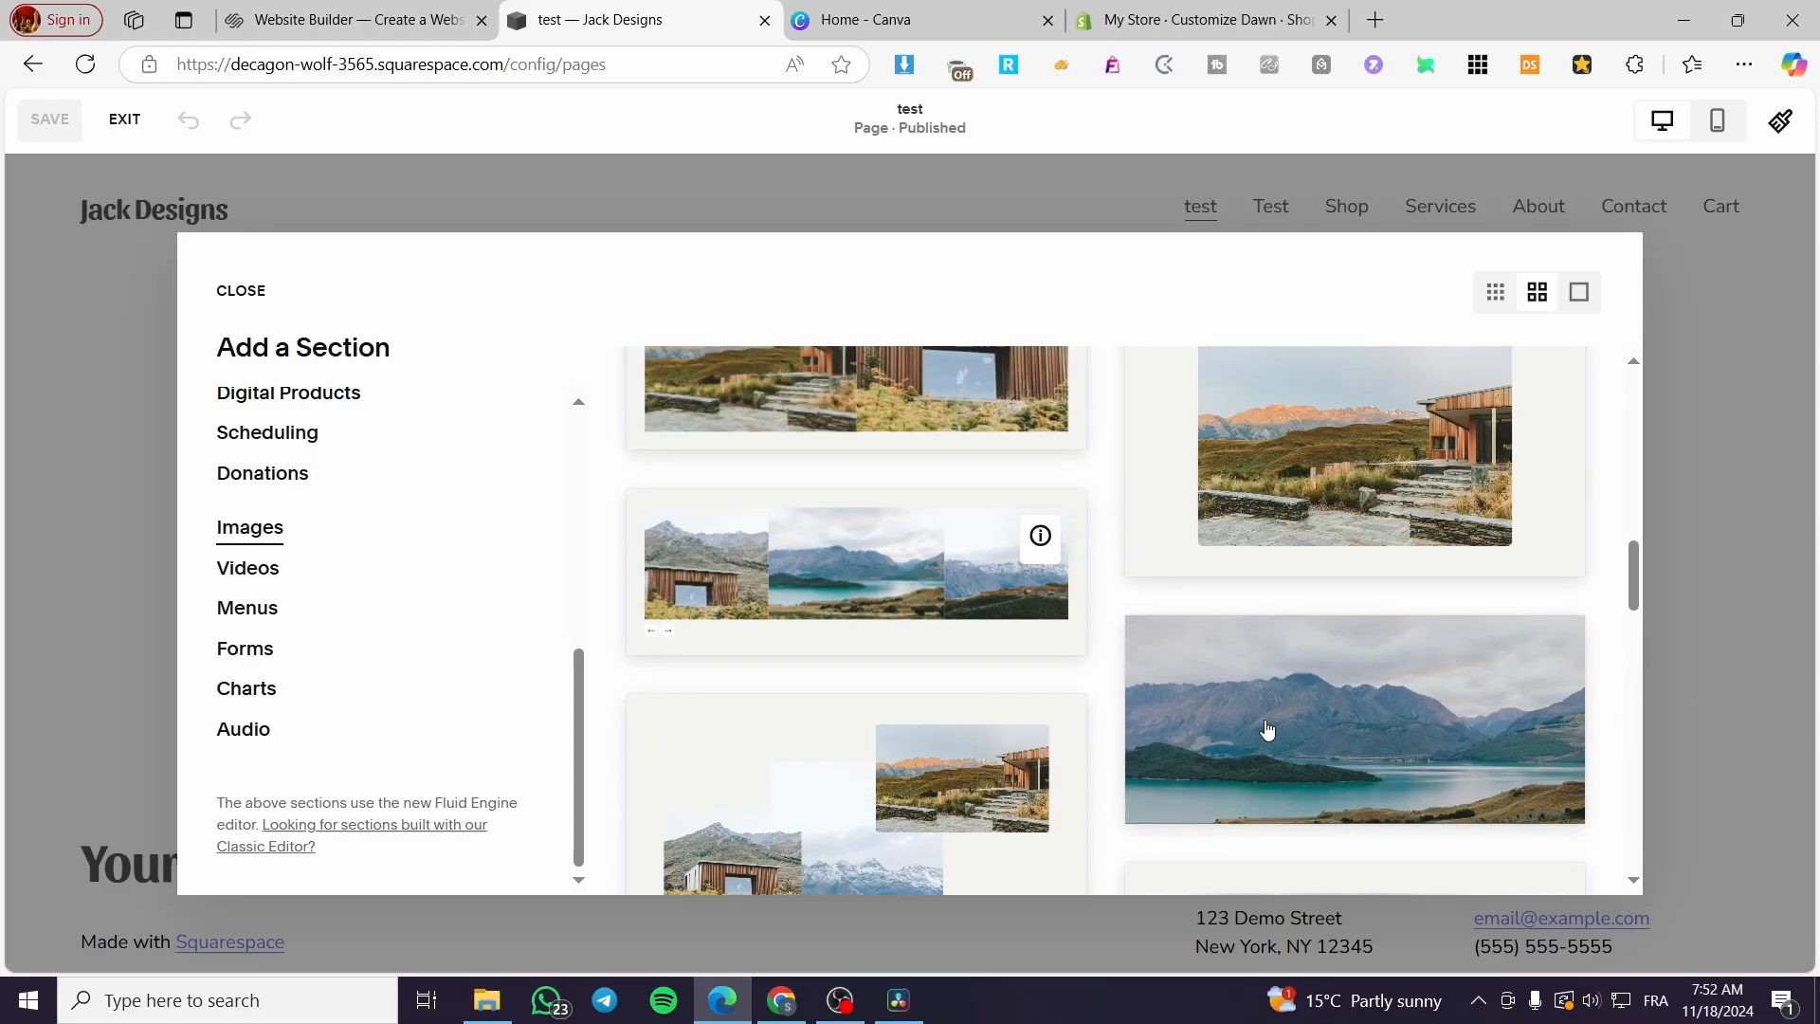
scroll("down", 3)
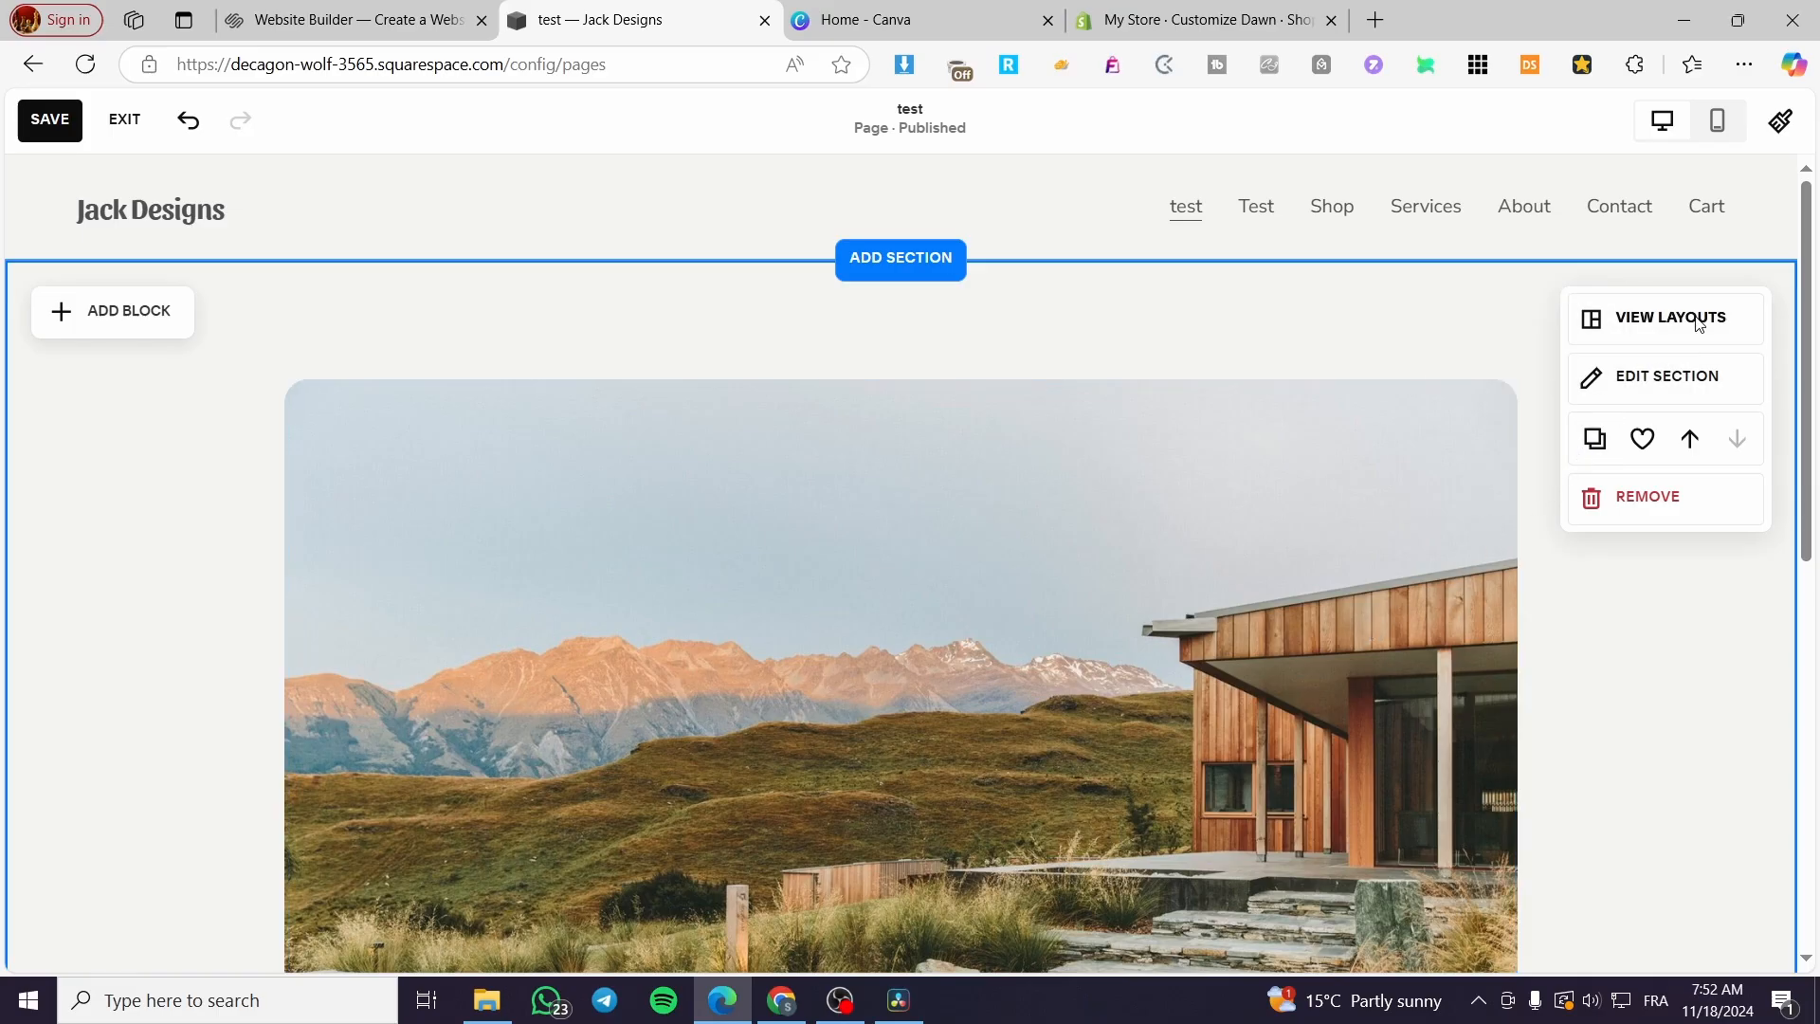
- Review the image section's layouts and background settings, then delete the cabin photo
left_click(1669, 316)
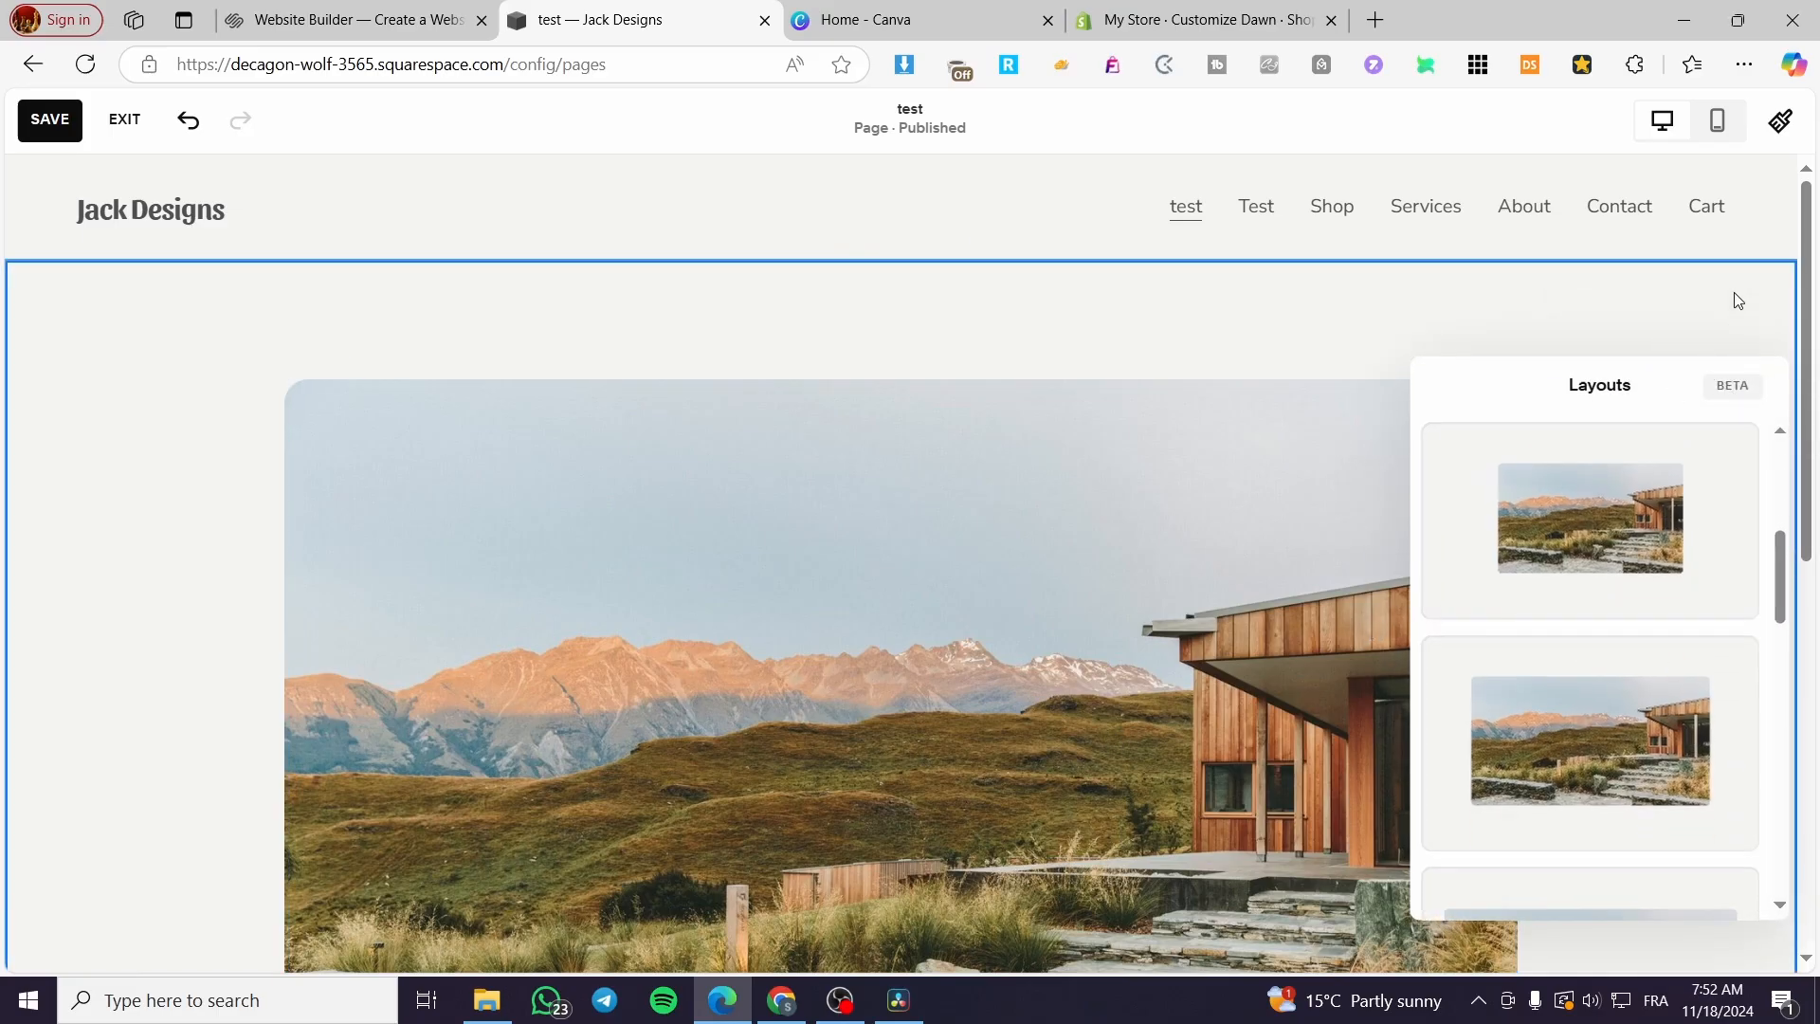
left_click(1461, 386)
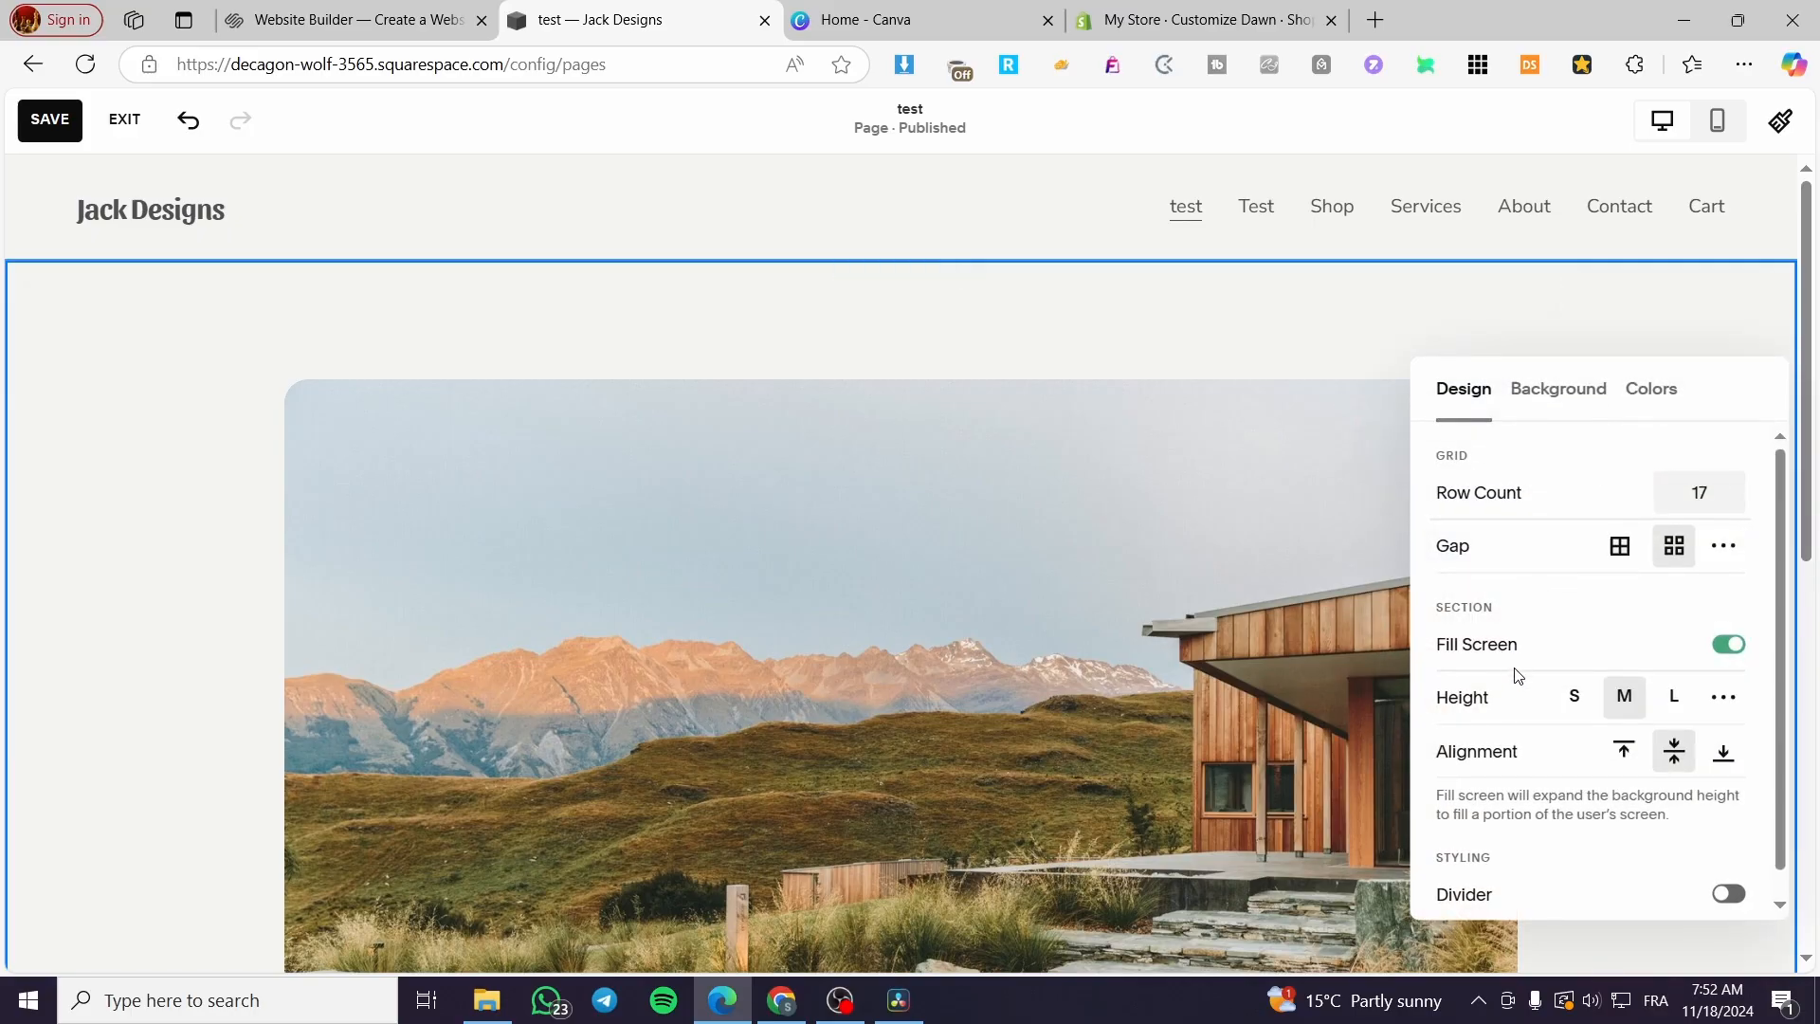
left_click(1559, 389)
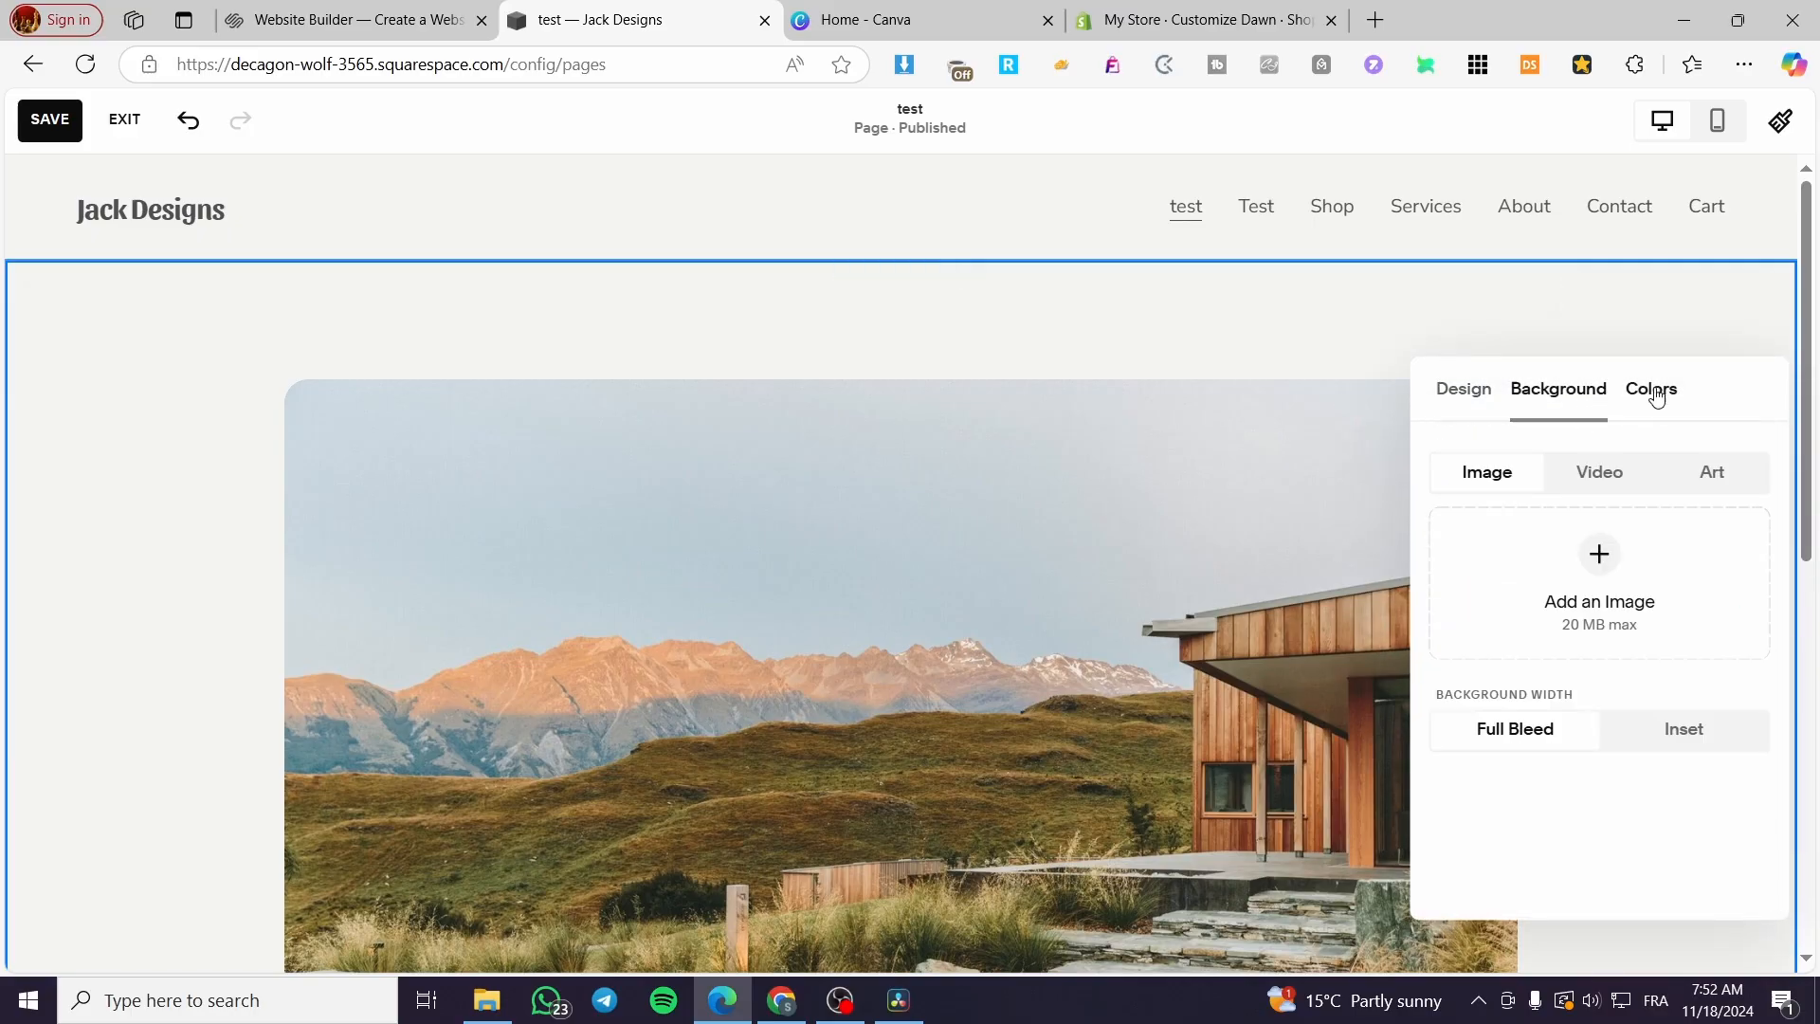
mouse_move(1368, 308)
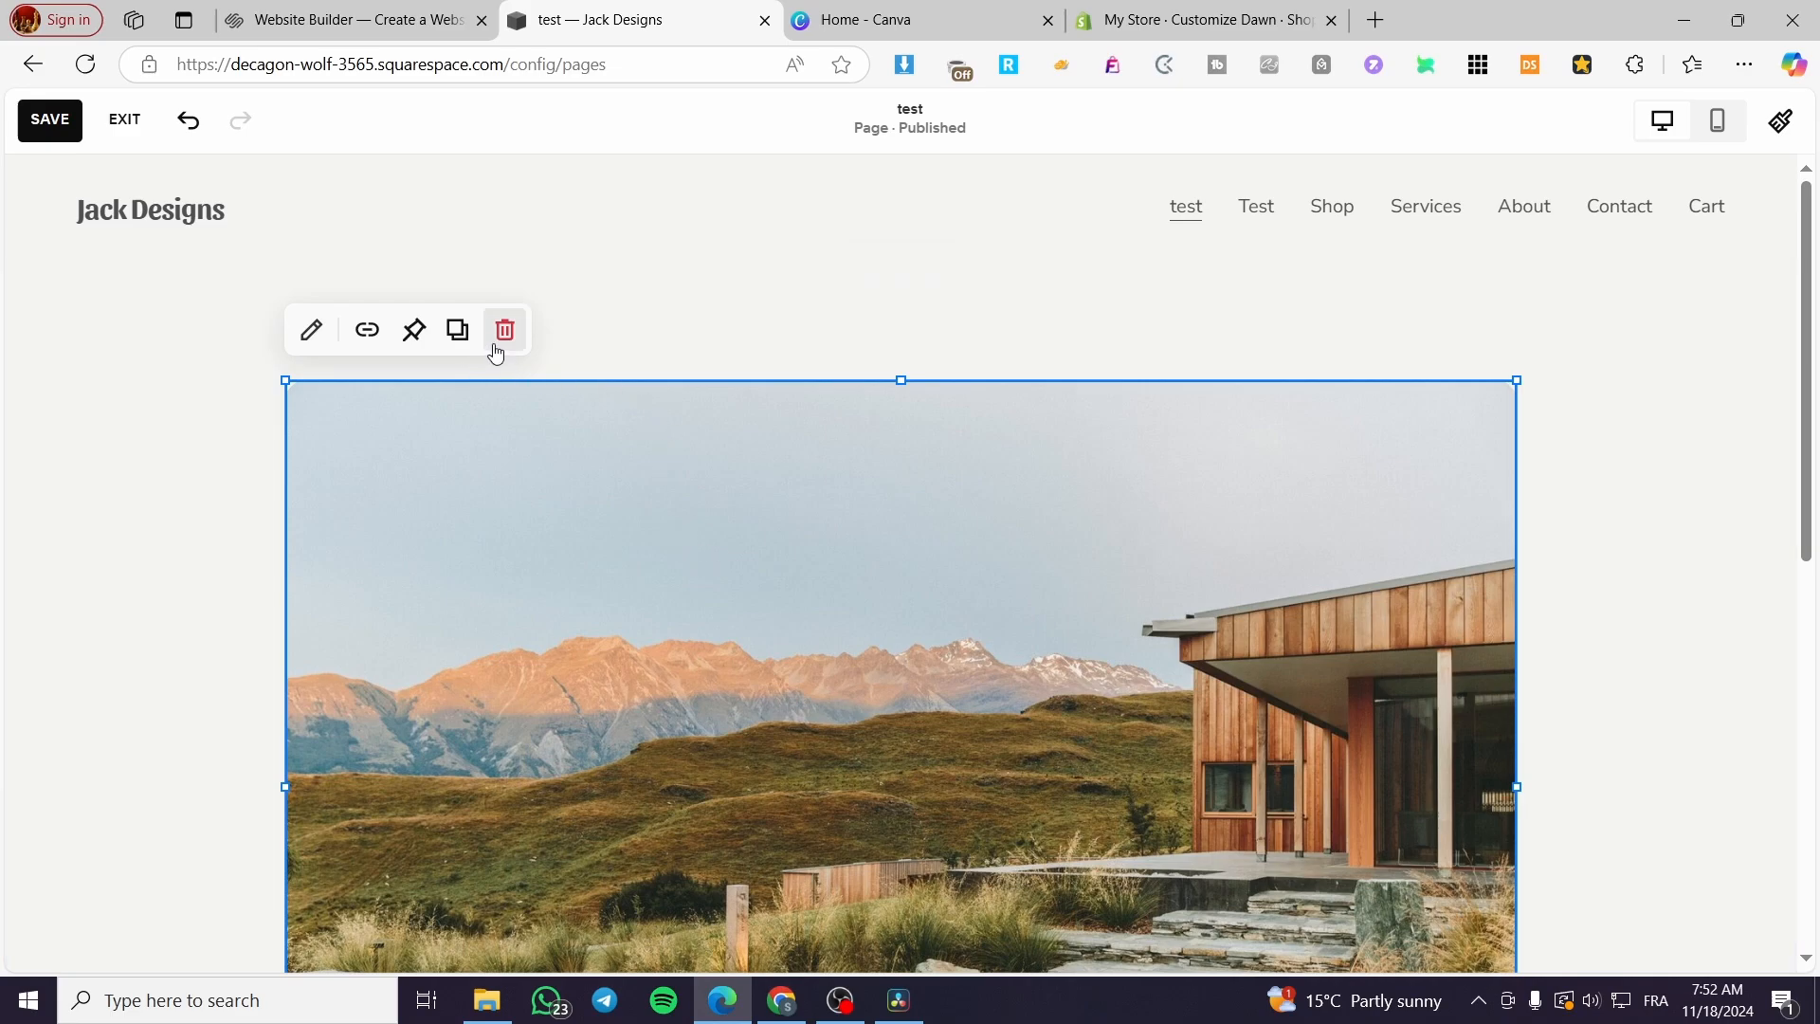
left_click(504, 330)
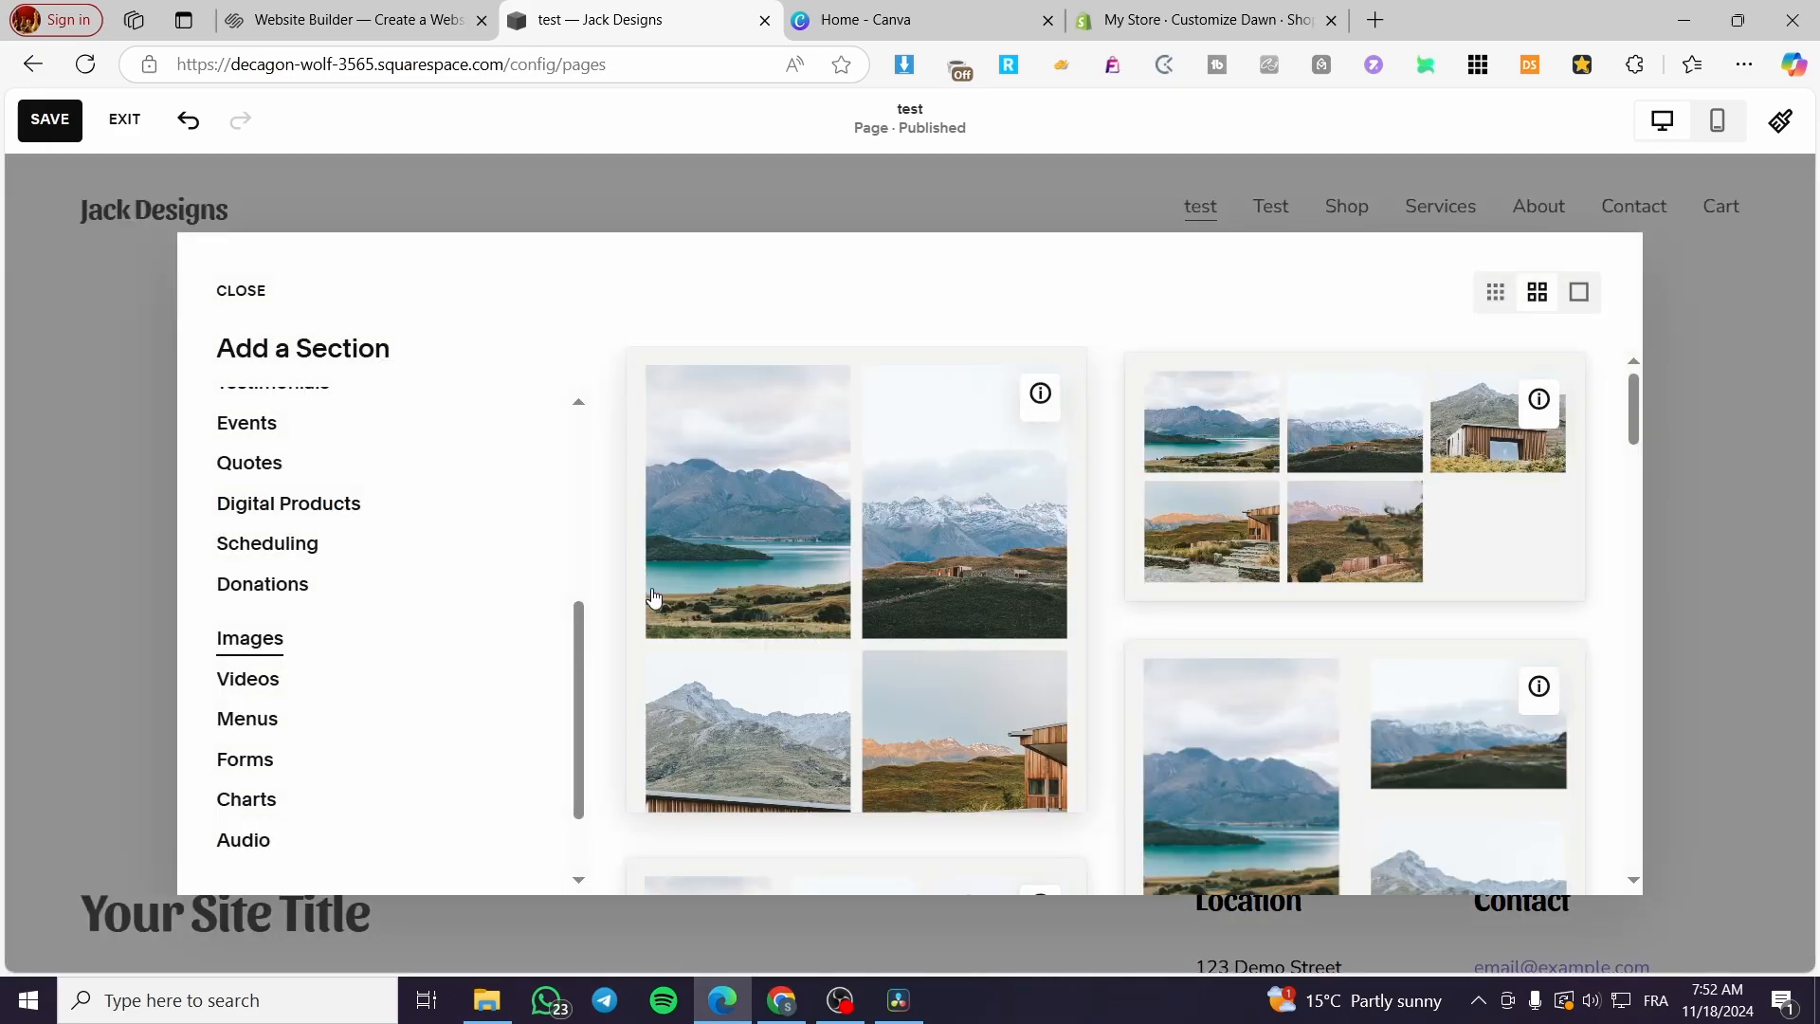
- Add the full-width landscape slideshow gallery layout with arrows
scroll("down", 3)
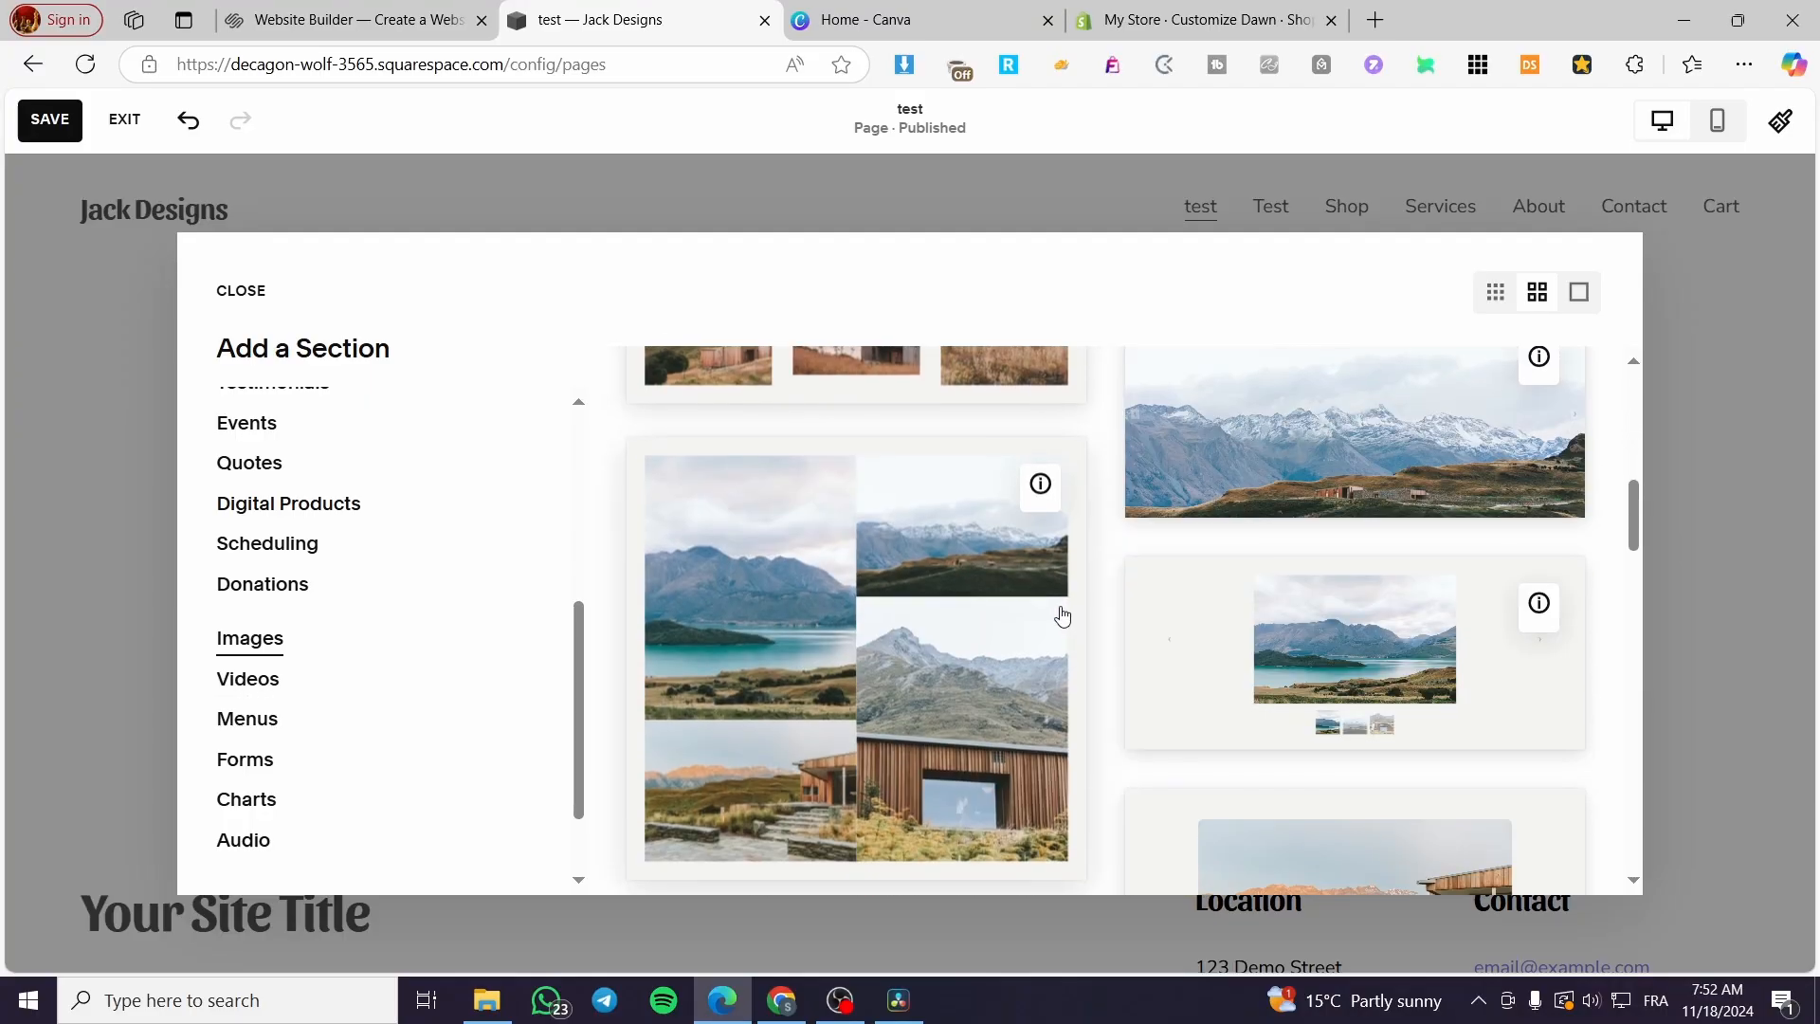
scroll("down", 3)
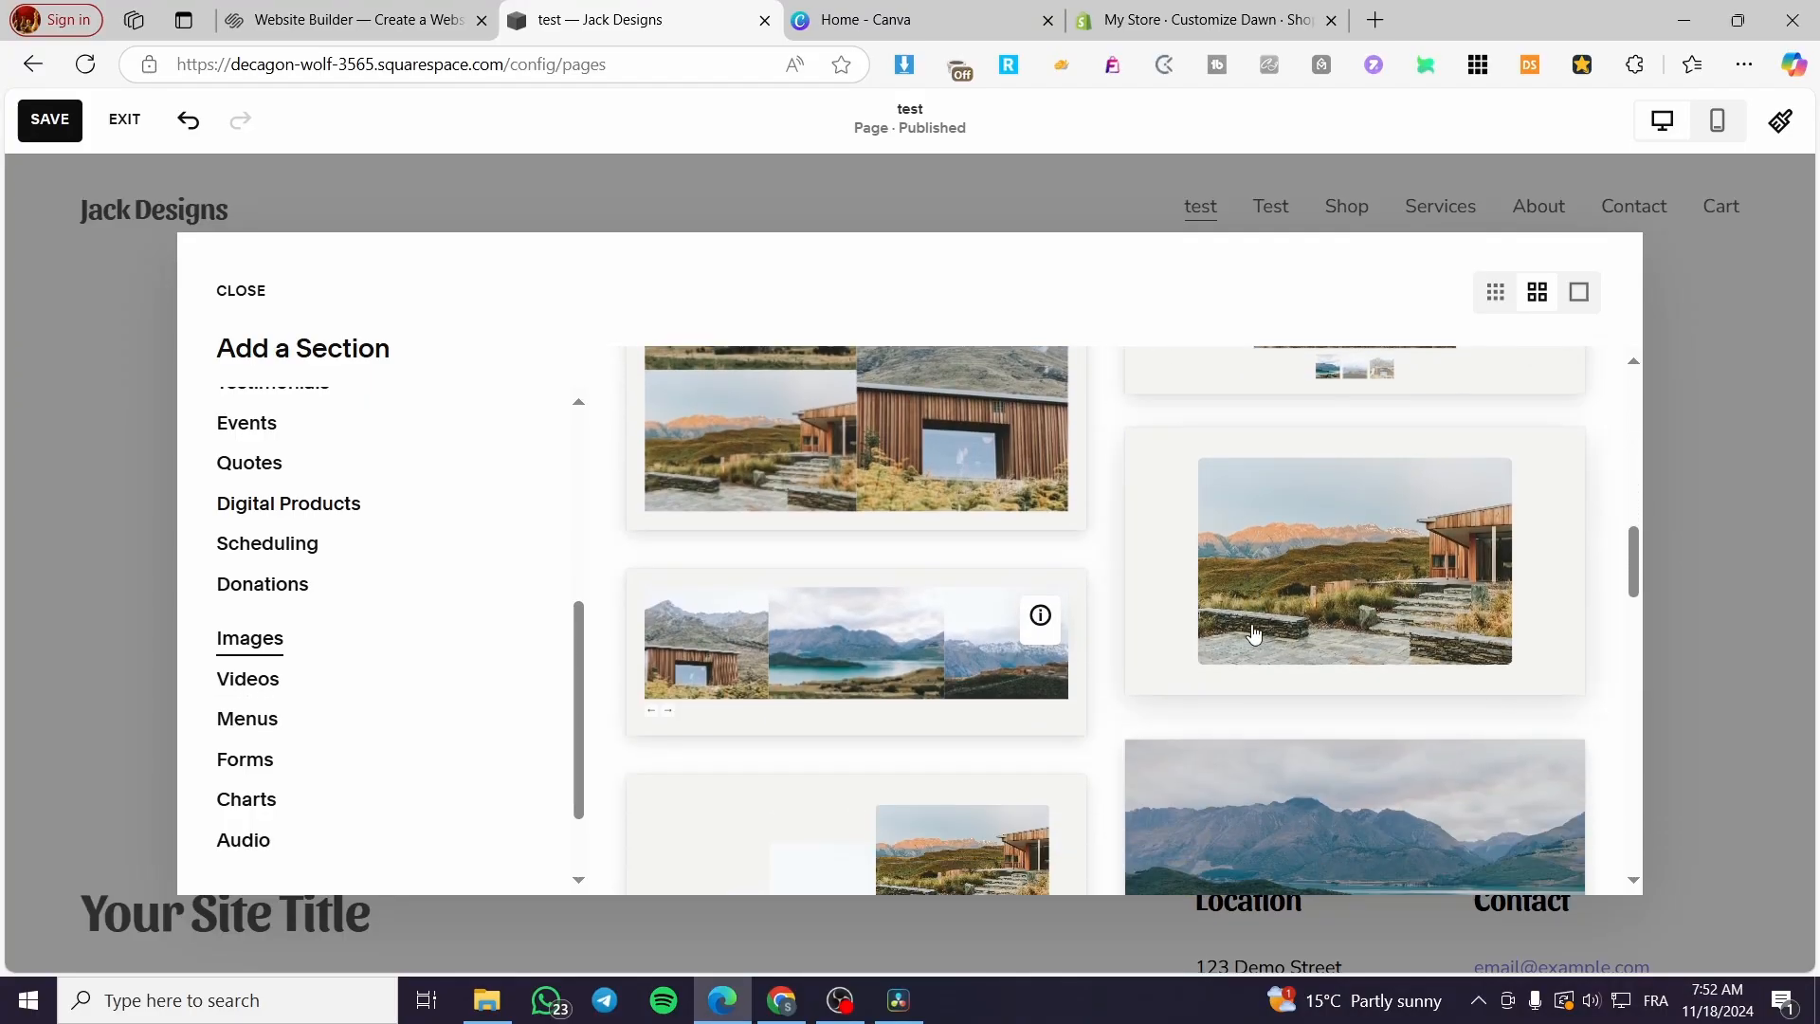
left_click(241, 290)
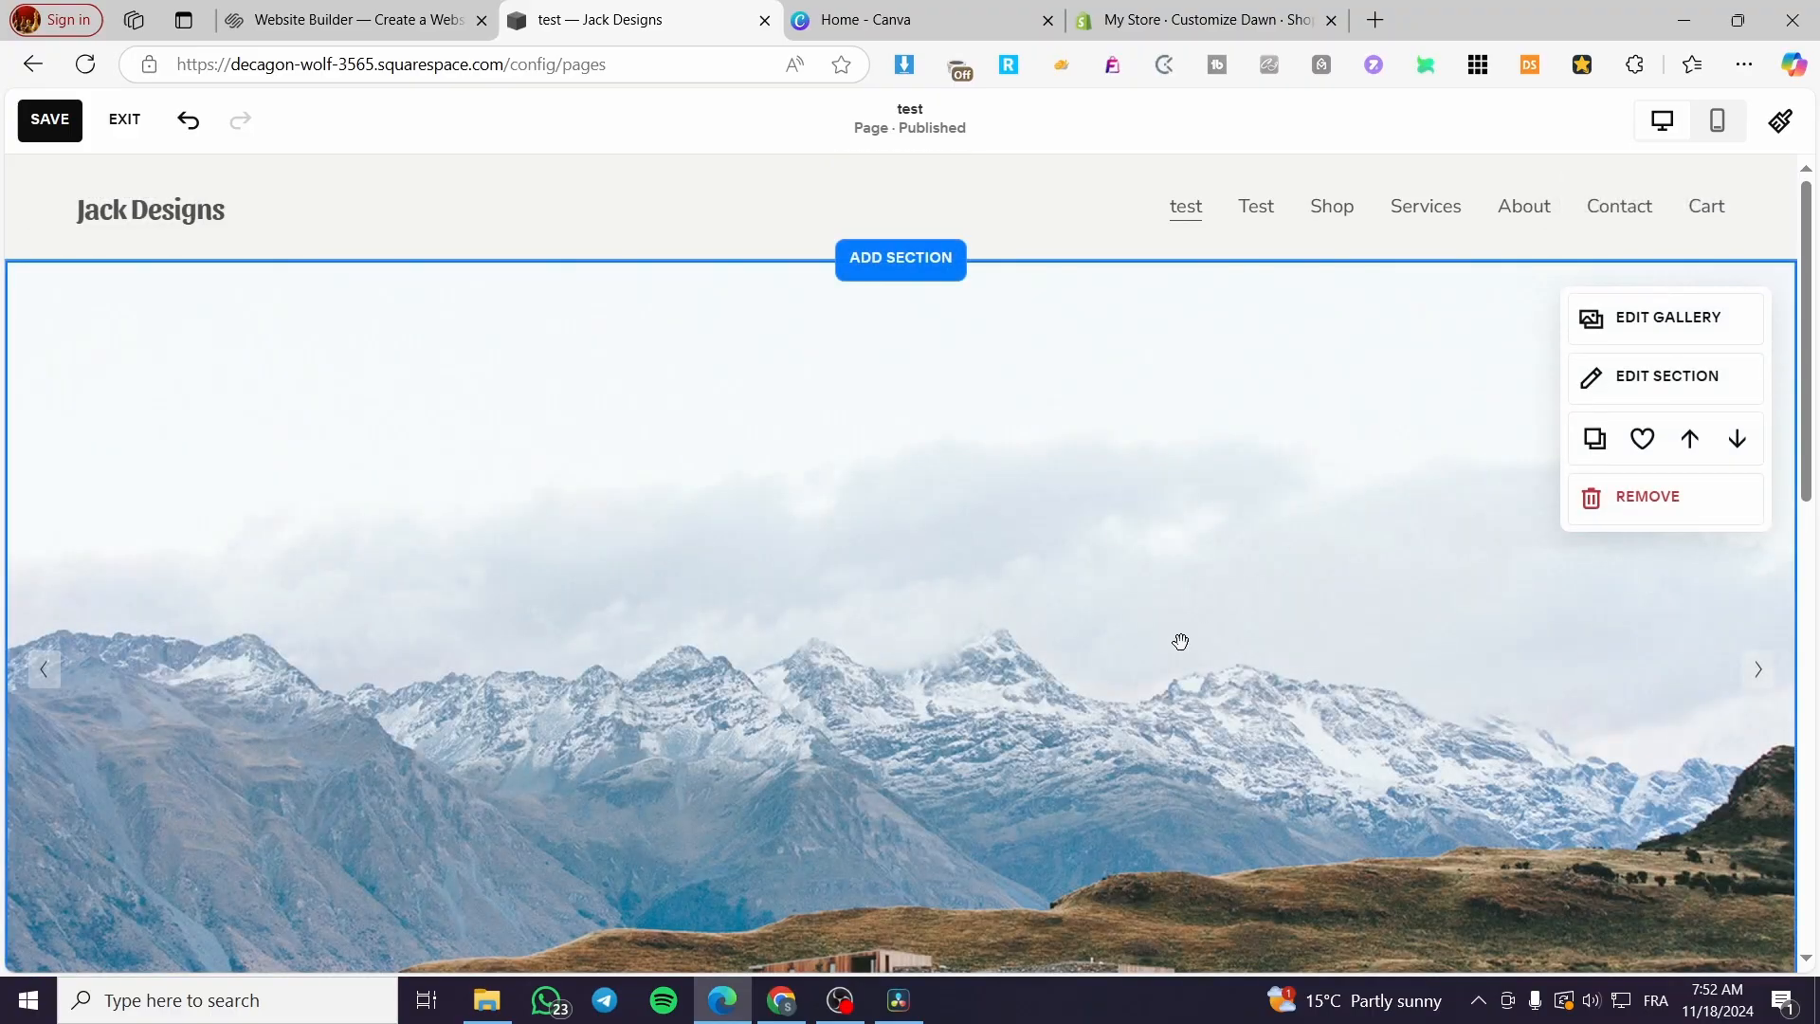
- Check the gallery's three landscape images and advance the slideshow to the cabin slide
left_click(1667, 316)
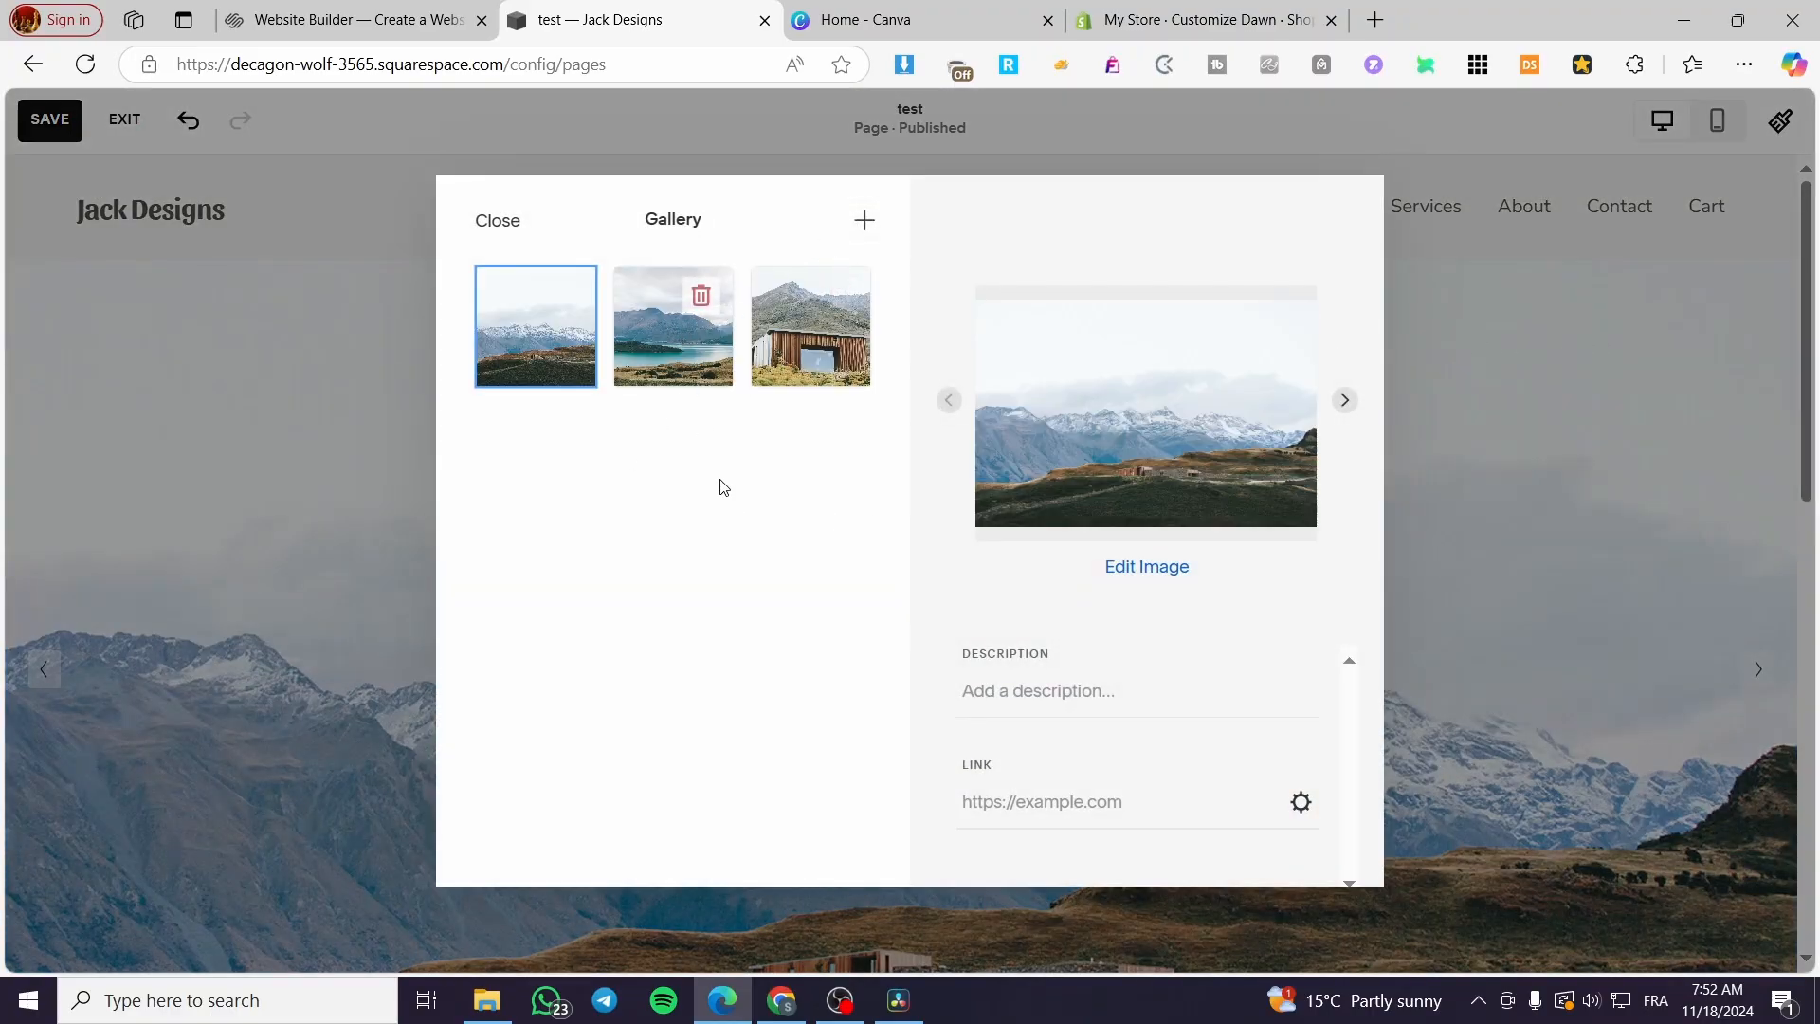
left_click(497, 220)
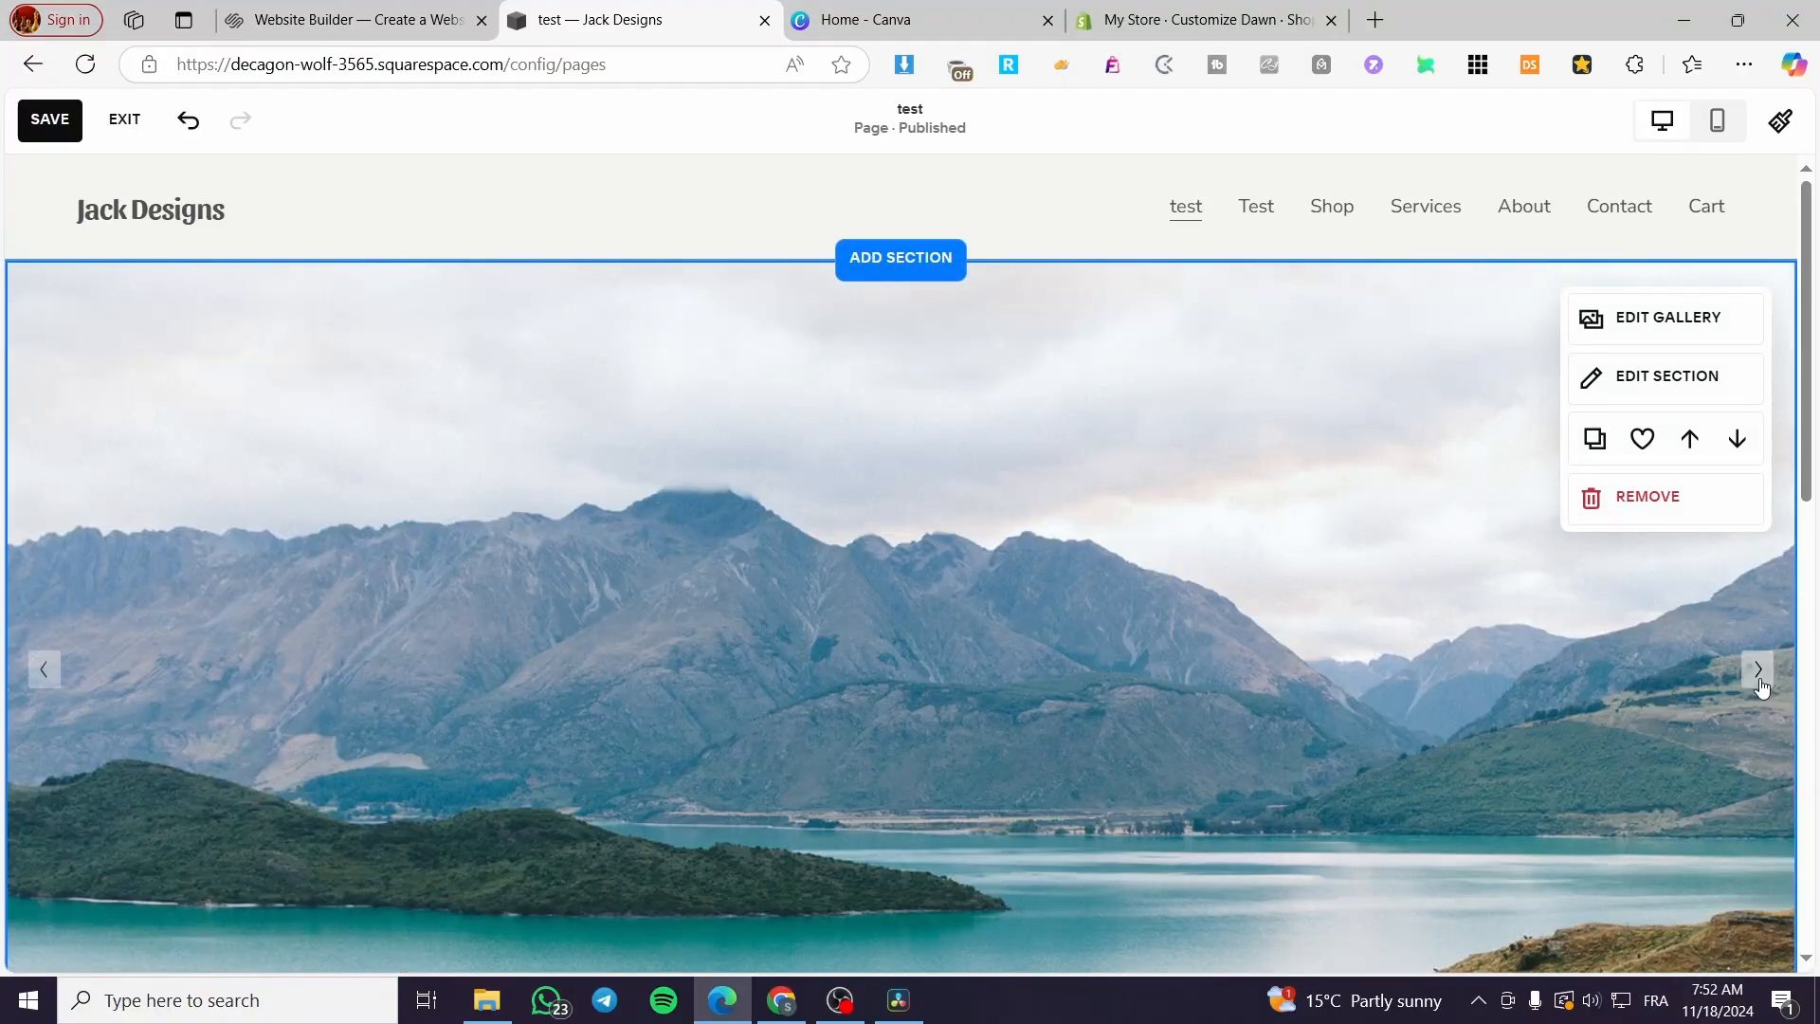
left_click(1755, 669)
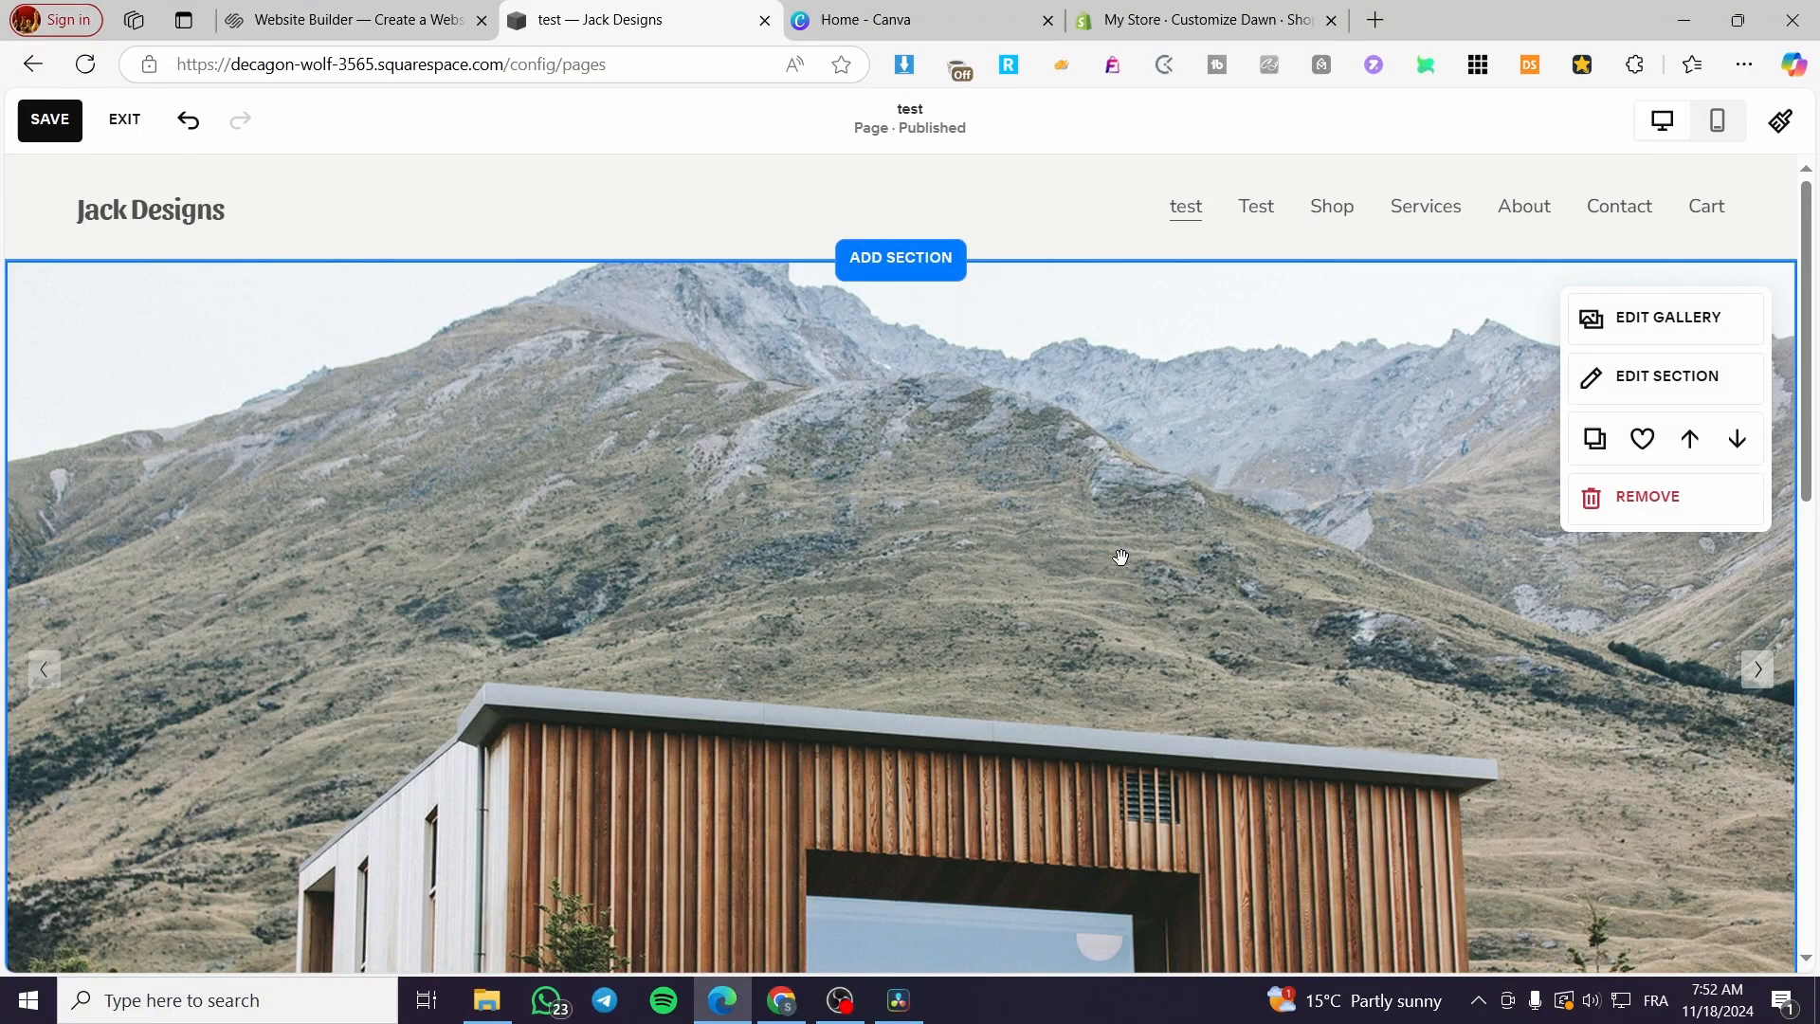
mouse_move(1289, 337)
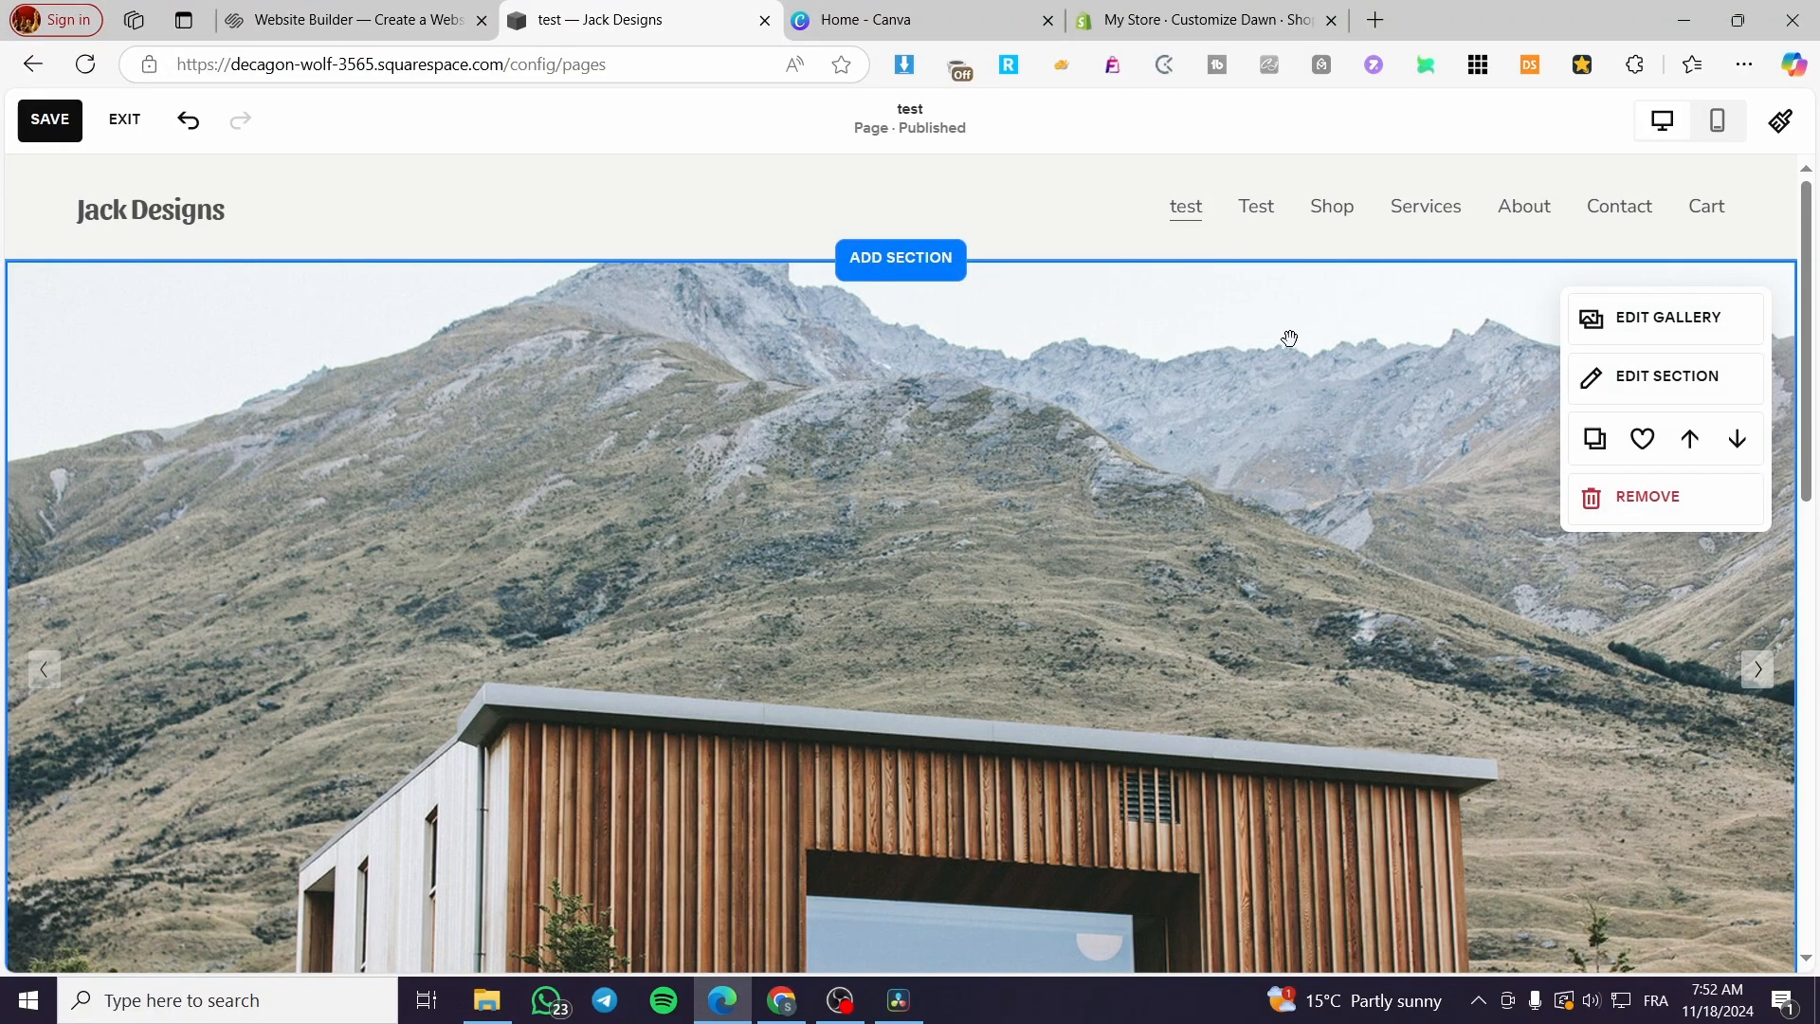
scroll("down", 3)
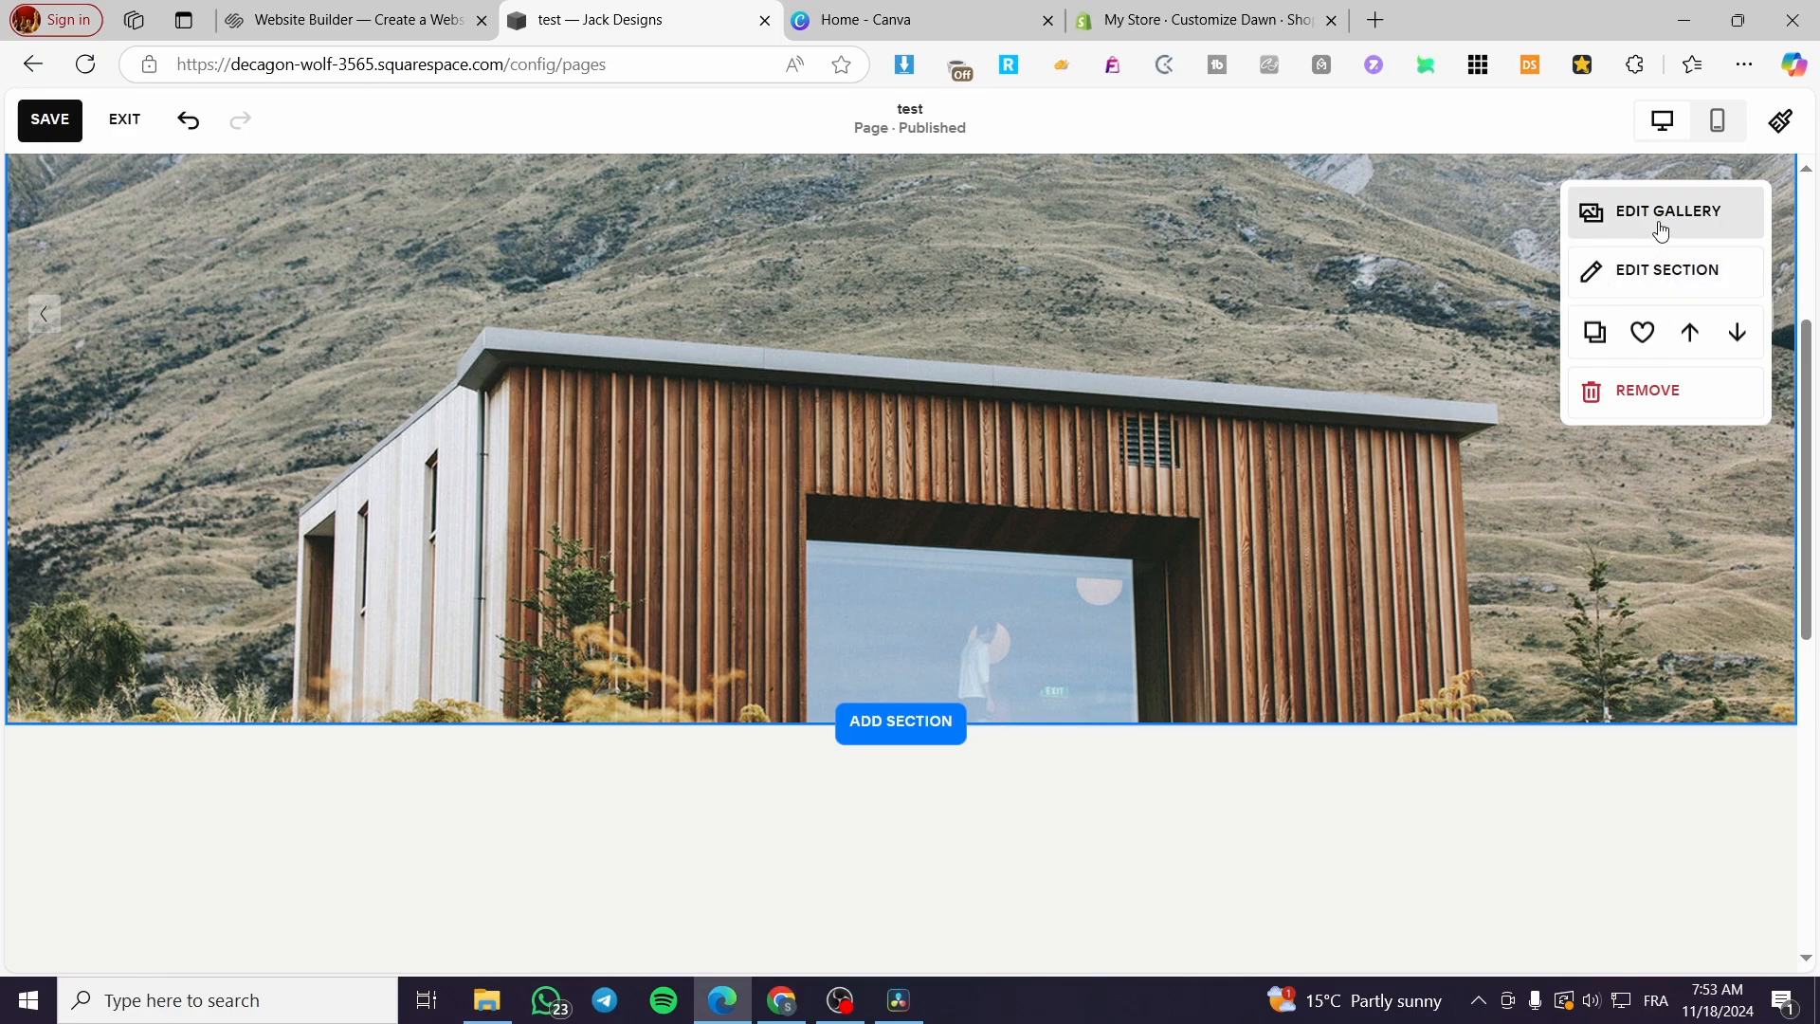
mouse_move(1625, 232)
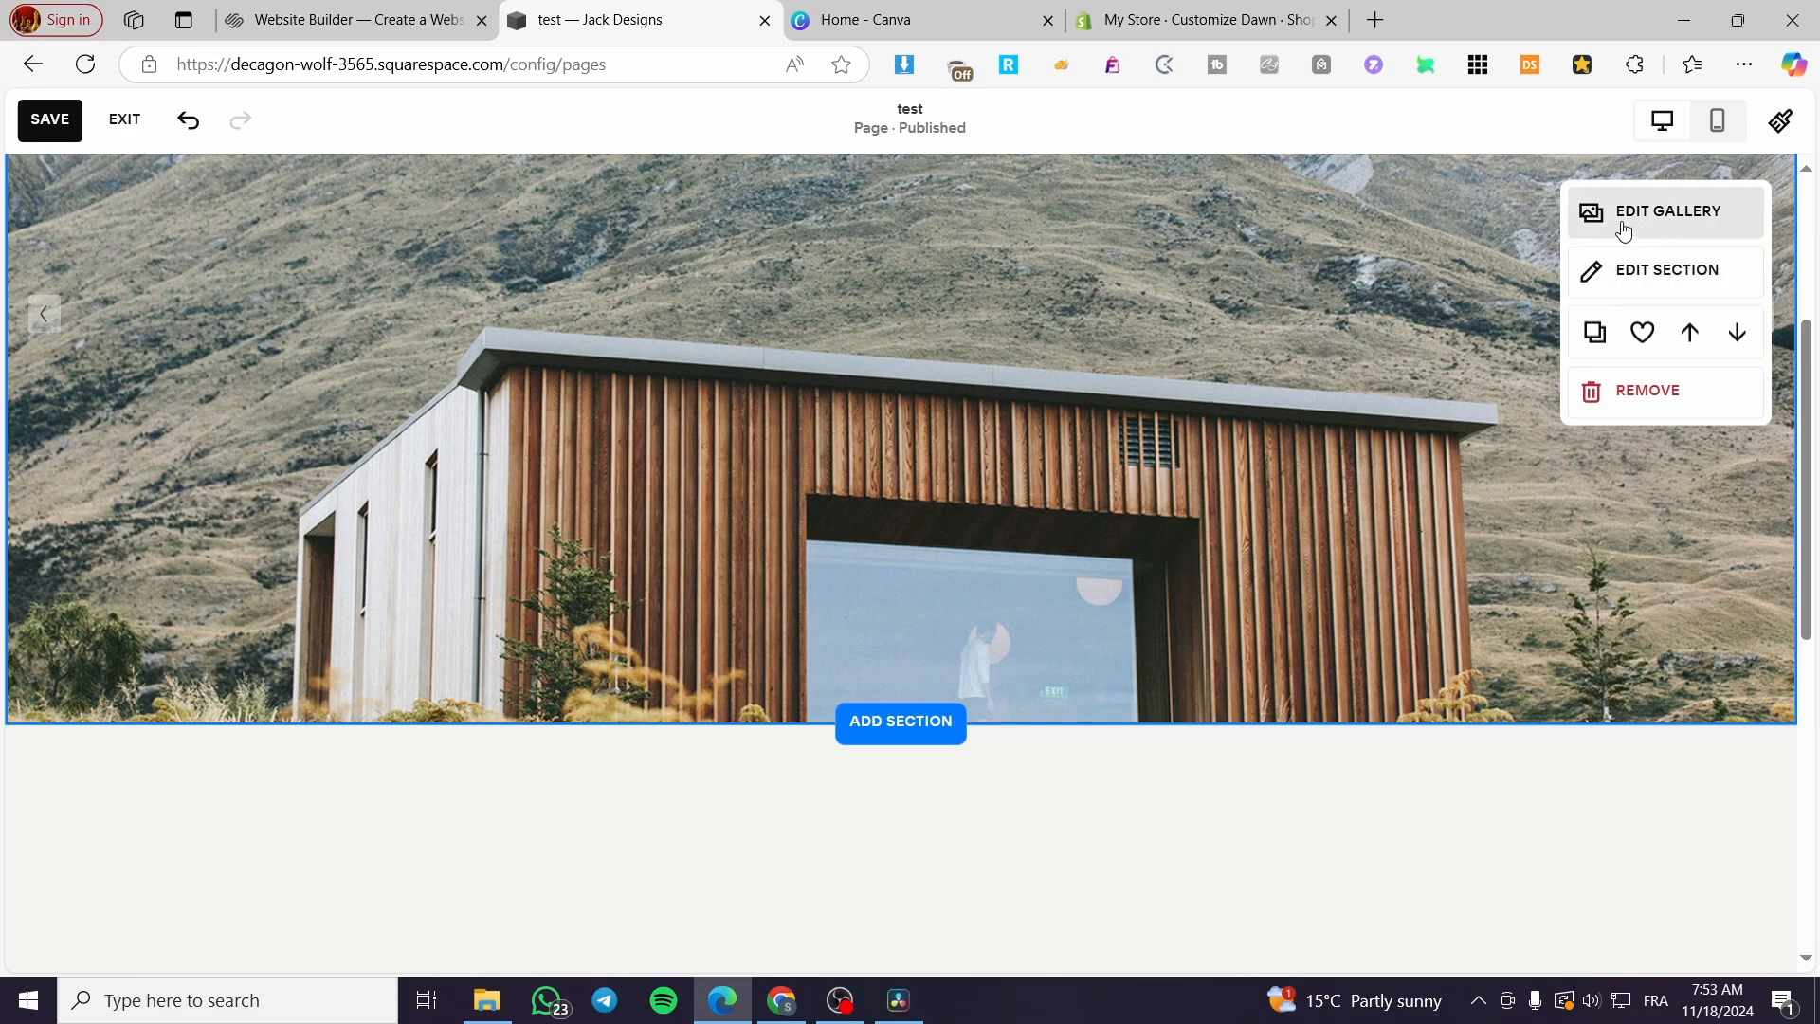
mouse_move(1786, 444)
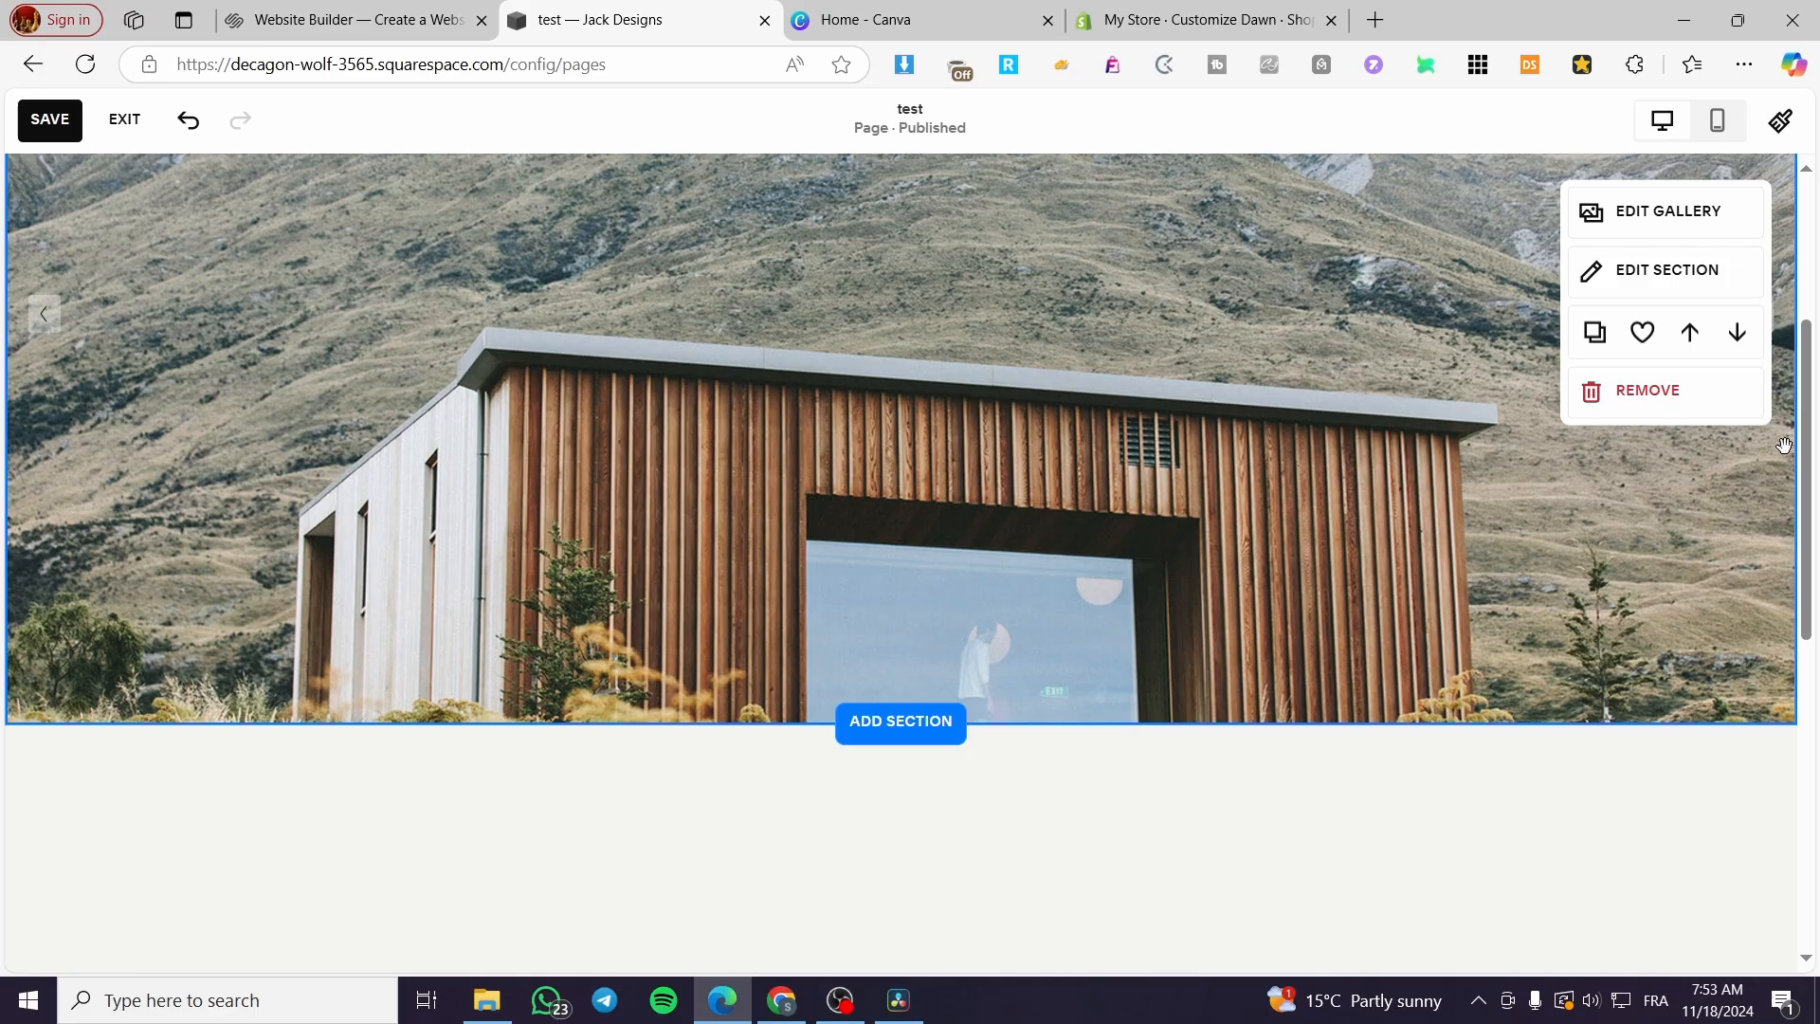
scroll("up", 3)
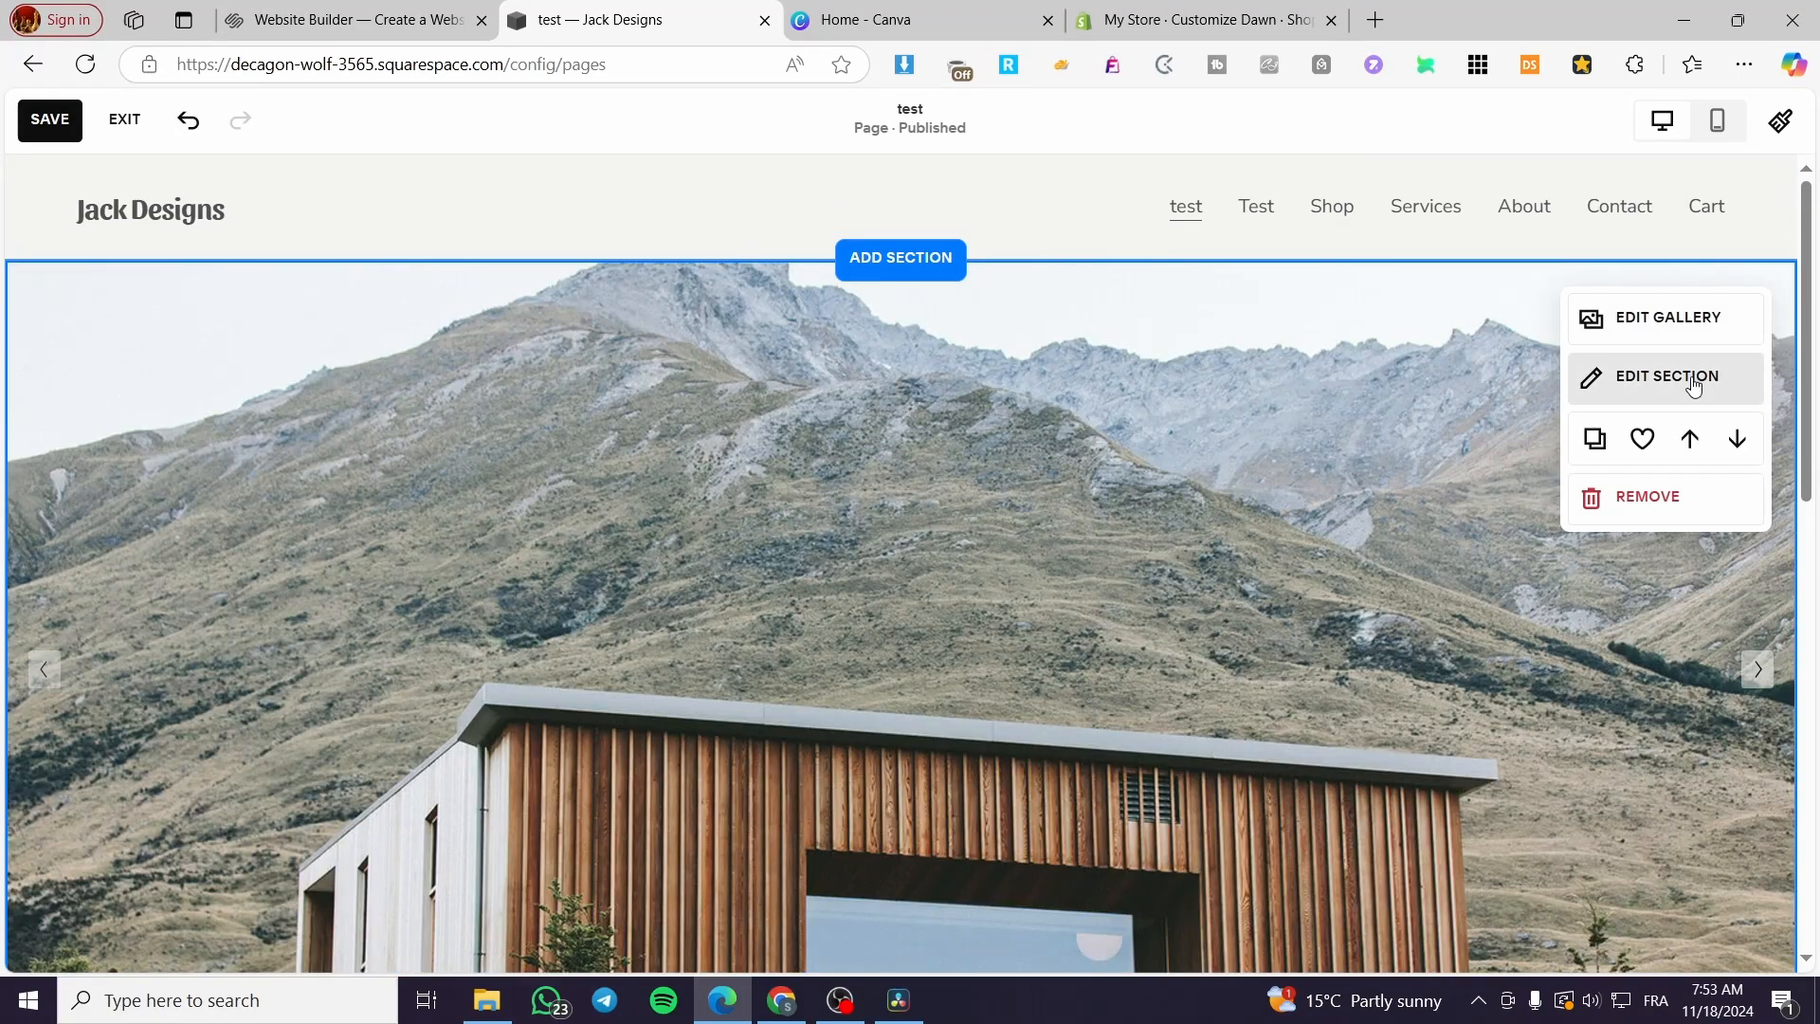
left_click(1661, 375)
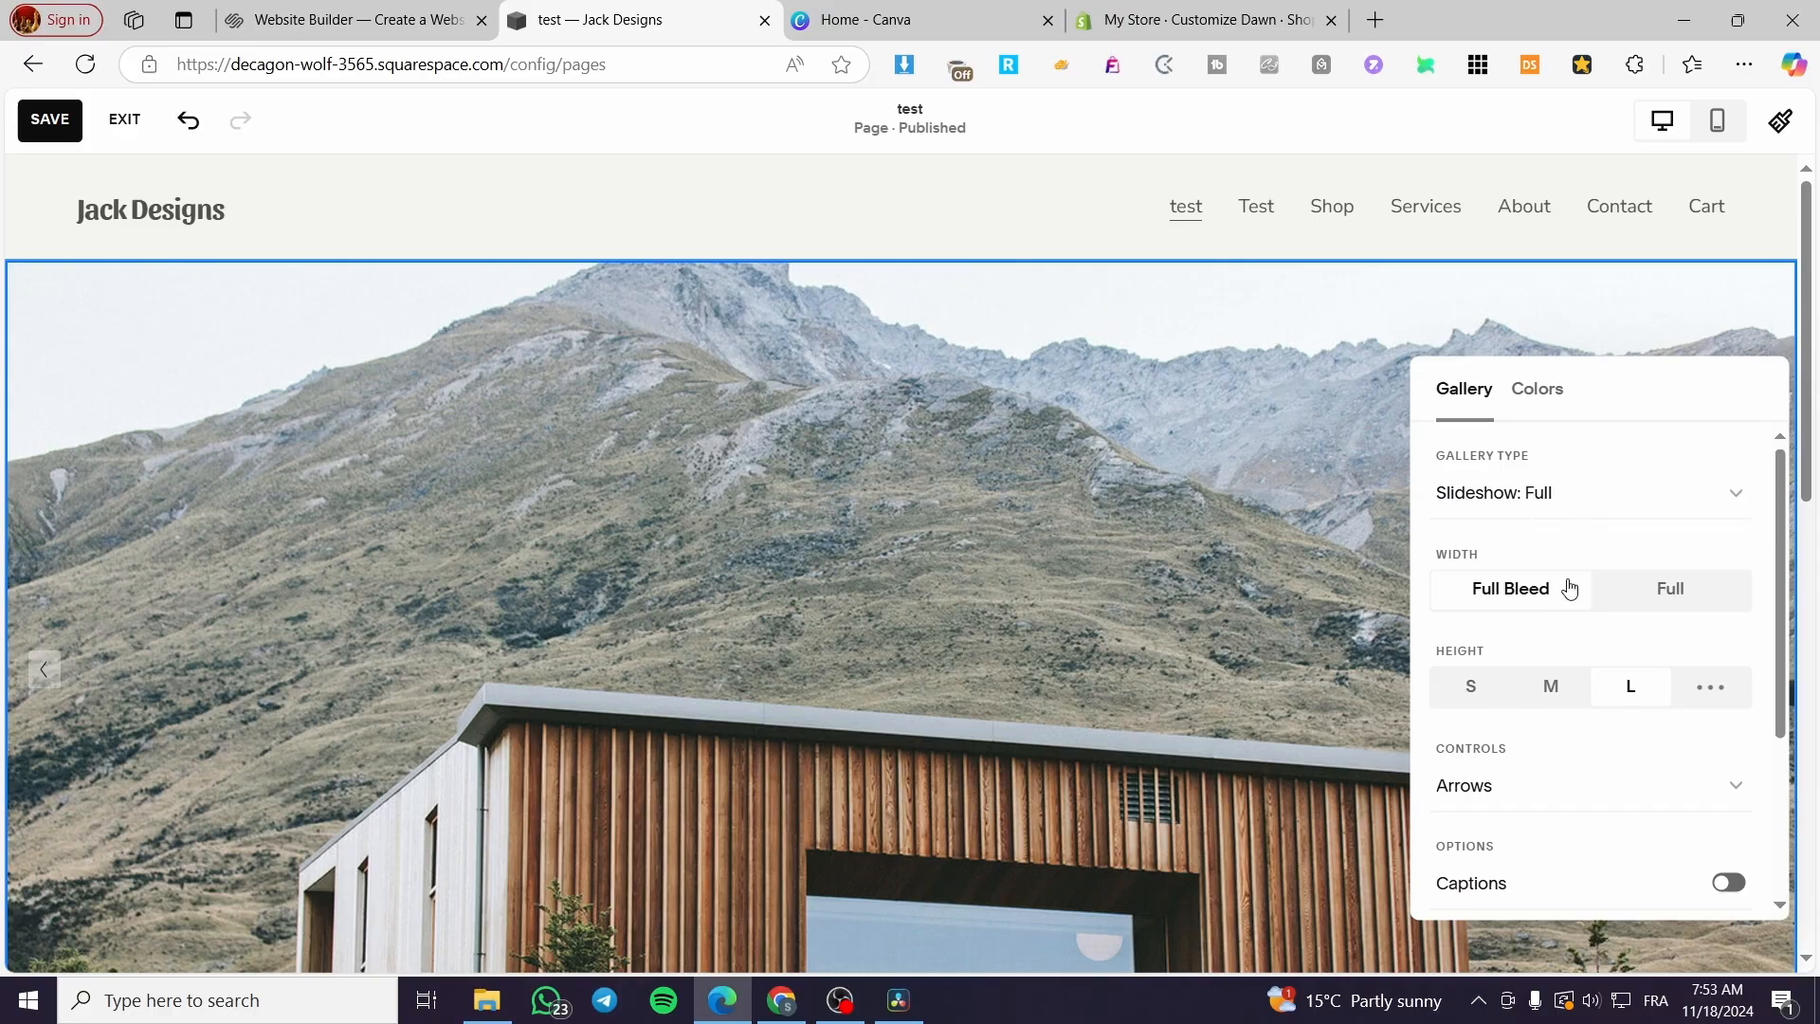
scroll("down", 3)
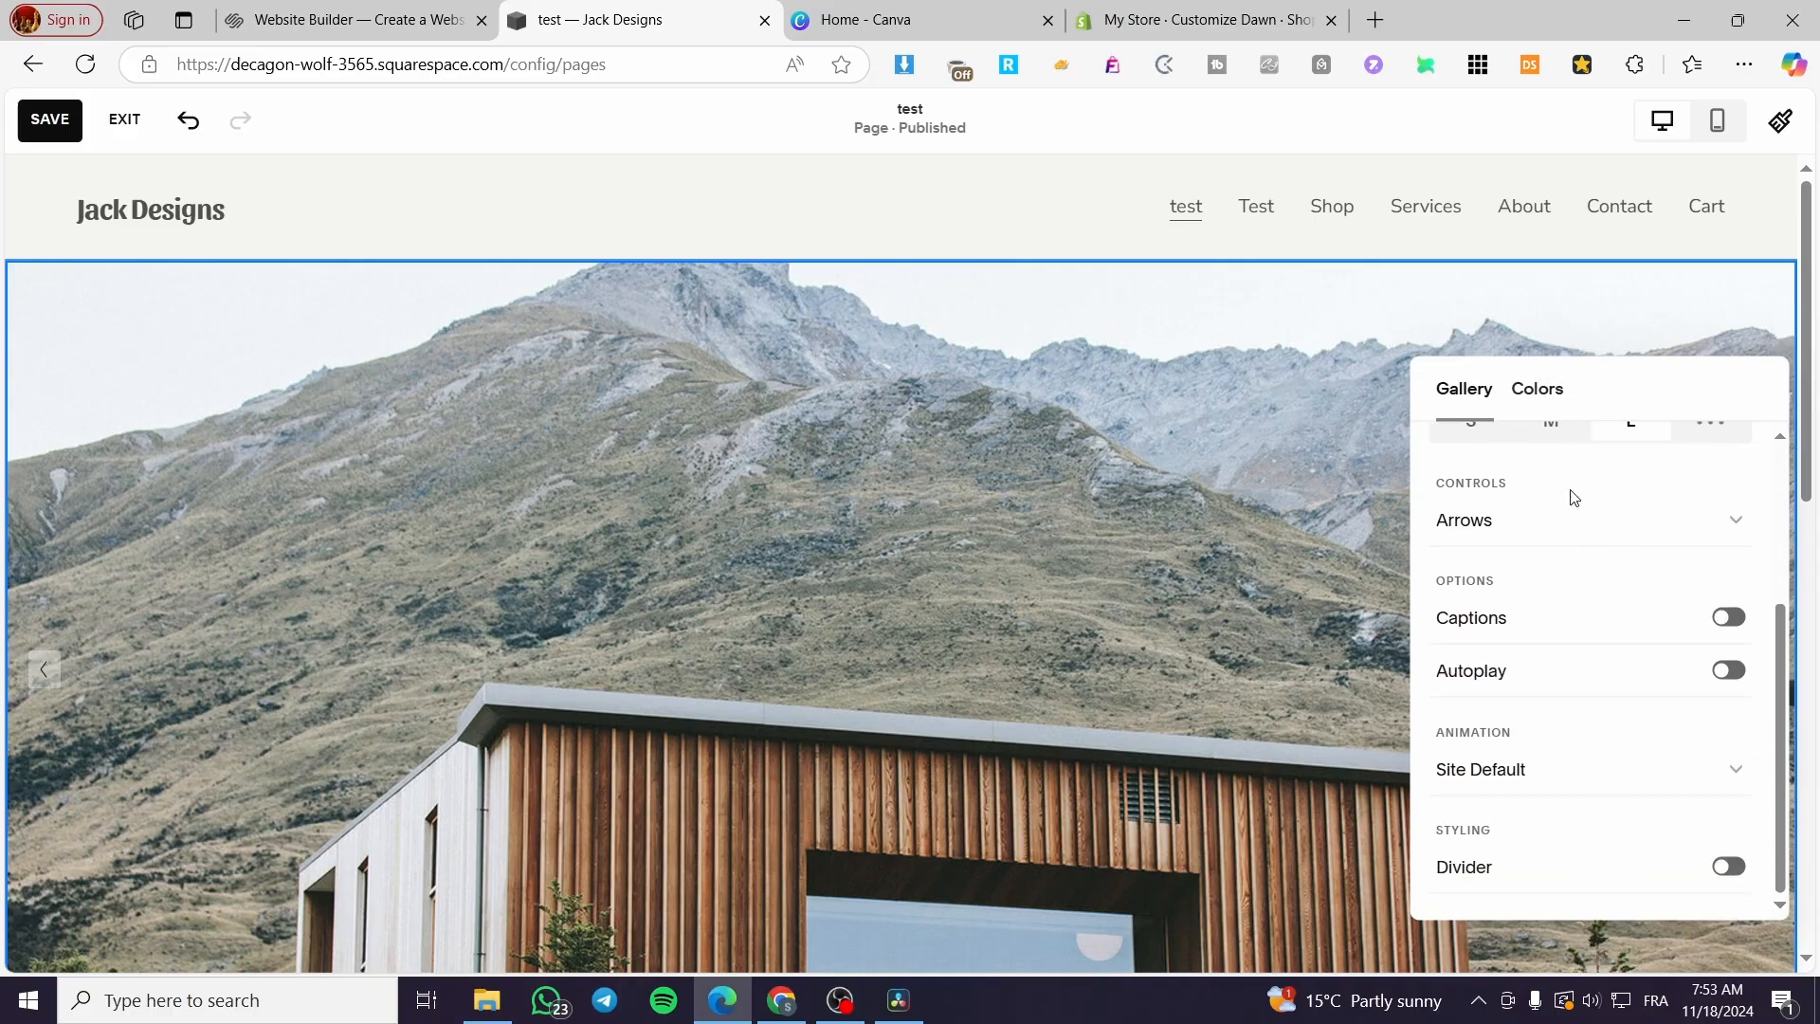
left_click(1727, 669)
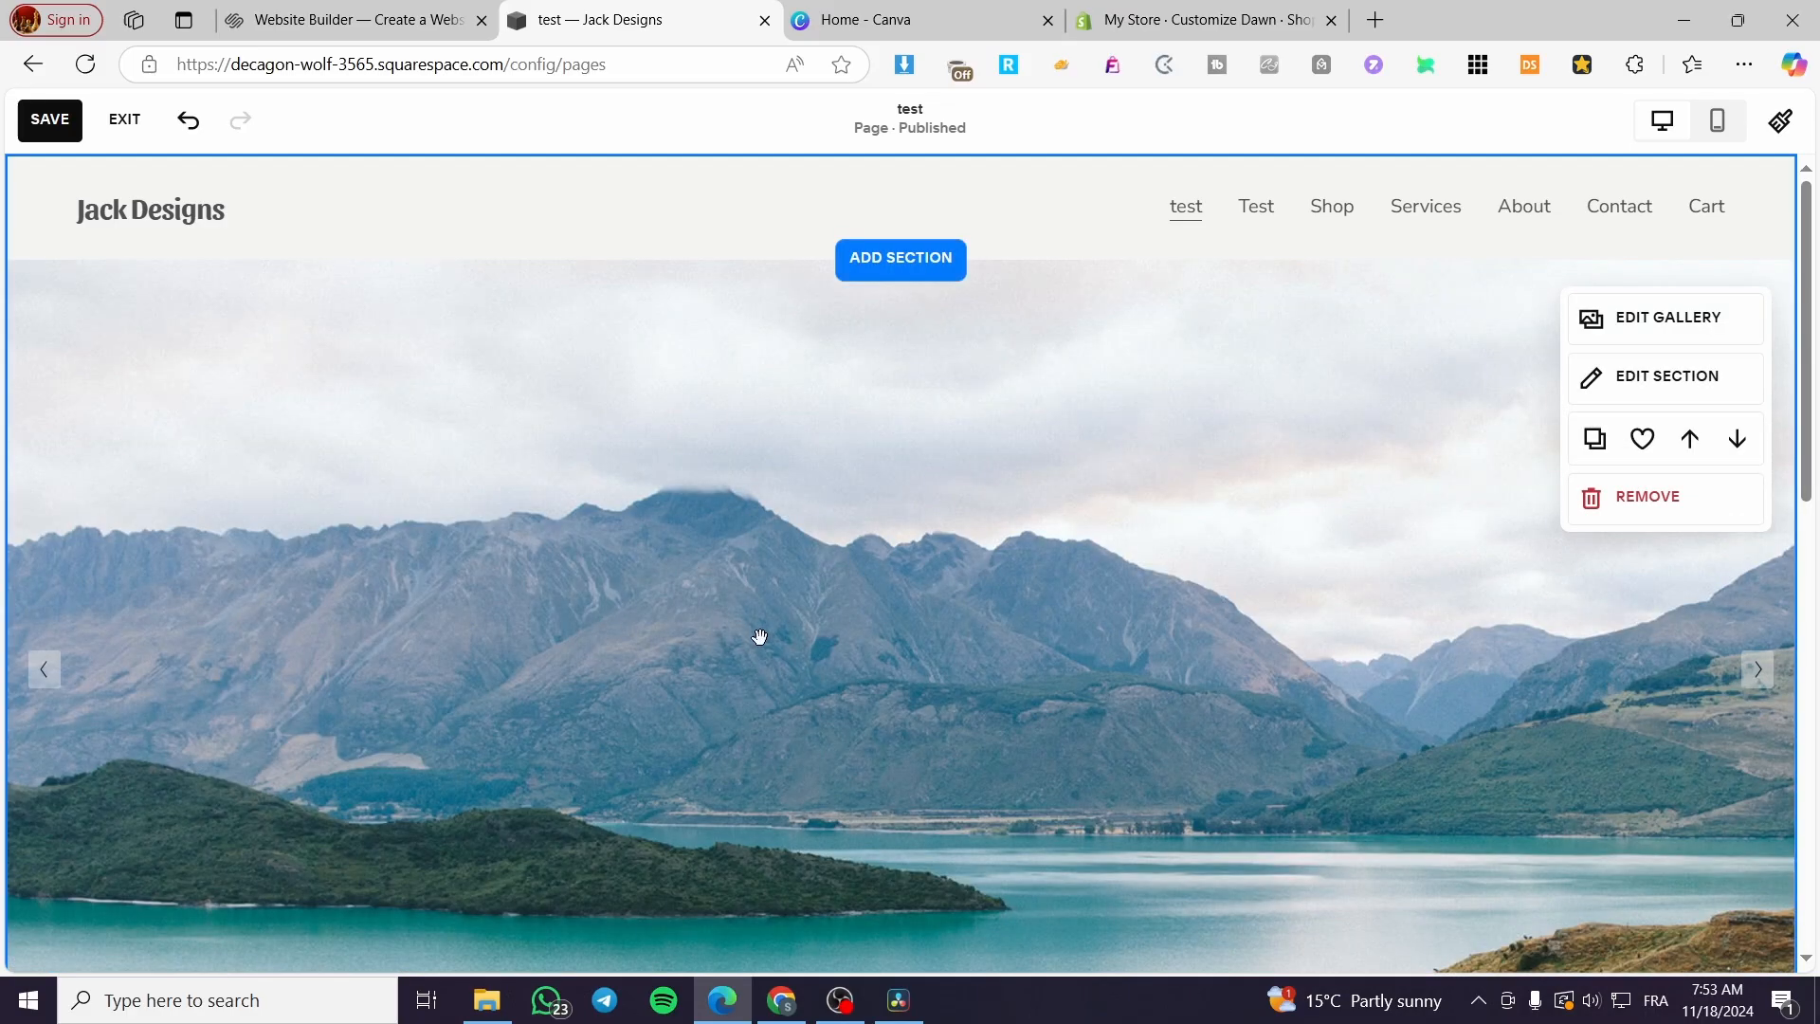
scroll("down", 3)
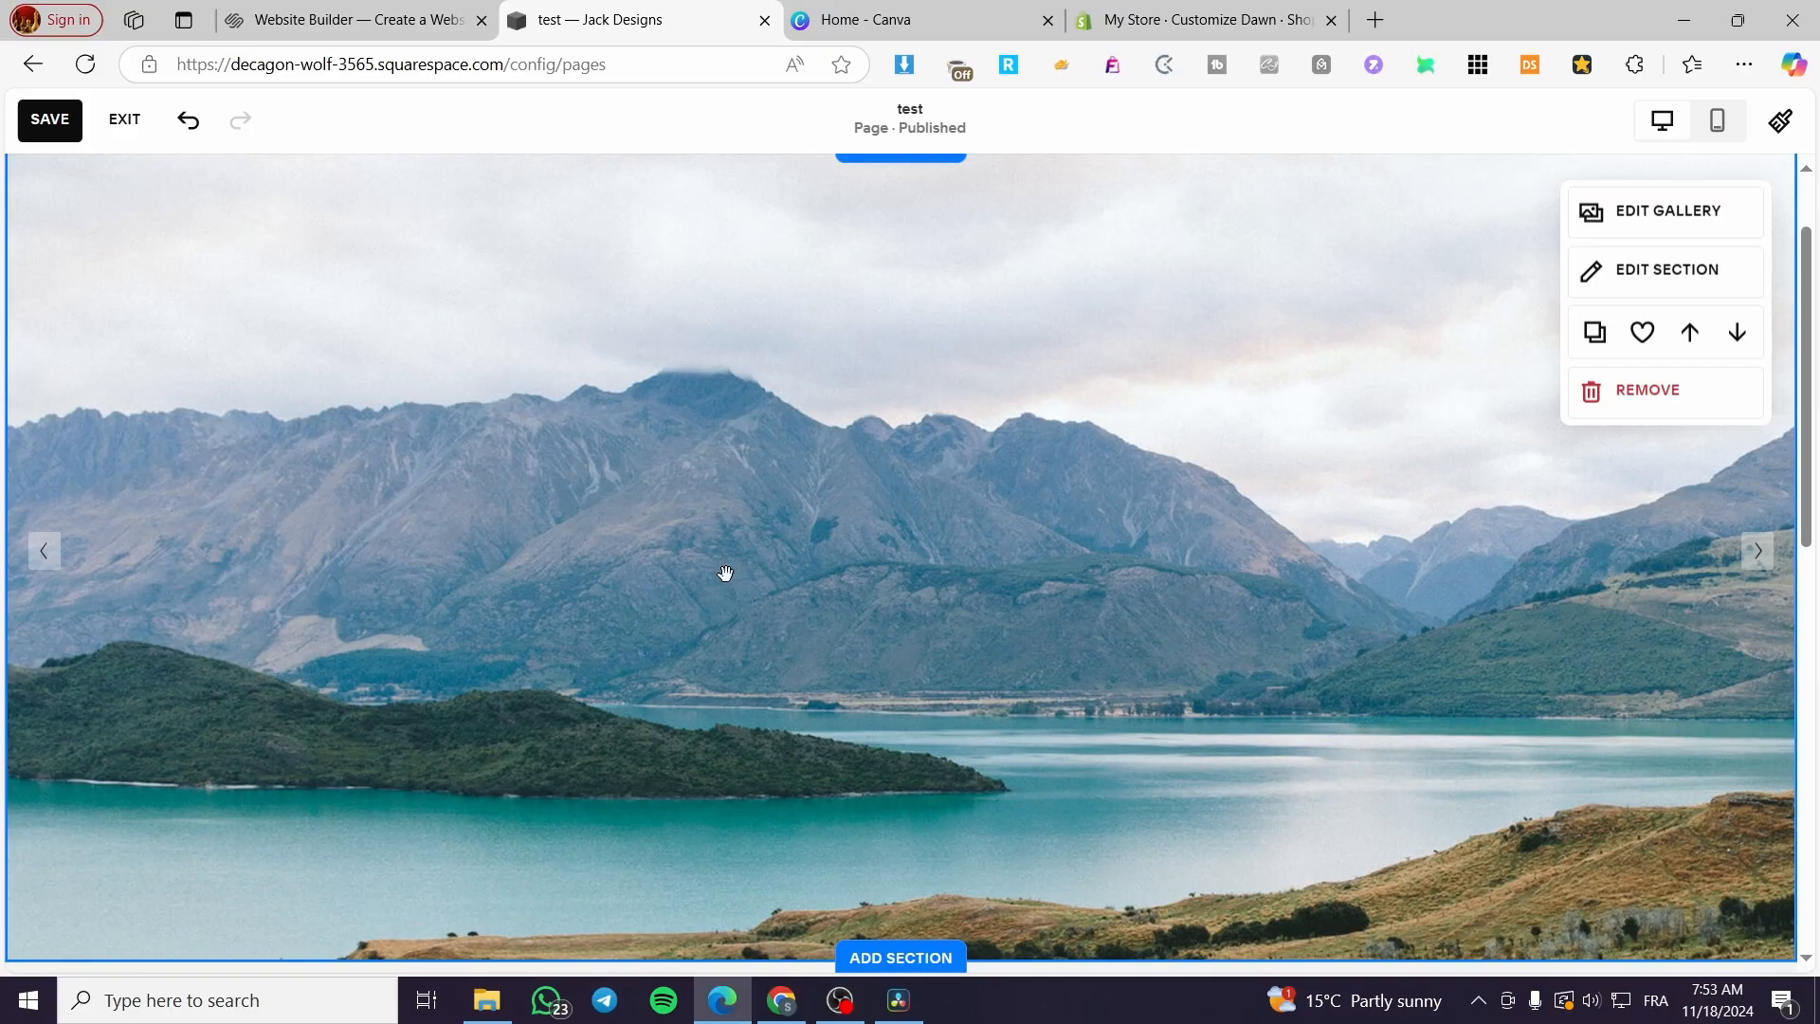
left_click(1756, 549)
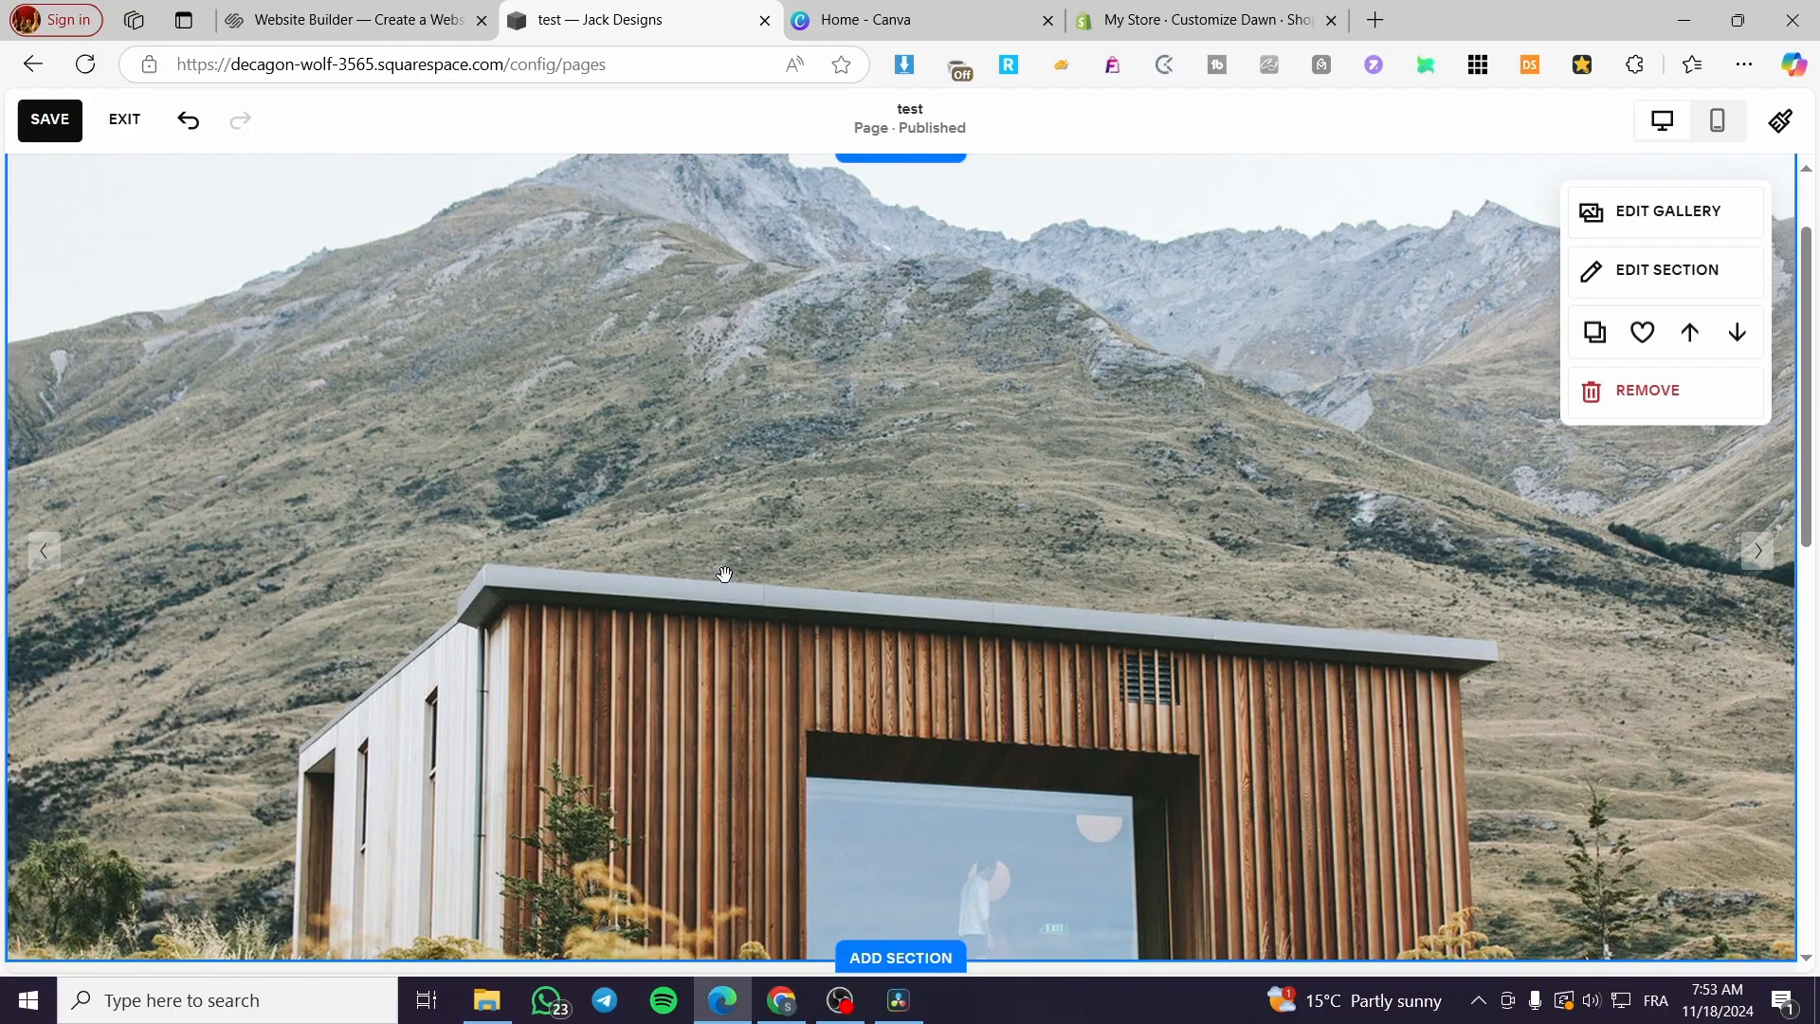